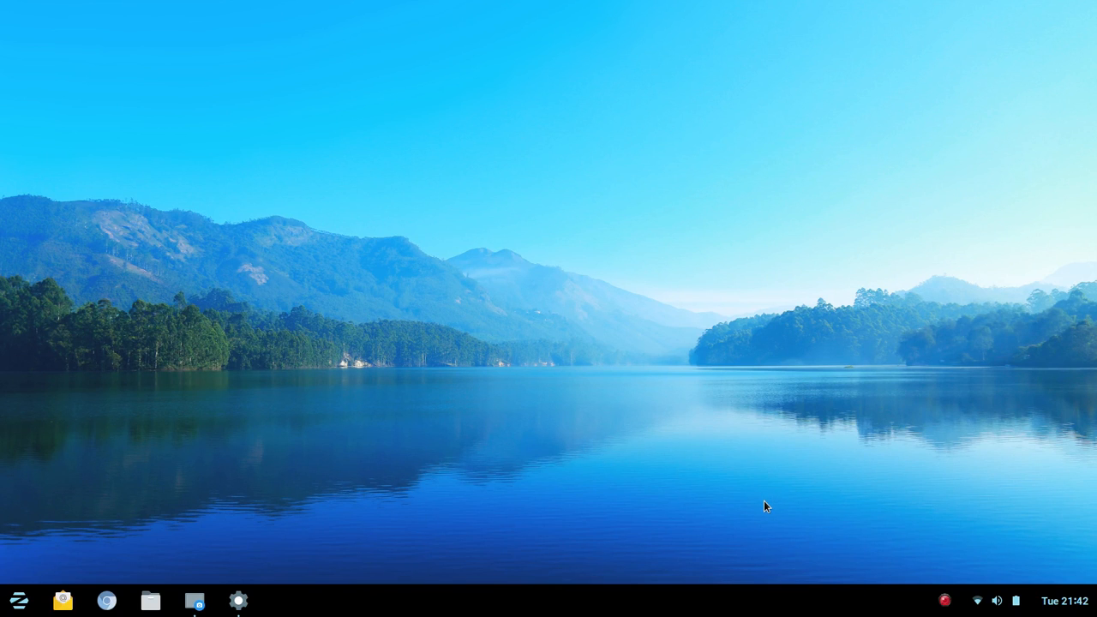
{"action": "mouse_move", "coordinate": [750, 504]}
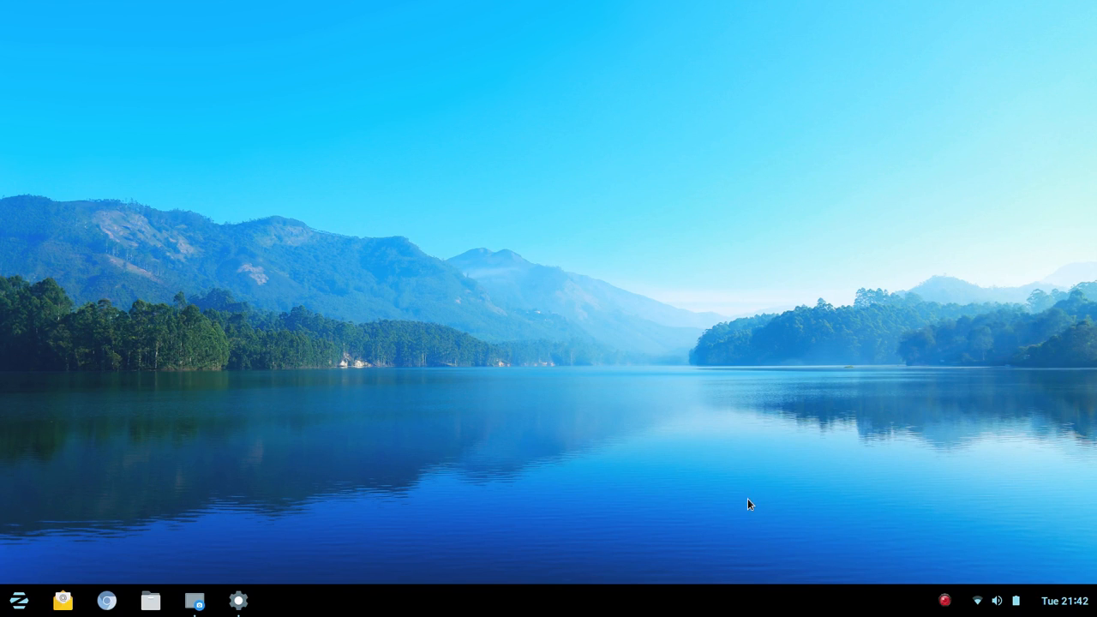
{"action": "mouse_move", "coordinate": [742, 481]}
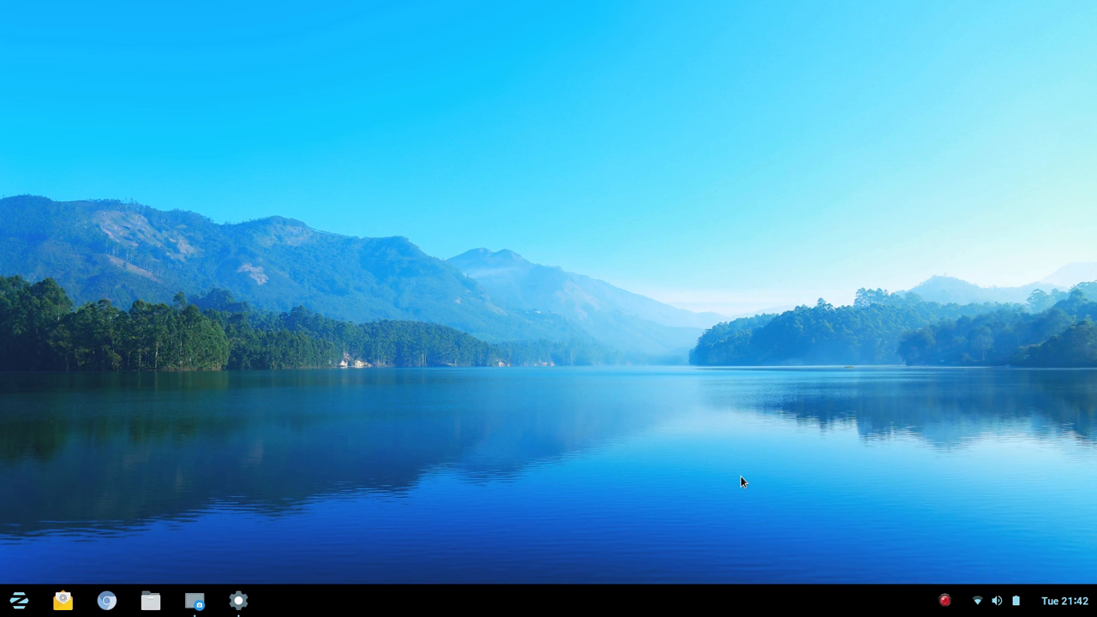
{"action": "mouse_move", "coordinate": [744, 478]}
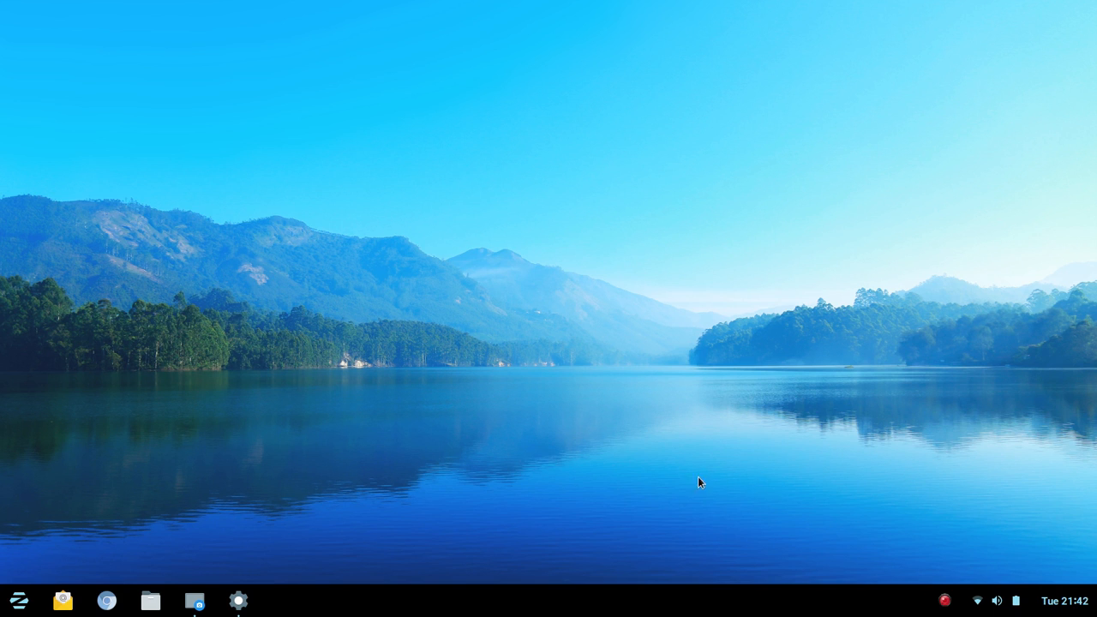
{"action": "mouse_move", "coordinate": [607, 420]}
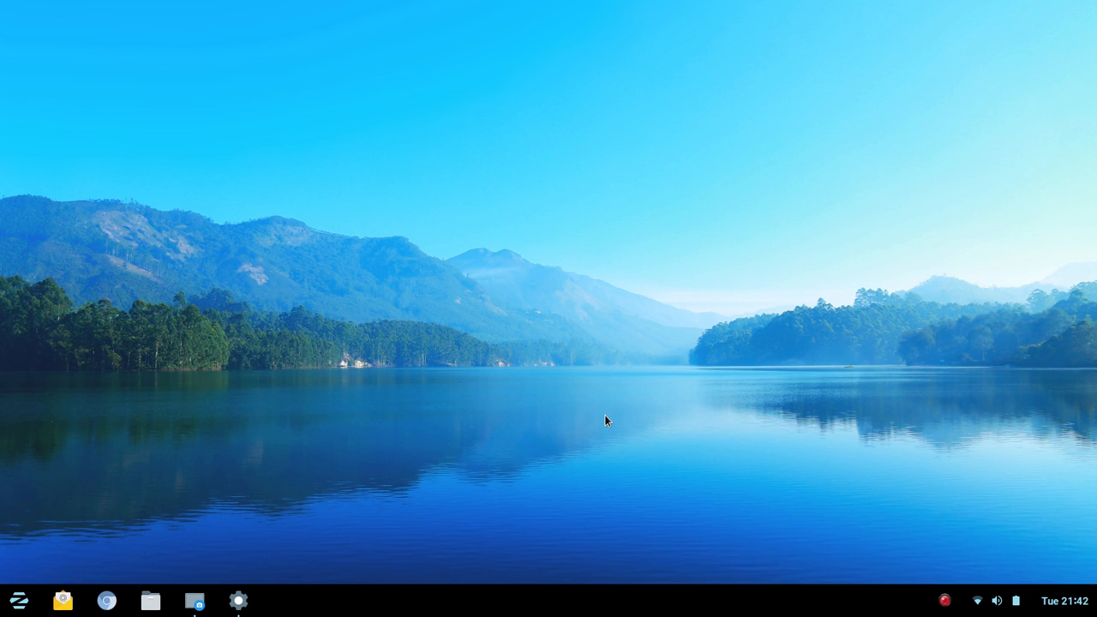
{"action": "mouse_move", "coordinate": [566, 422]}
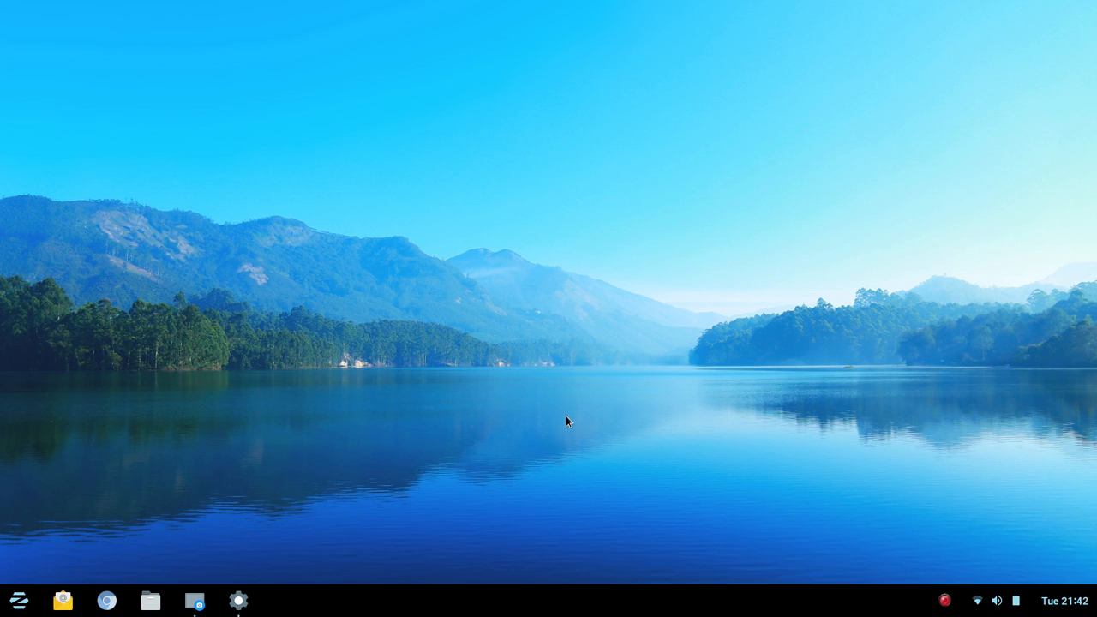
{"action": "mouse_move", "coordinate": [571, 418]}
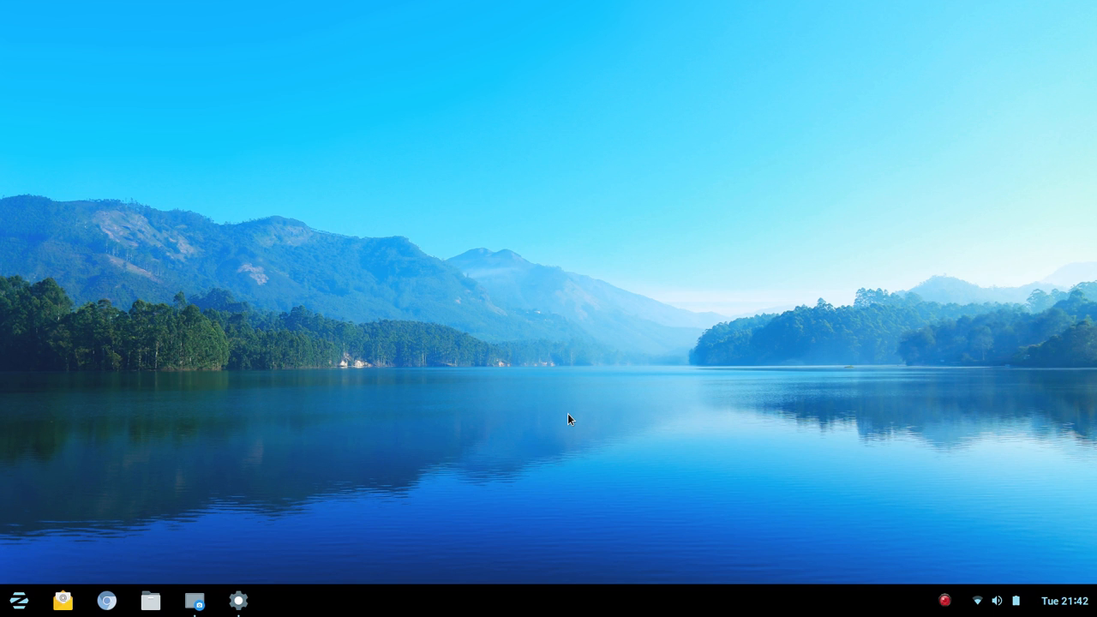
{"action": "mouse_move", "coordinate": [360, 507]}
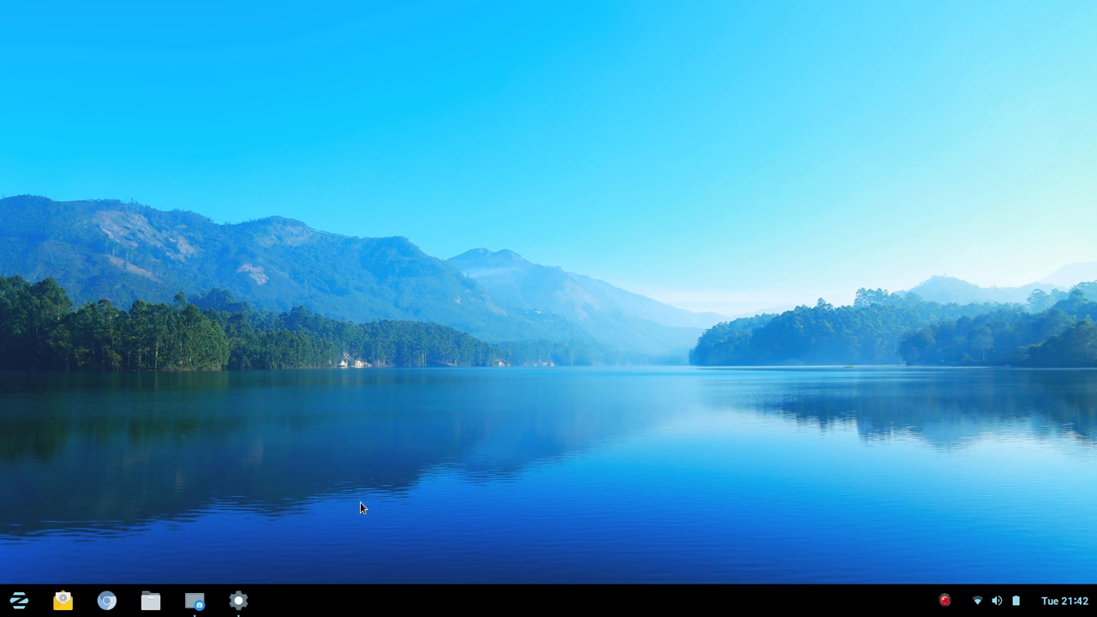
{"action": "mouse_move", "coordinate": [679, 526]}
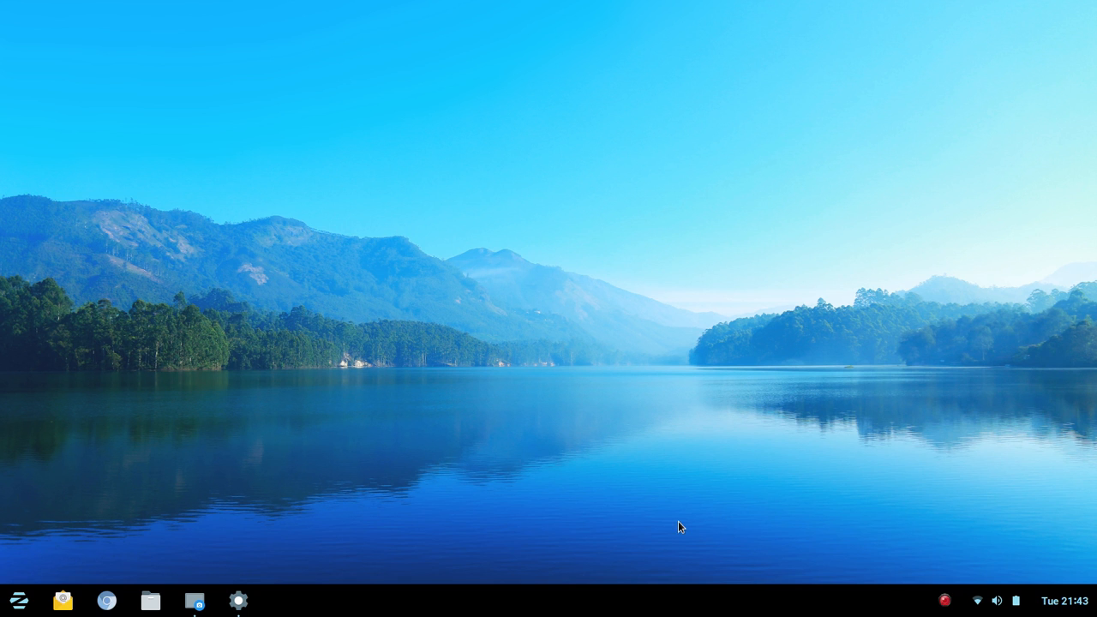
Go to the Pictures folder from the Zorin menu and view win7default.jpg in Image Viewer
{"action": "left_click", "coordinate": [18, 600]}
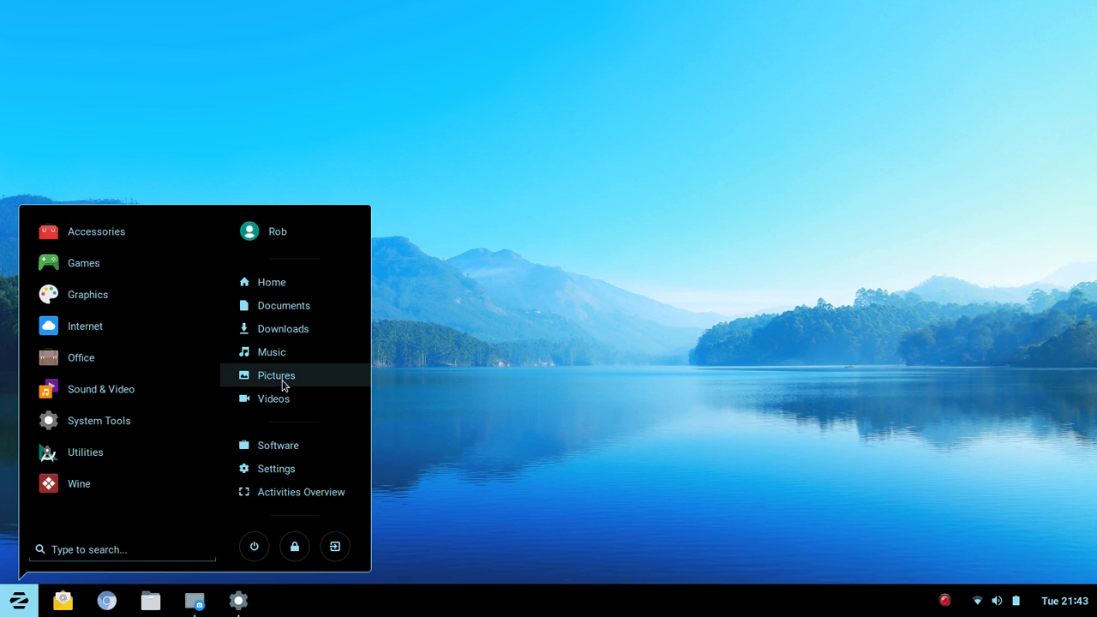
{"action": "left_click", "coordinate": [276, 375]}
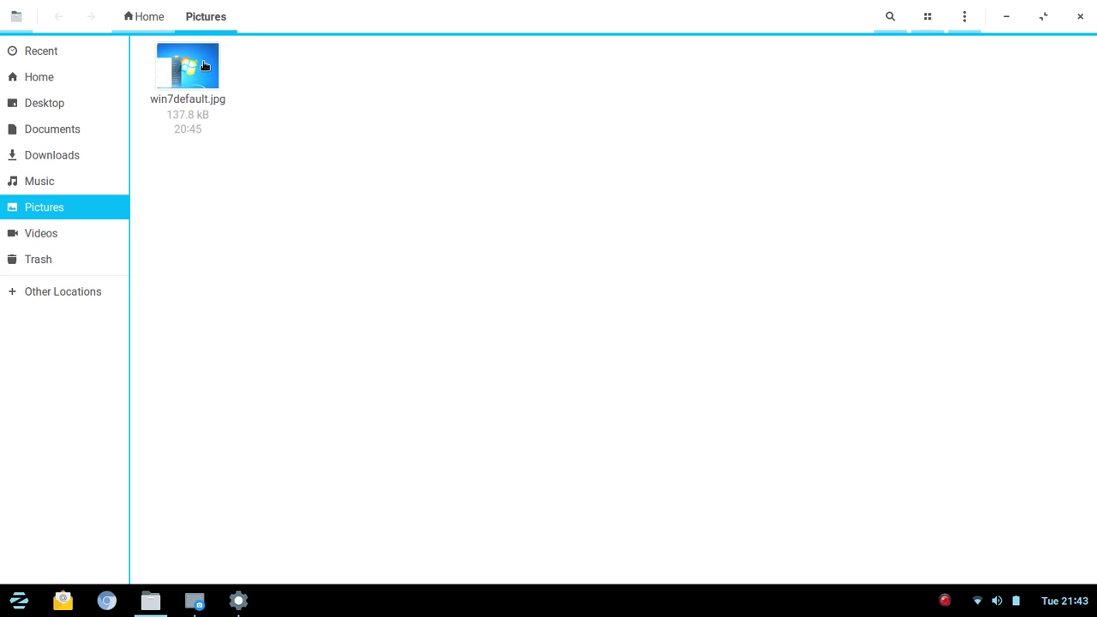
{"action": "double_click", "coordinate": [186, 65]}
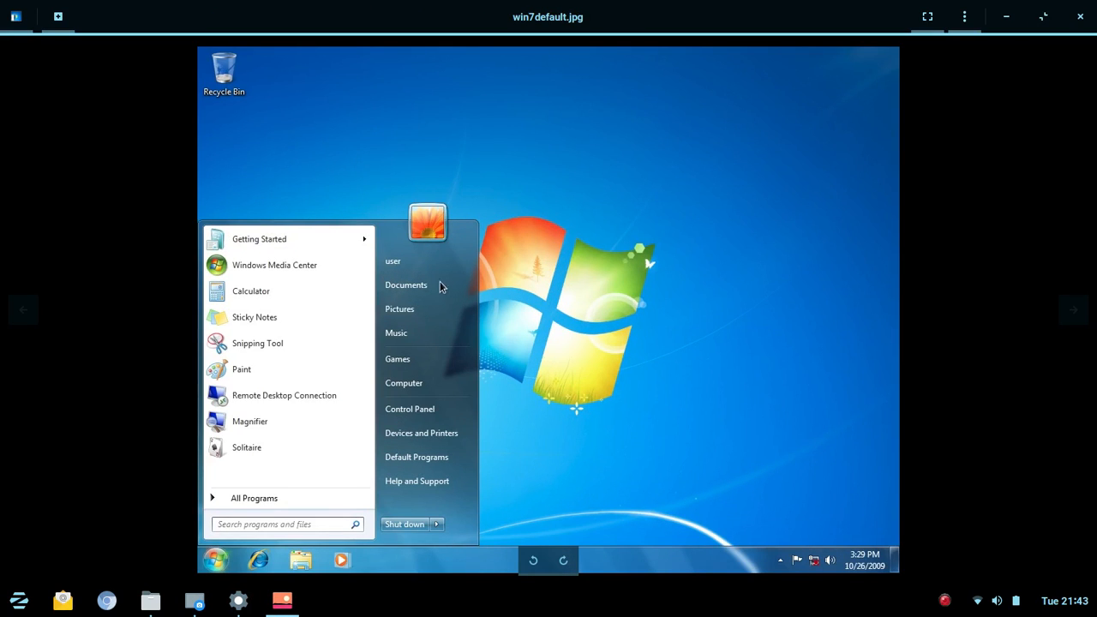
{"action": "mouse_move", "coordinate": [409, 291]}
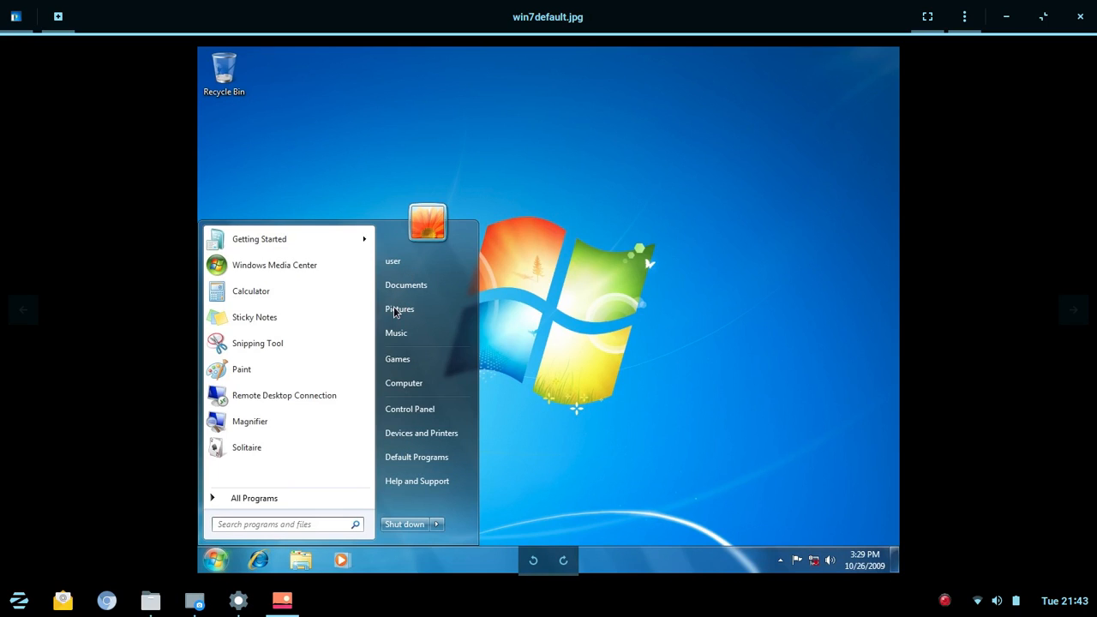
{"action": "mouse_move", "coordinate": [232, 264]}
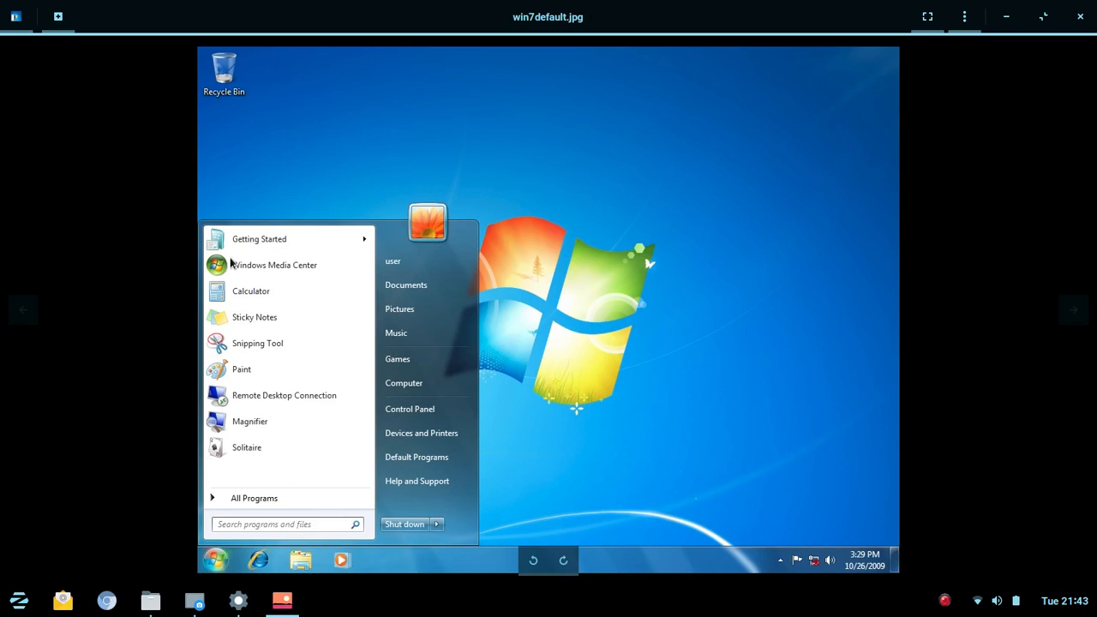
{"action": "mouse_move", "coordinate": [398, 305]}
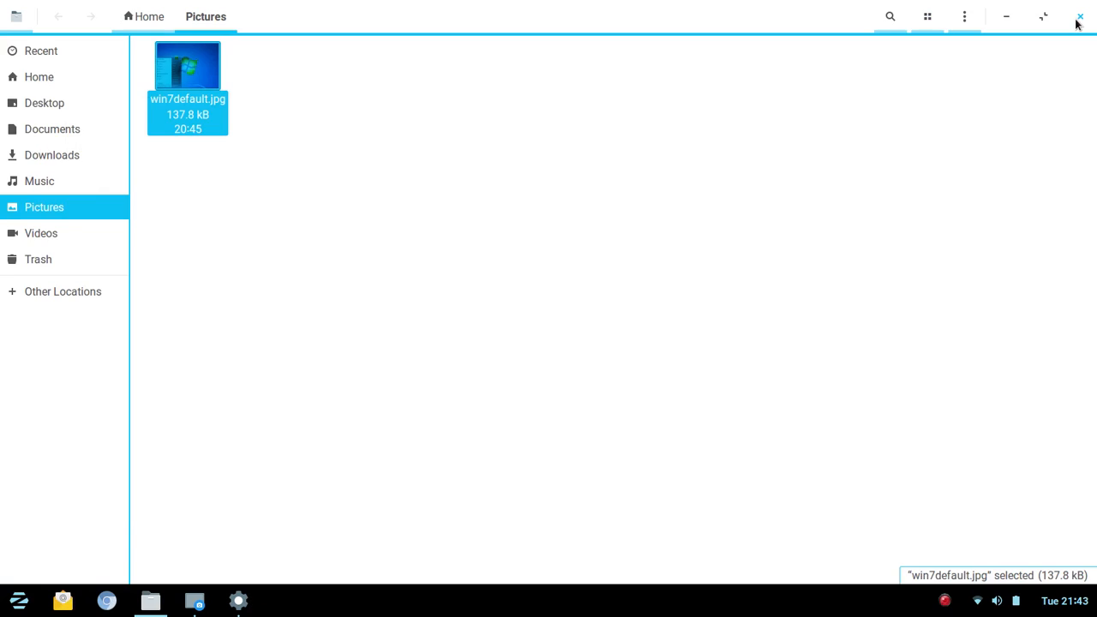
Close Files, browse the Accessories and Sound & Video menu categories, then dismiss the menu
{"action": "left_click", "coordinate": [17, 600]}
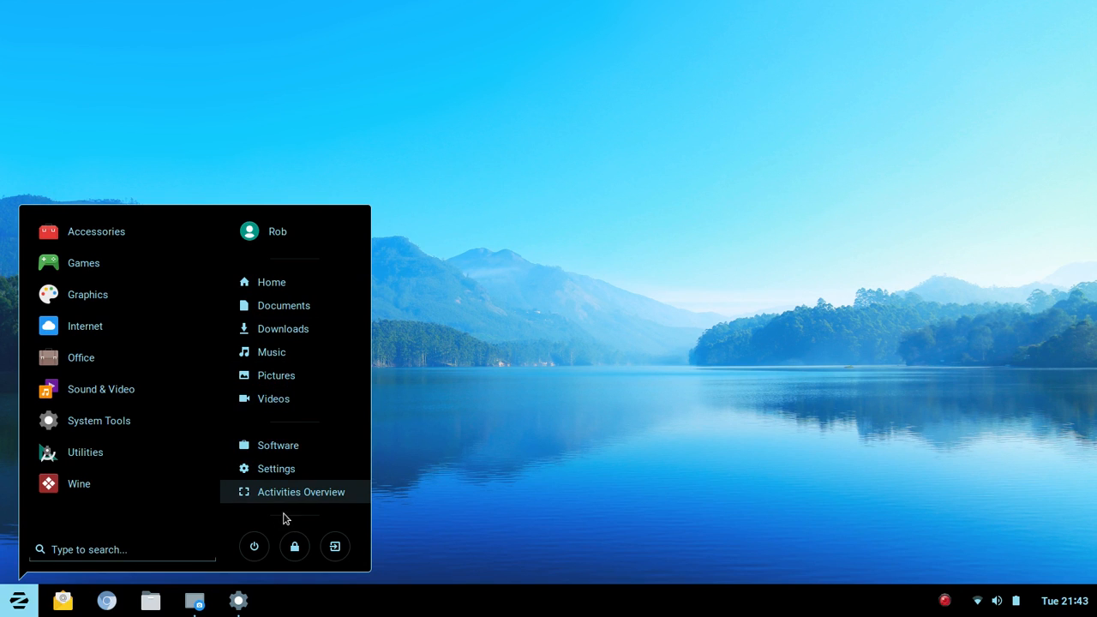
{"action": "mouse_move", "coordinate": [271, 281]}
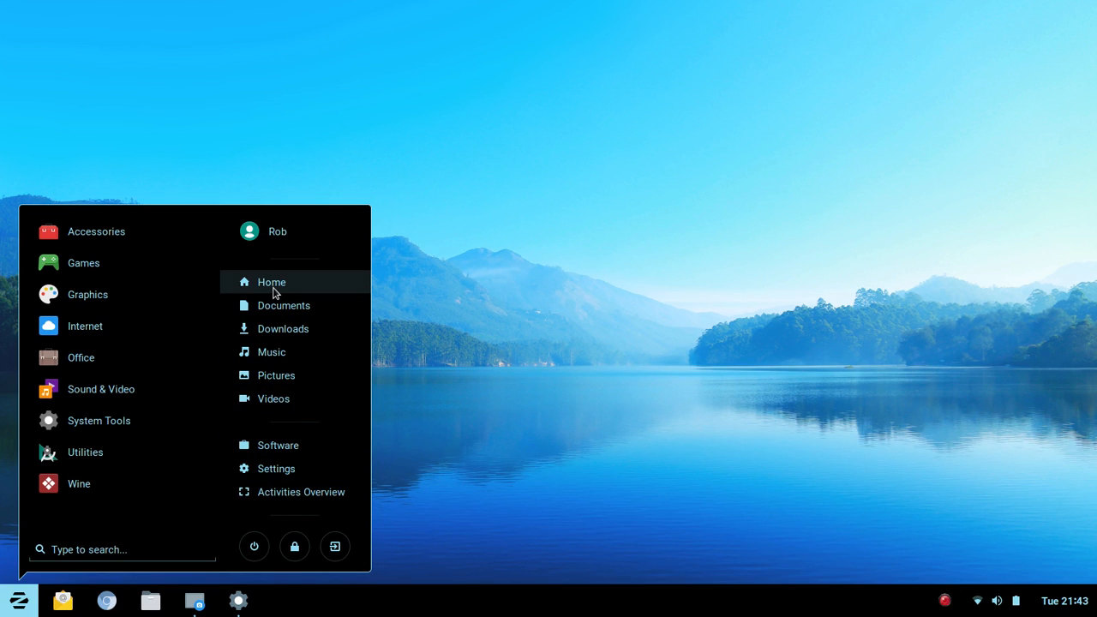
{"action": "mouse_move", "coordinate": [96, 232]}
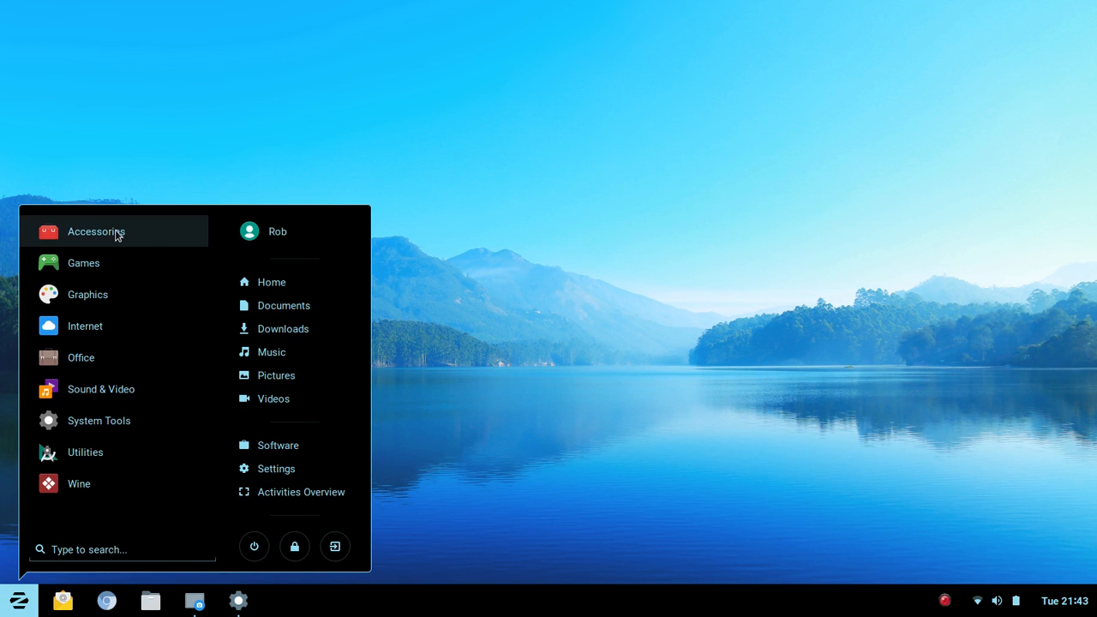
{"action": "mouse_move", "coordinate": [82, 233]}
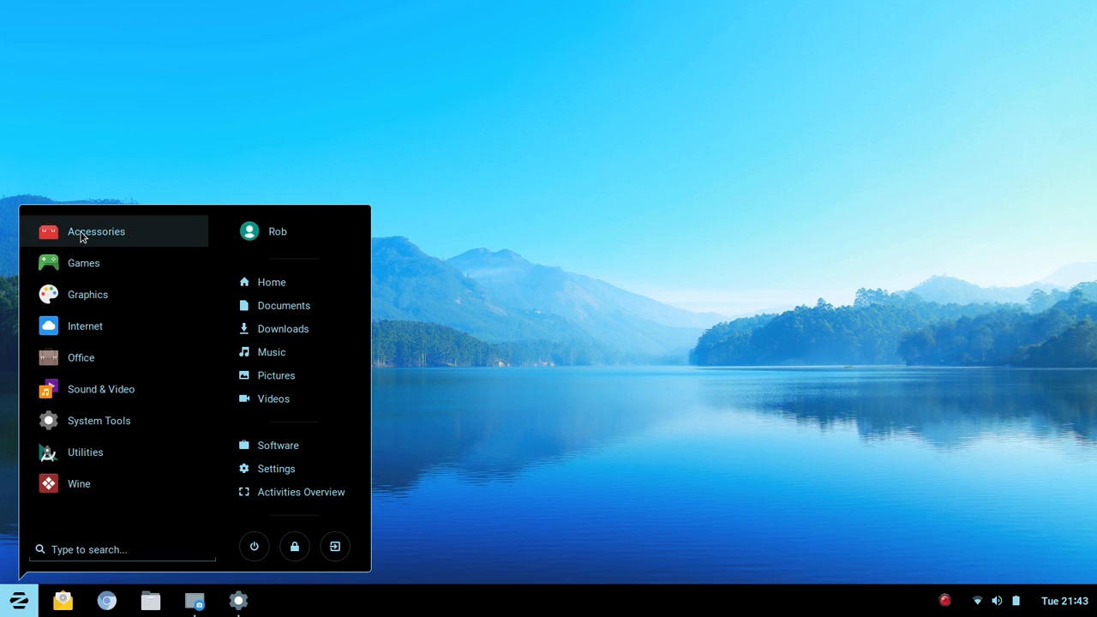
{"action": "left_click", "coordinate": [96, 231]}
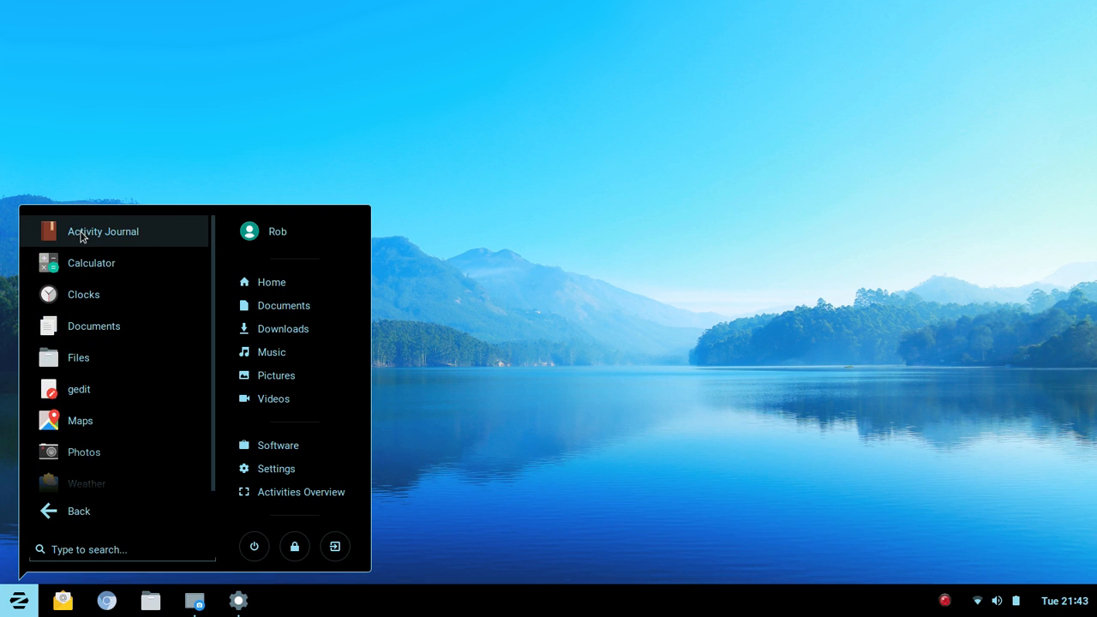
{"action": "mouse_move", "coordinate": [209, 222]}
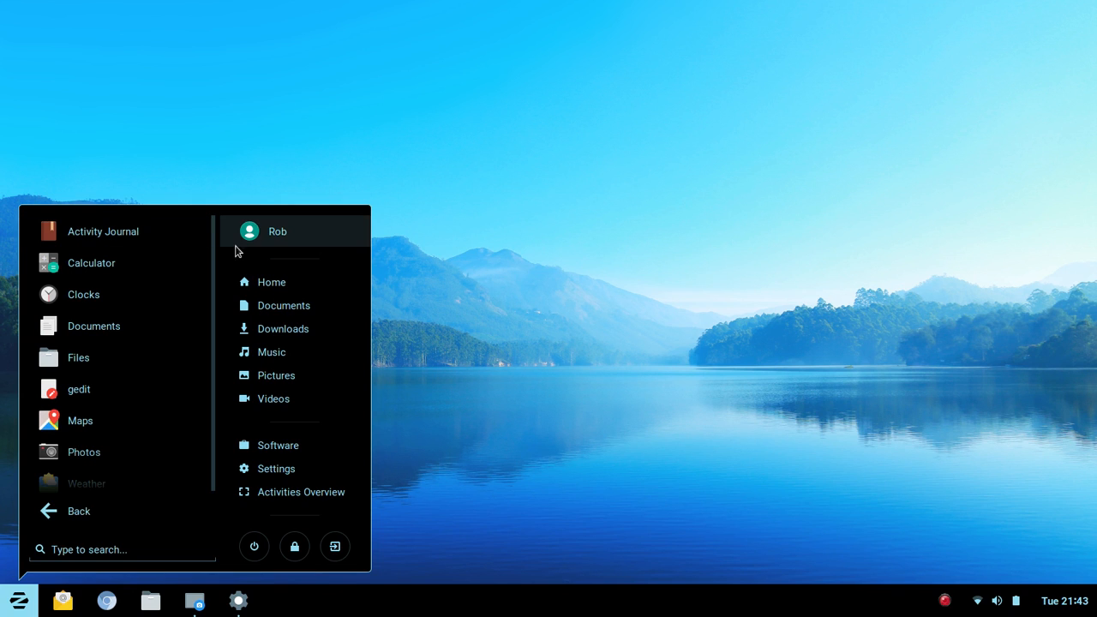
{"action": "mouse_move", "coordinate": [364, 204]}
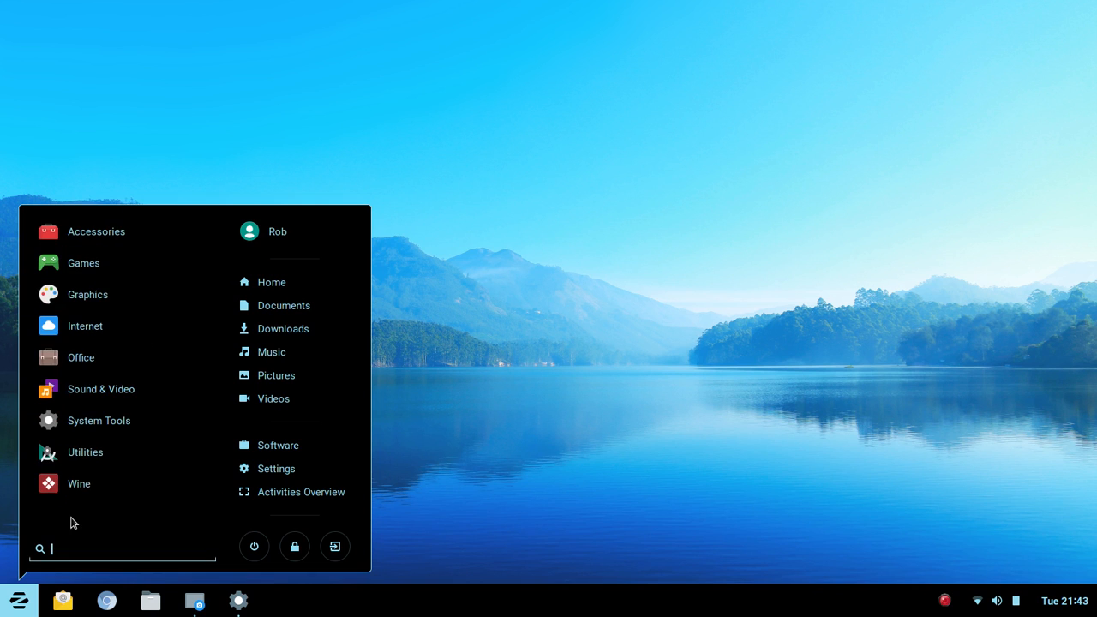
{"action": "mouse_move", "coordinate": [124, 295]}
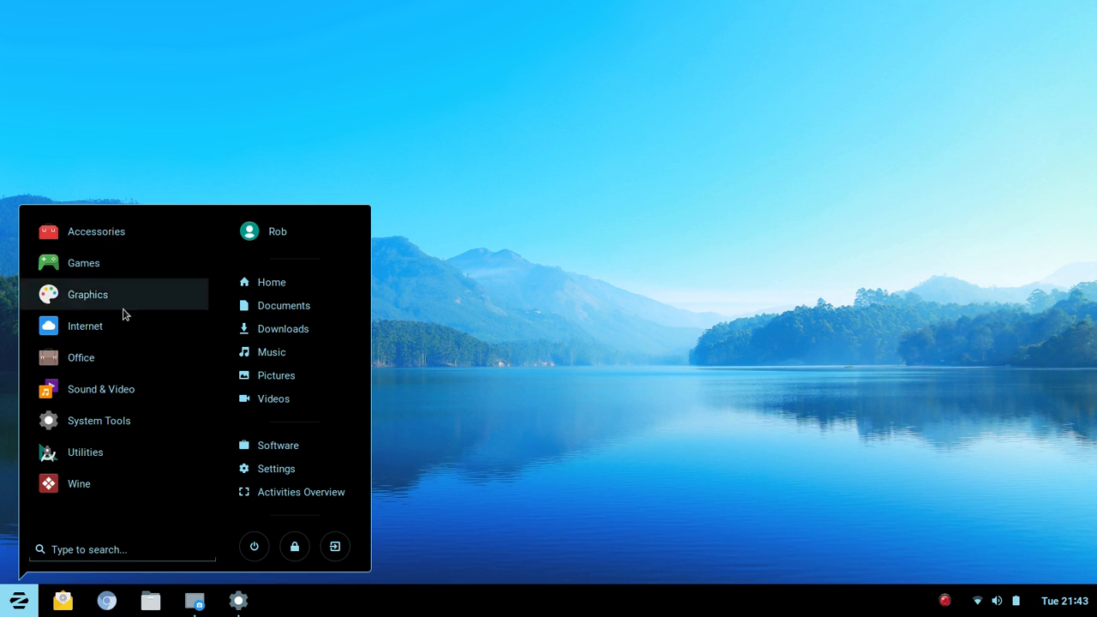
{"action": "mouse_move", "coordinate": [79, 484]}
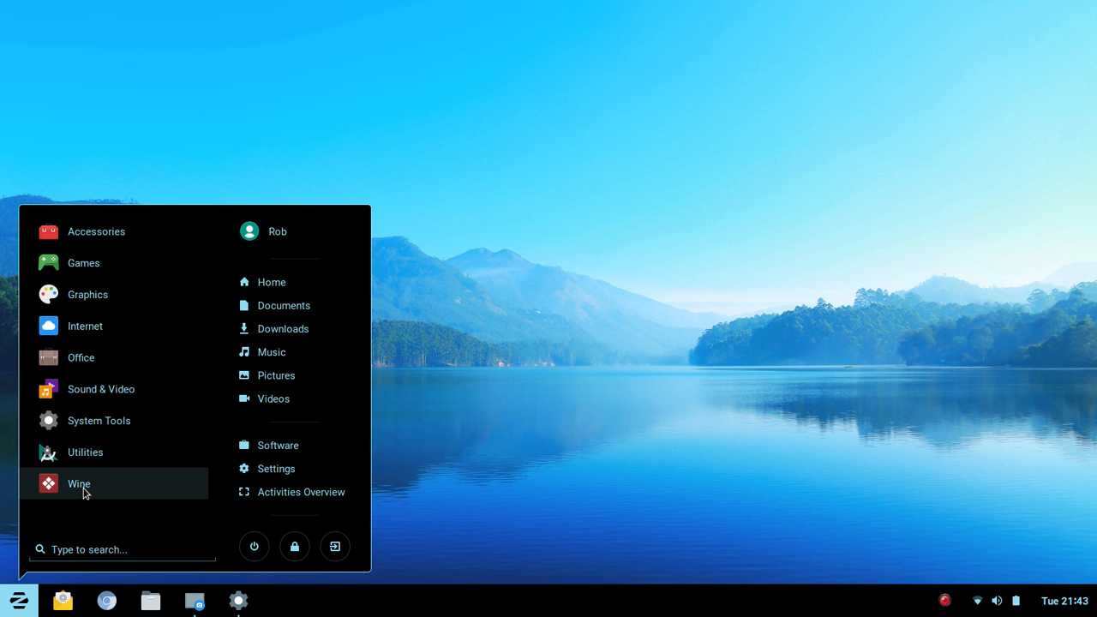
{"action": "mouse_move", "coordinate": [99, 420]}
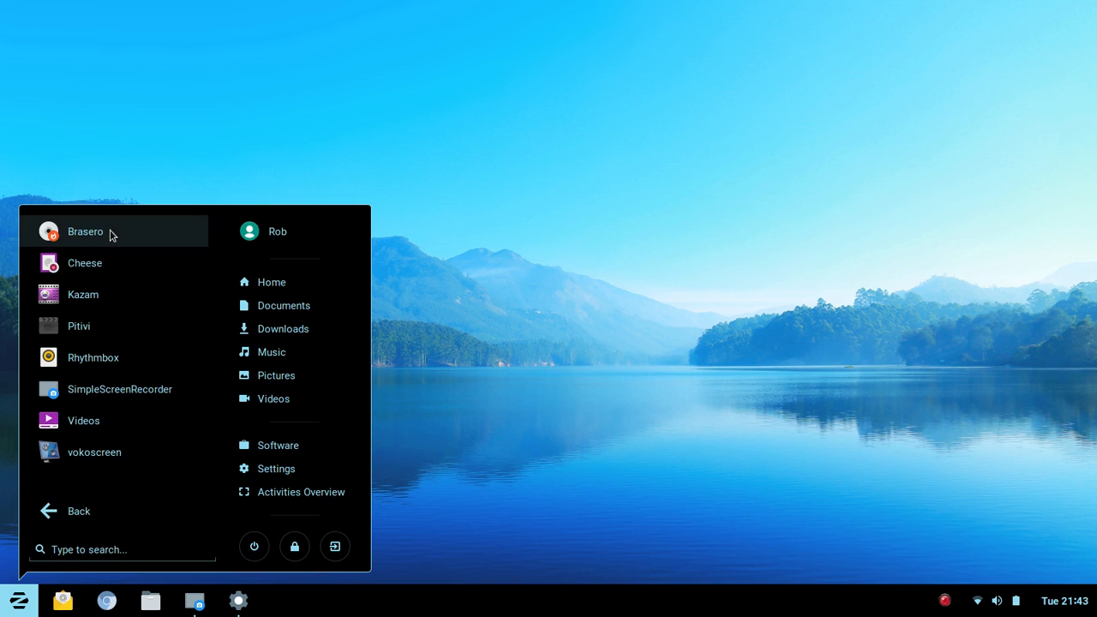
{"action": "left_click", "coordinate": [79, 511]}
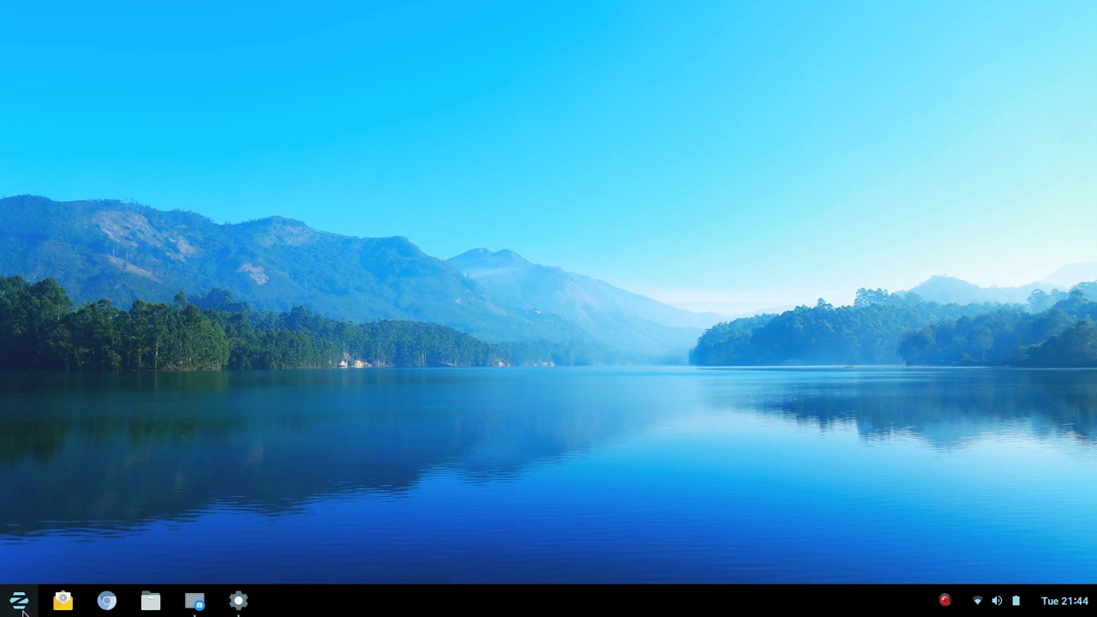
Reopen the Zorin menu to its category list, then dismiss it back to the lake wallpaper
{"action": "left_click", "coordinate": [17, 599]}
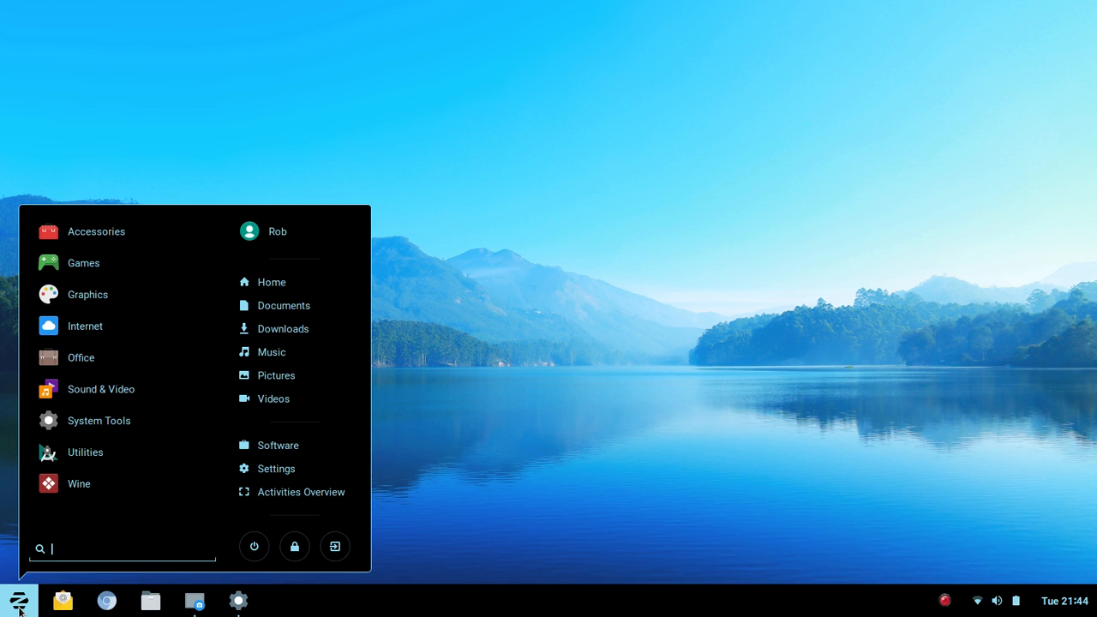
{"action": "mouse_move", "coordinate": [510, 606]}
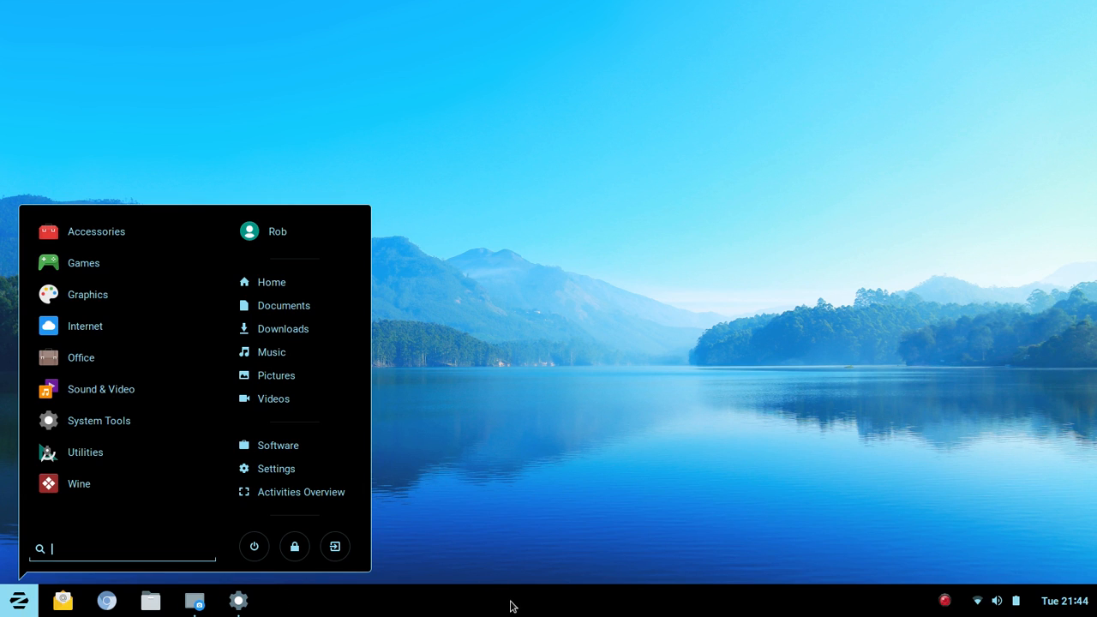
{"action": "mouse_move", "coordinate": [540, 613]}
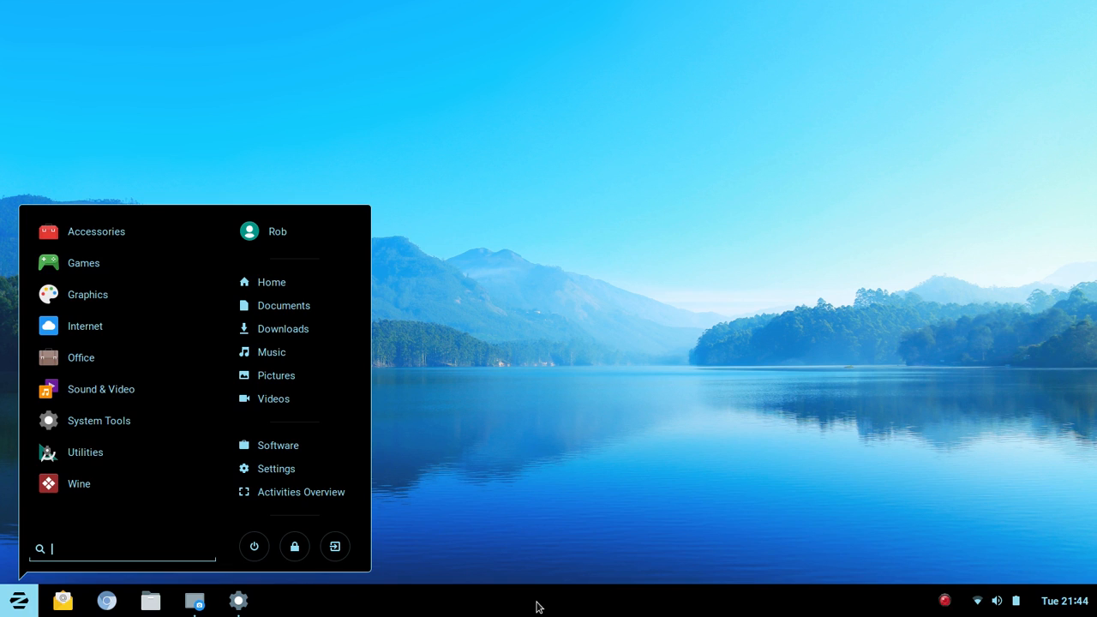
{"action": "mouse_move", "coordinate": [561, 608]}
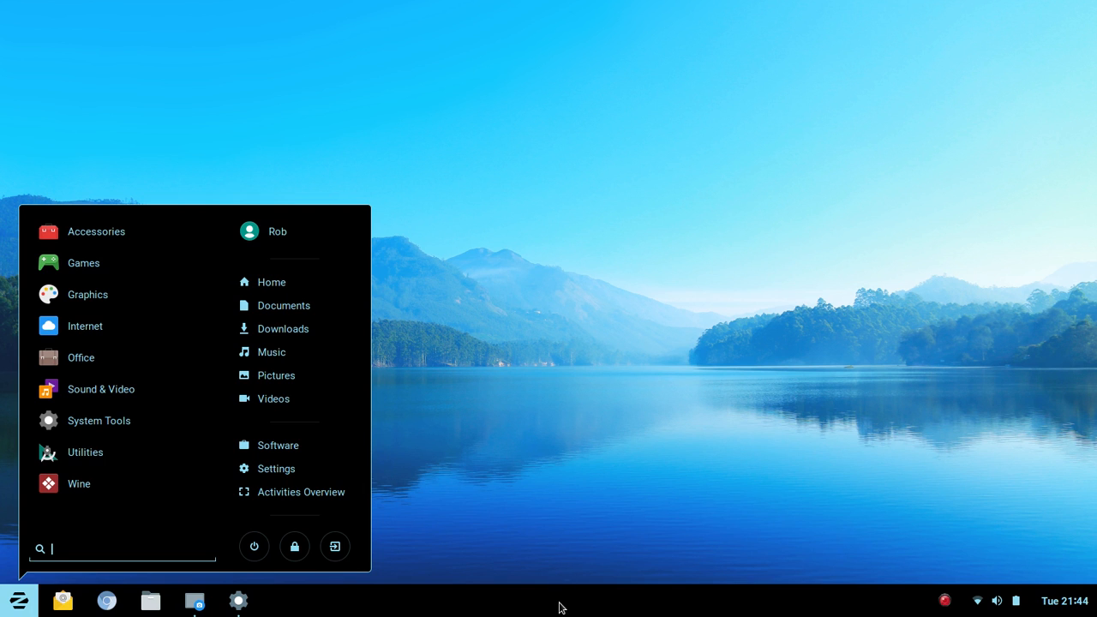
{"action": "left_click", "coordinate": [625, 378]}
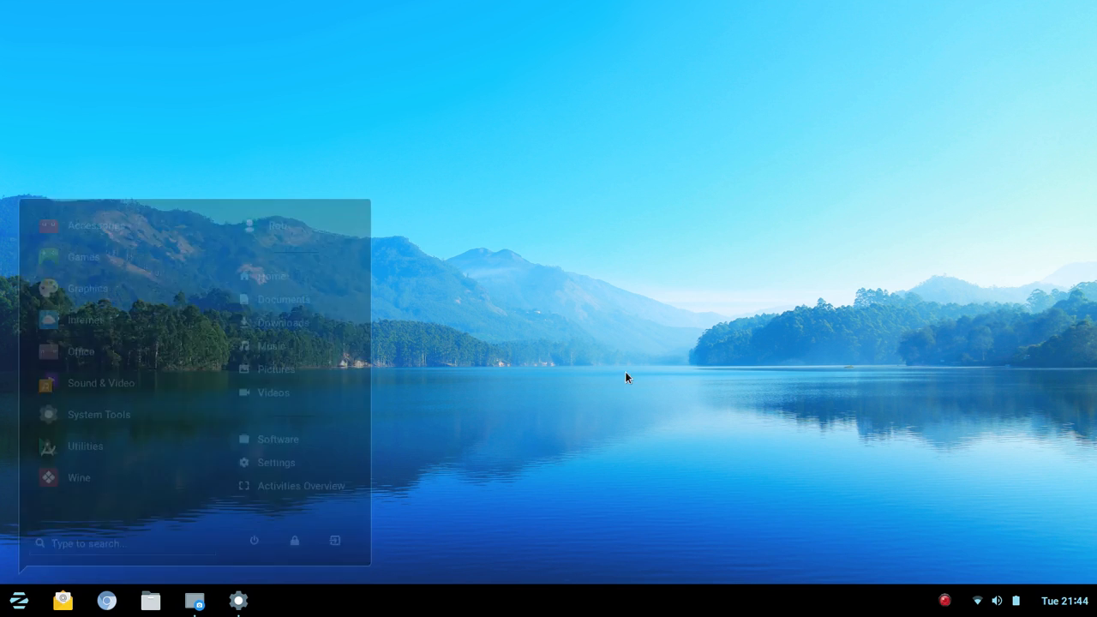
{"action": "left_click", "coordinate": [626, 377]}
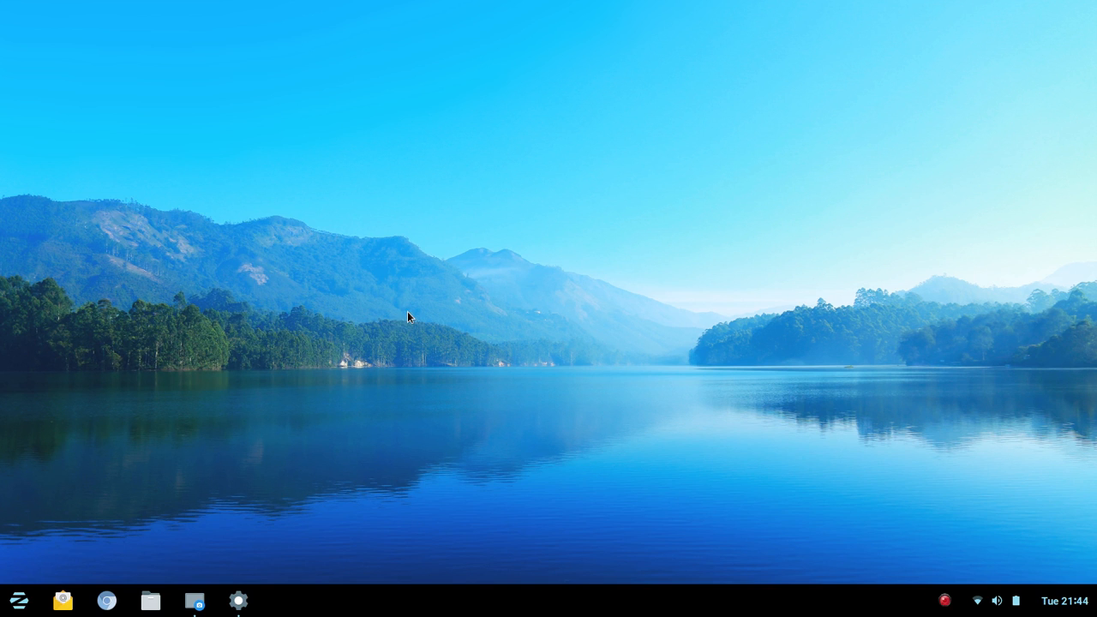
{"action": "mouse_move", "coordinate": [540, 472]}
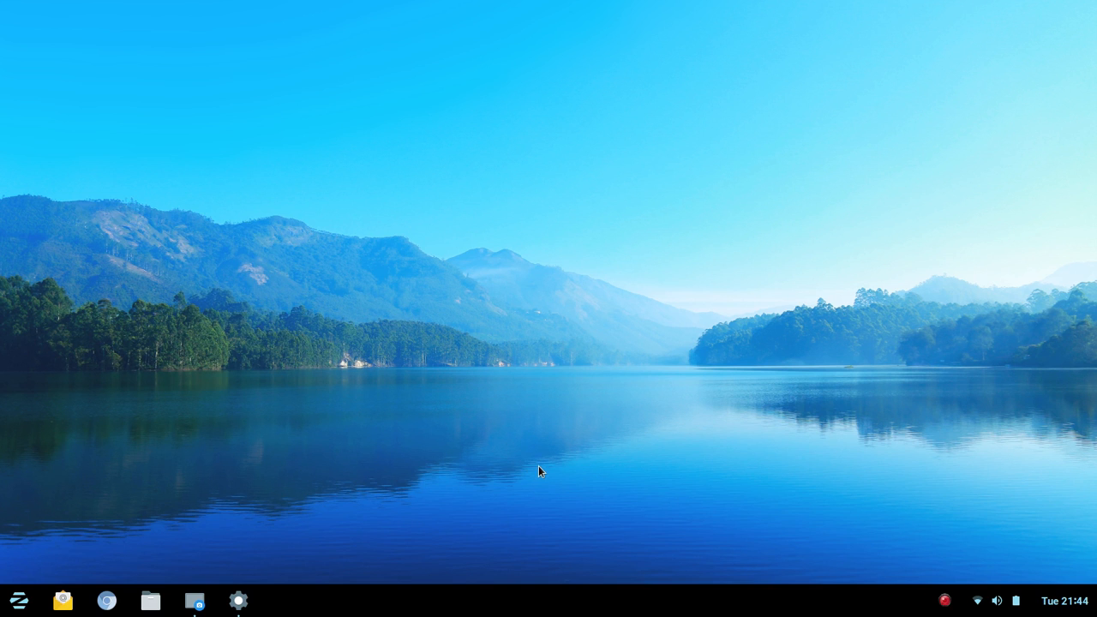
{"action": "mouse_move", "coordinate": [581, 605]}
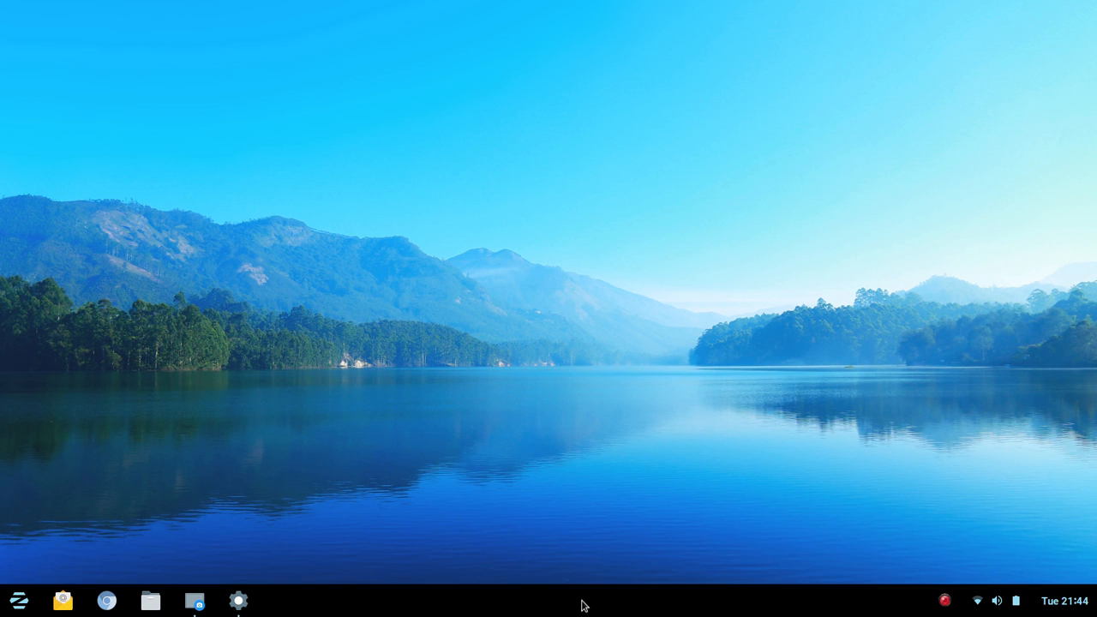
{"action": "mouse_move", "coordinate": [535, 596]}
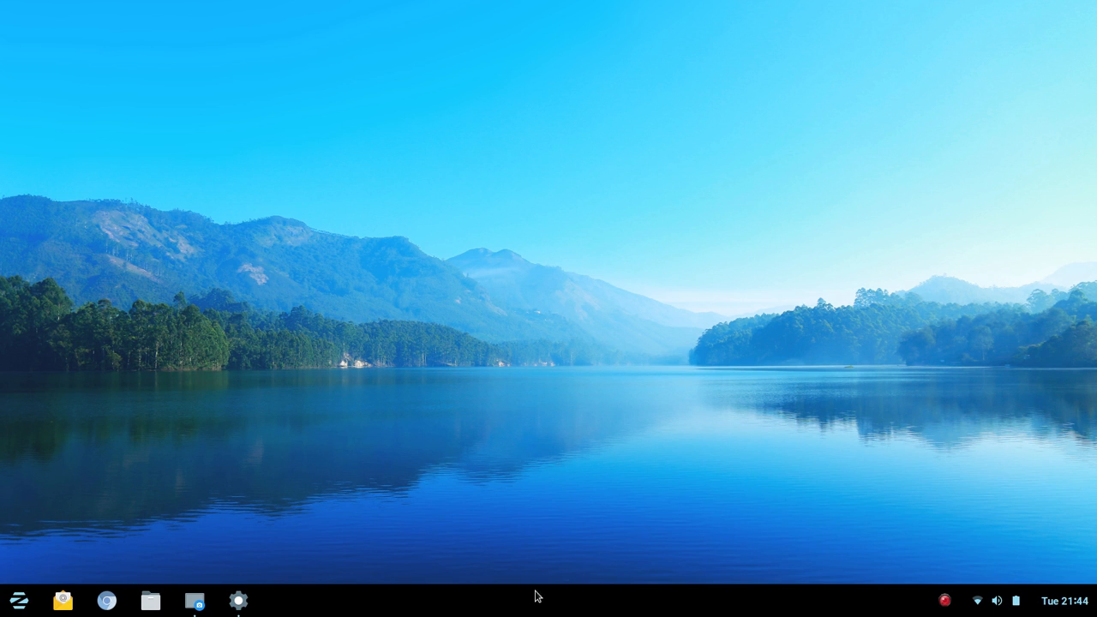
{"action": "mouse_move", "coordinate": [675, 610]}
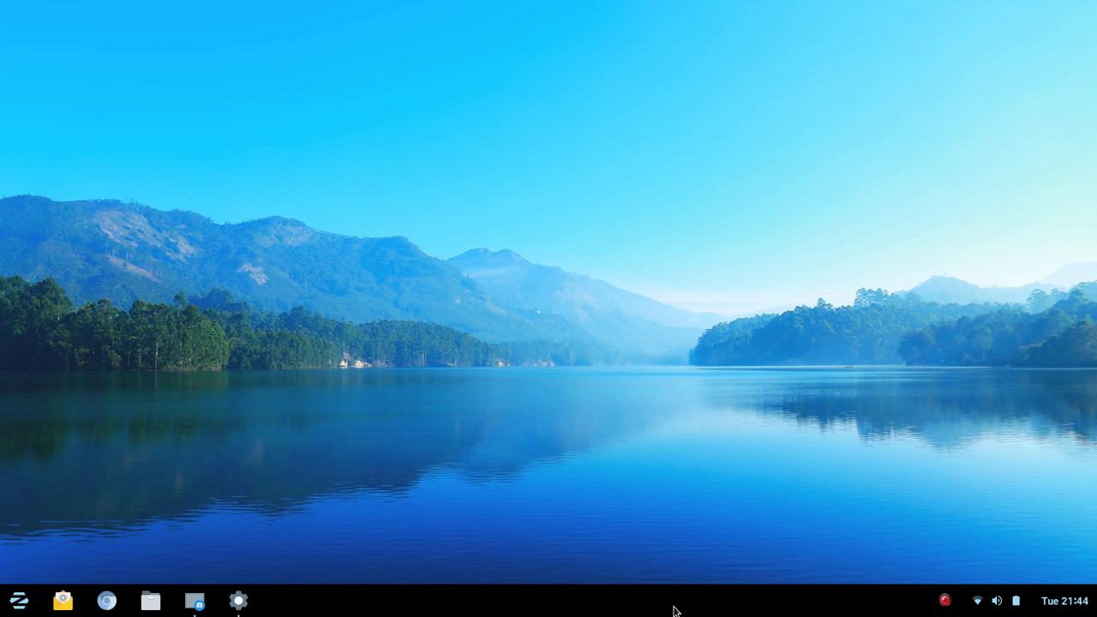
Go to the Home folder in Files via the Zorin menu's Home shortcut
{"action": "left_click", "coordinate": [18, 600]}
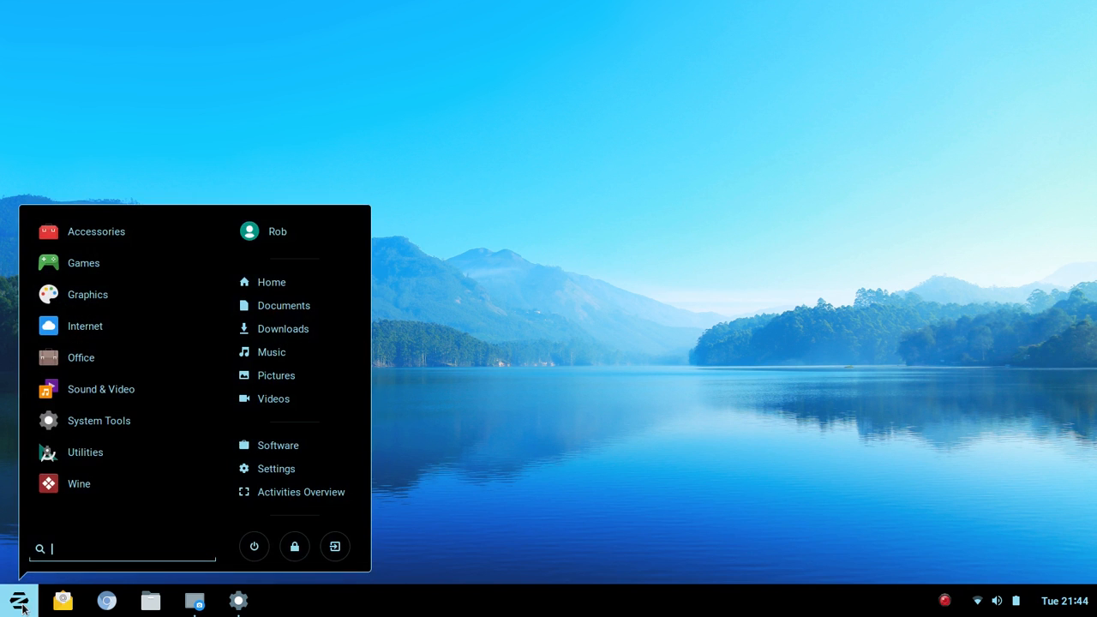
{"action": "mouse_move", "coordinate": [79, 484]}
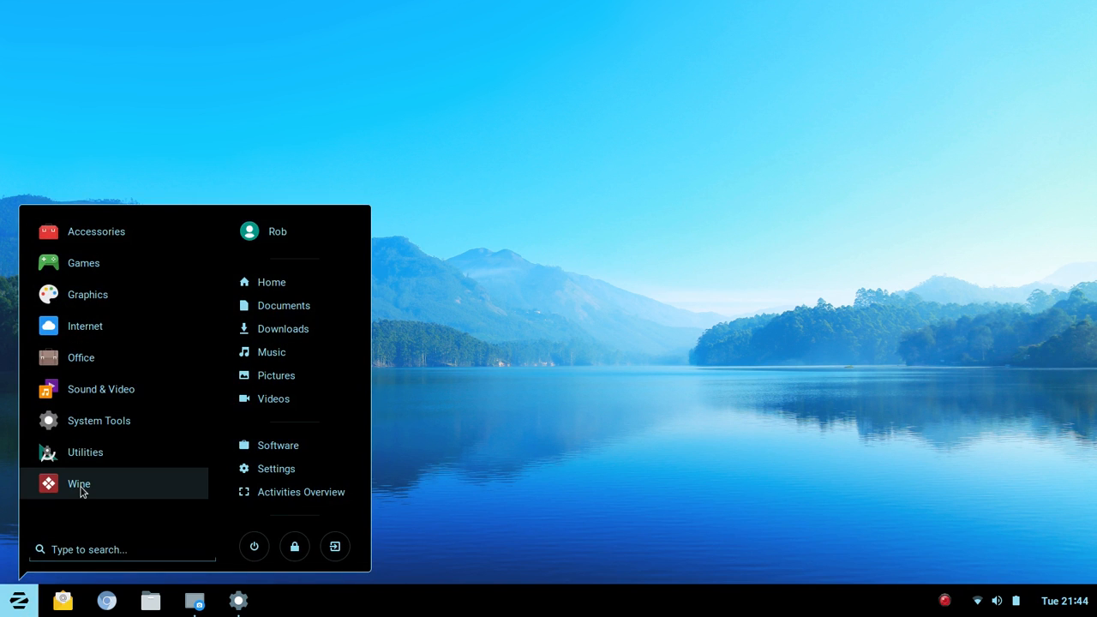
{"action": "mouse_move", "coordinate": [96, 231]}
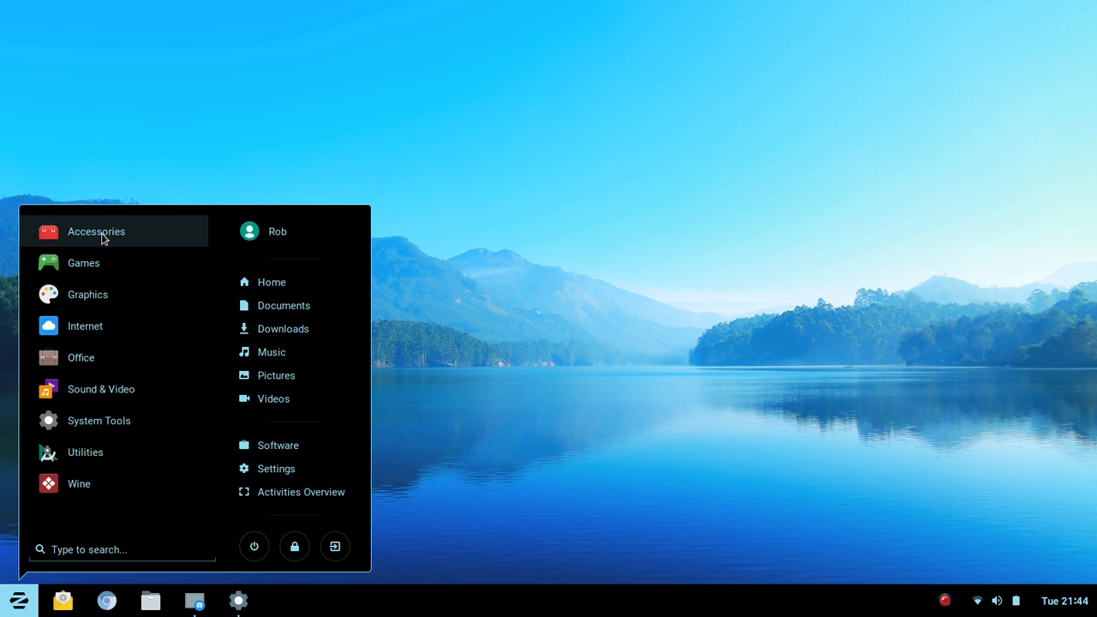
{"action": "mouse_move", "coordinate": [81, 358]}
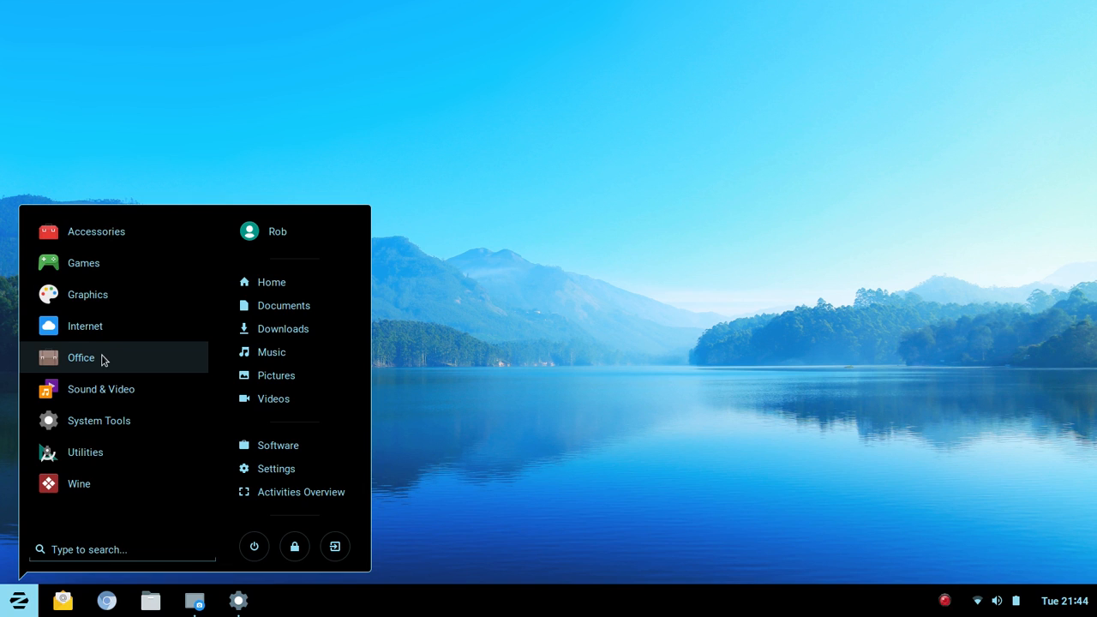
{"action": "mouse_move", "coordinate": [101, 360]}
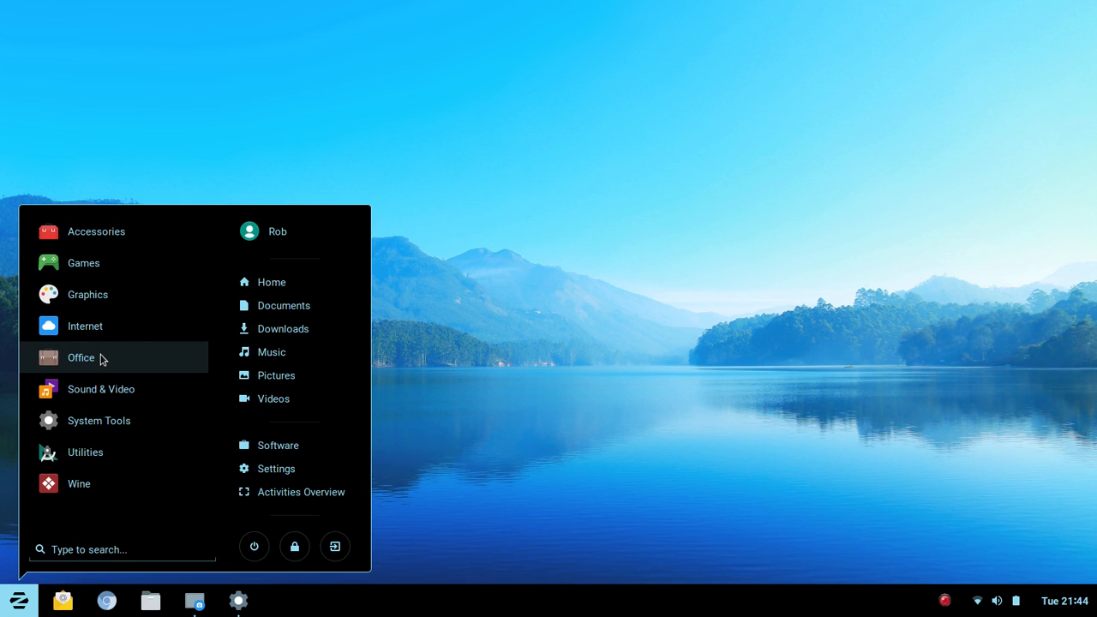
{"action": "mouse_move", "coordinate": [271, 281]}
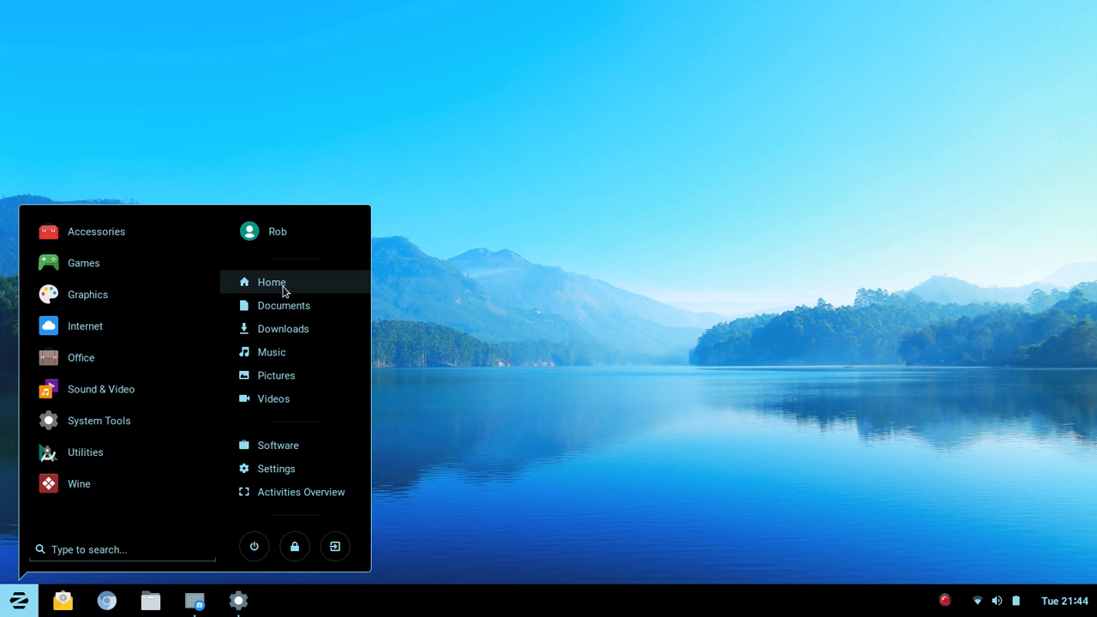
{"action": "left_click", "coordinate": [271, 281]}
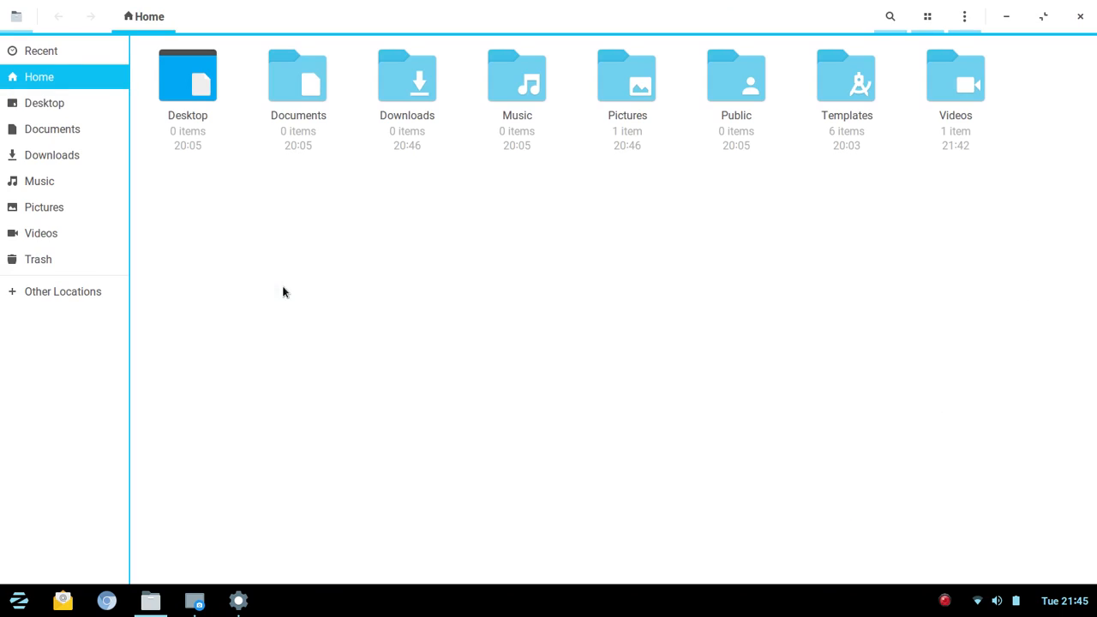
{"action": "mouse_move", "coordinate": [661, 233]}
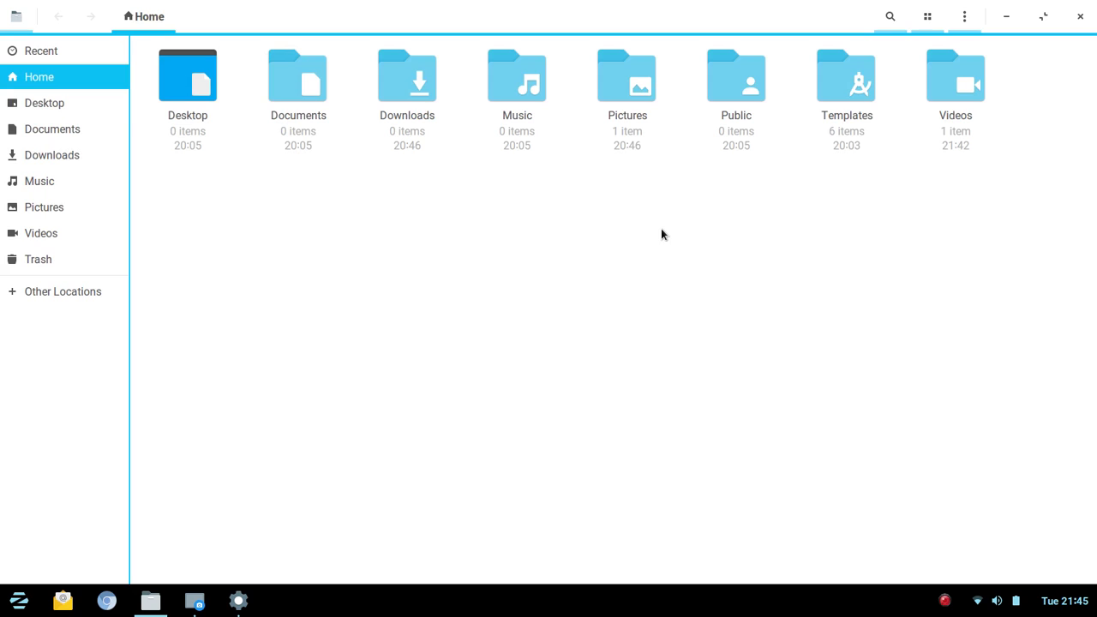
{"action": "mouse_move", "coordinate": [819, 24]}
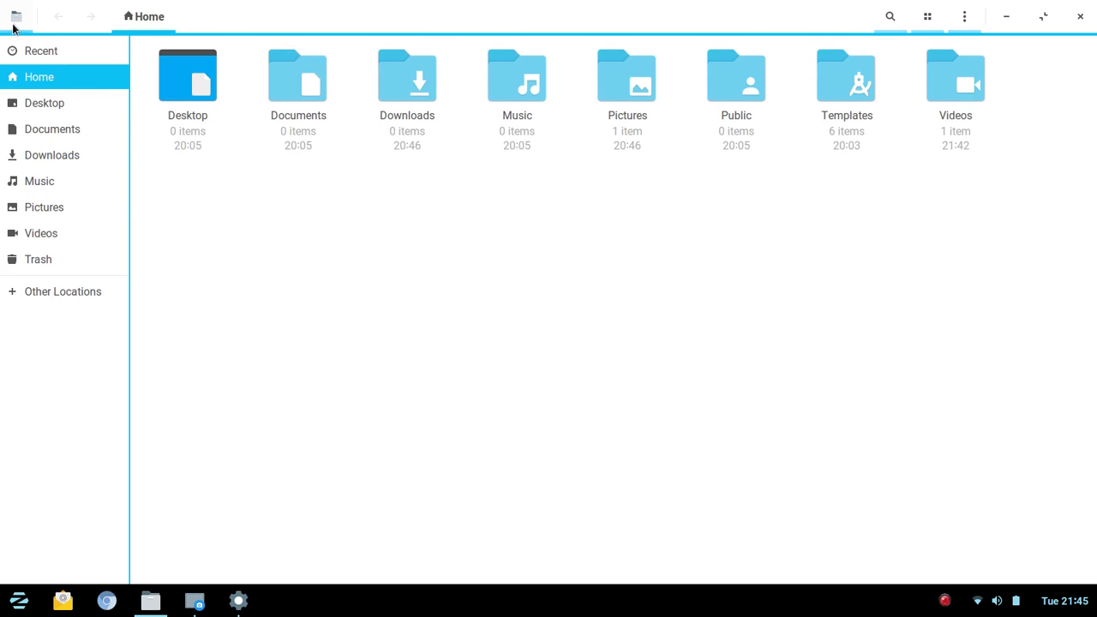
{"action": "left_click", "coordinate": [16, 15]}
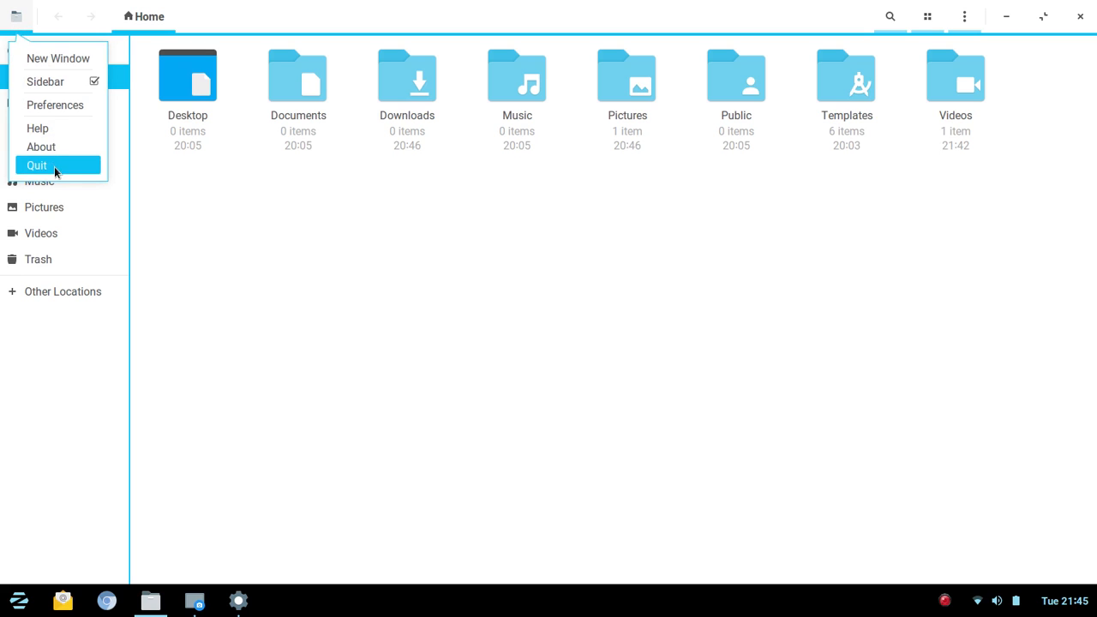
{"action": "left_click", "coordinate": [41, 147]}
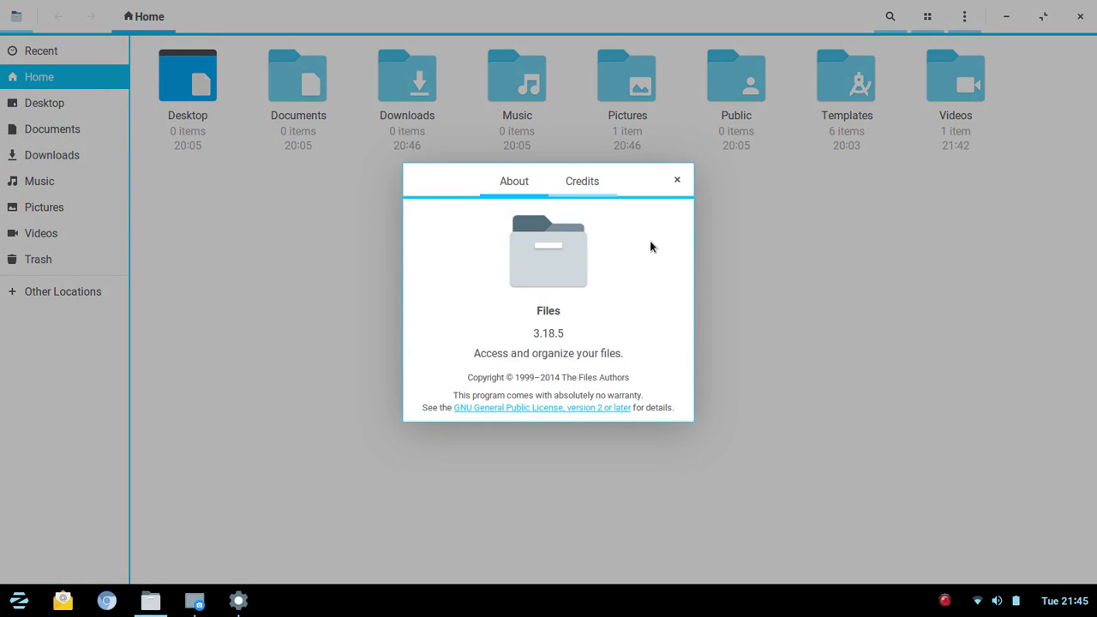
{"action": "mouse_move", "coordinate": [677, 182]}
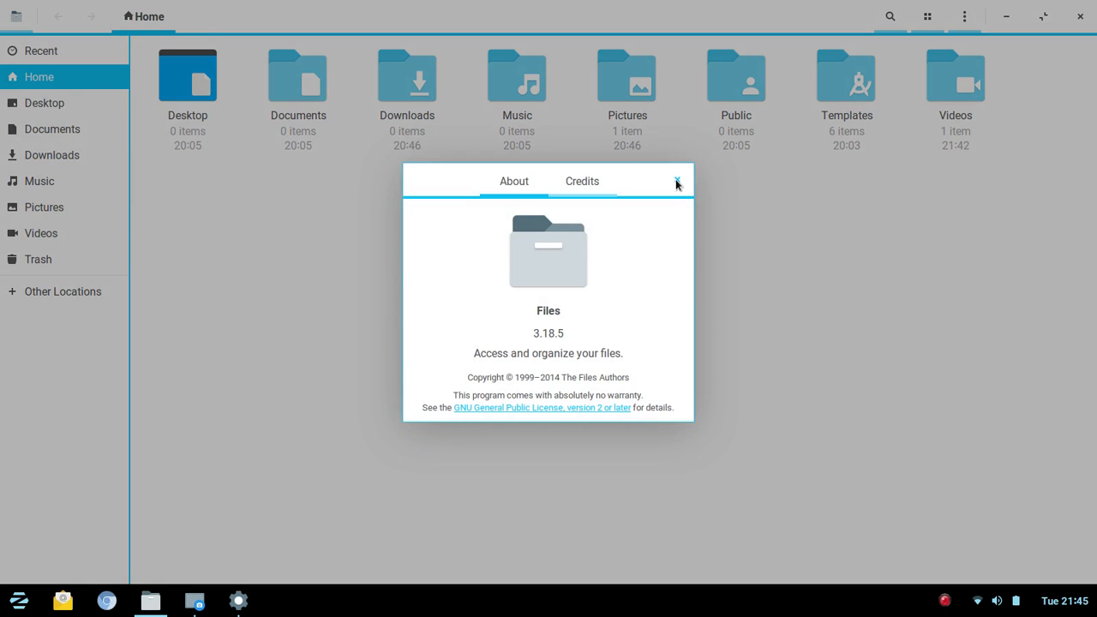
{"action": "left_click", "coordinate": [677, 181]}
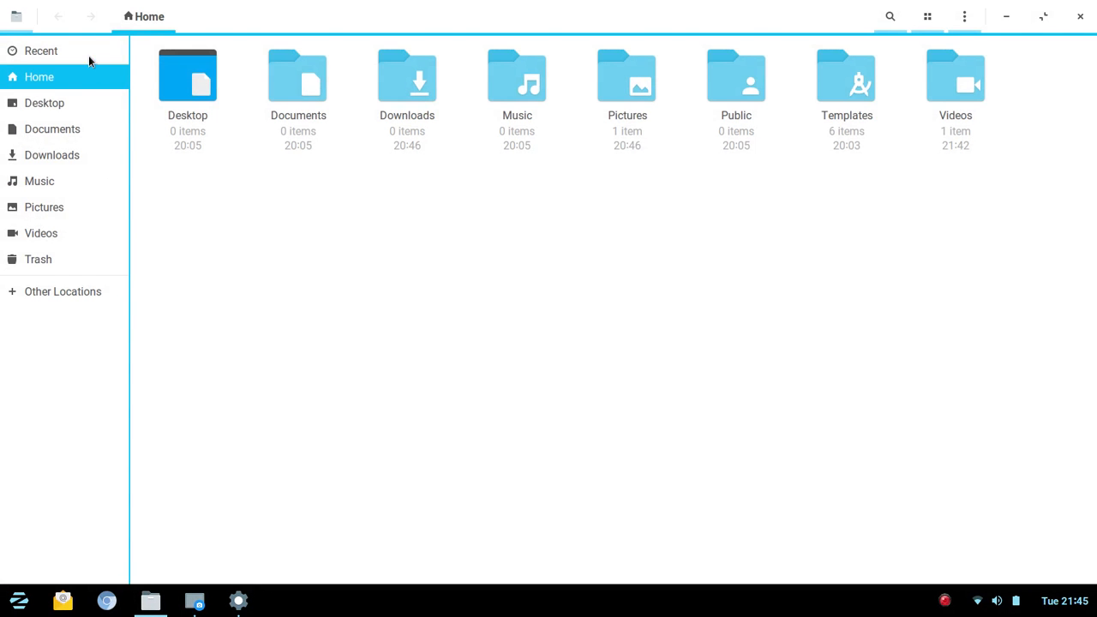
{"action": "mouse_move", "coordinate": [643, 409]}
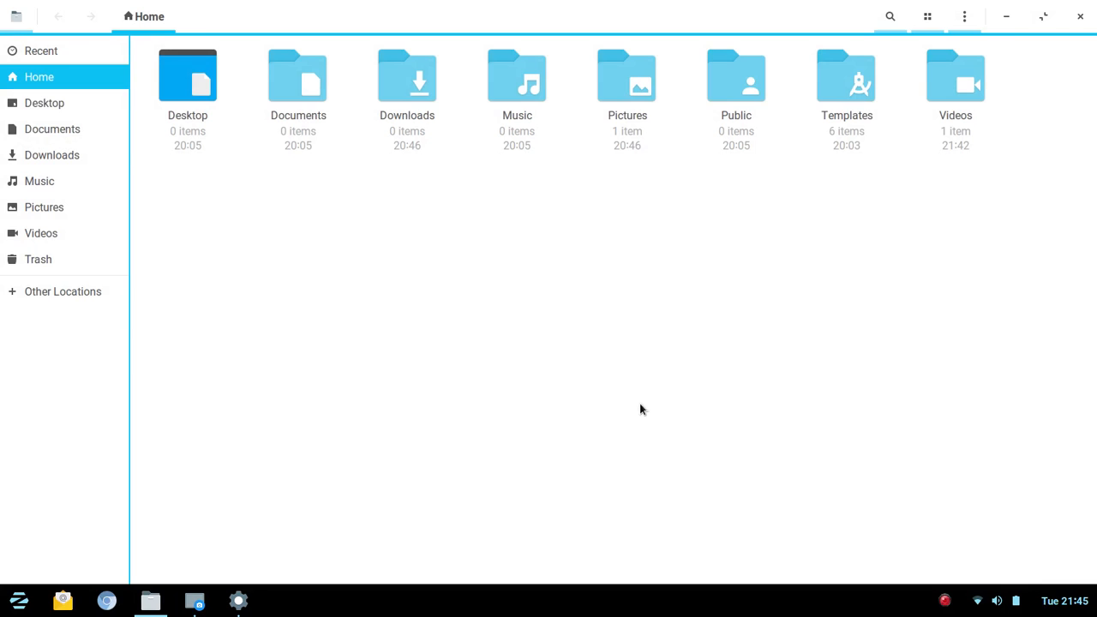
{"action": "mouse_move", "coordinate": [453, 348]}
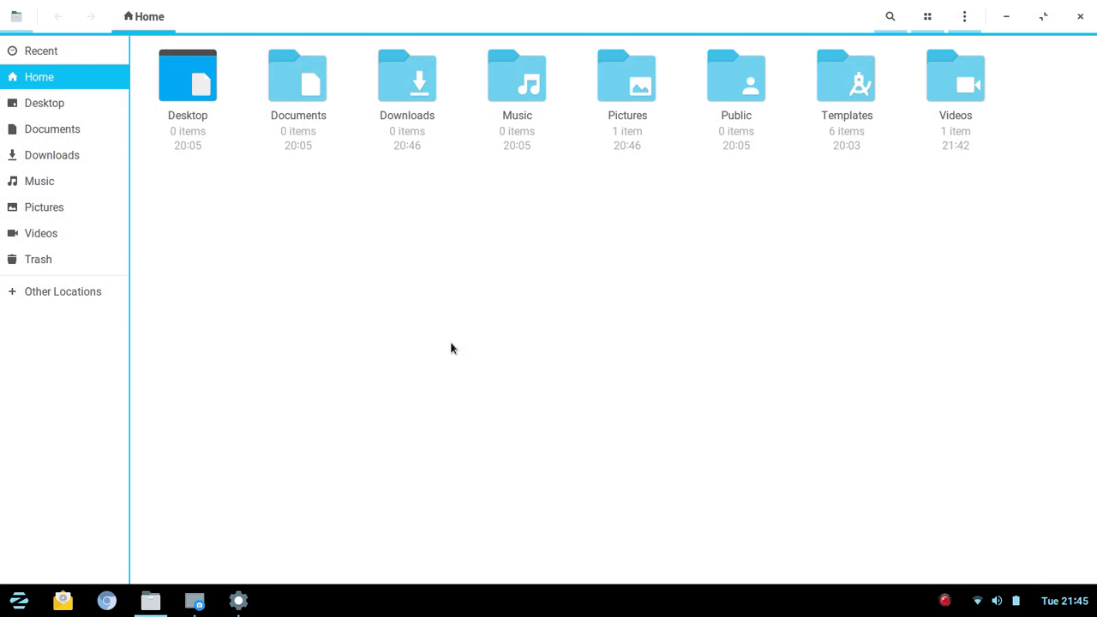
{"action": "mouse_move", "coordinate": [758, 273]}
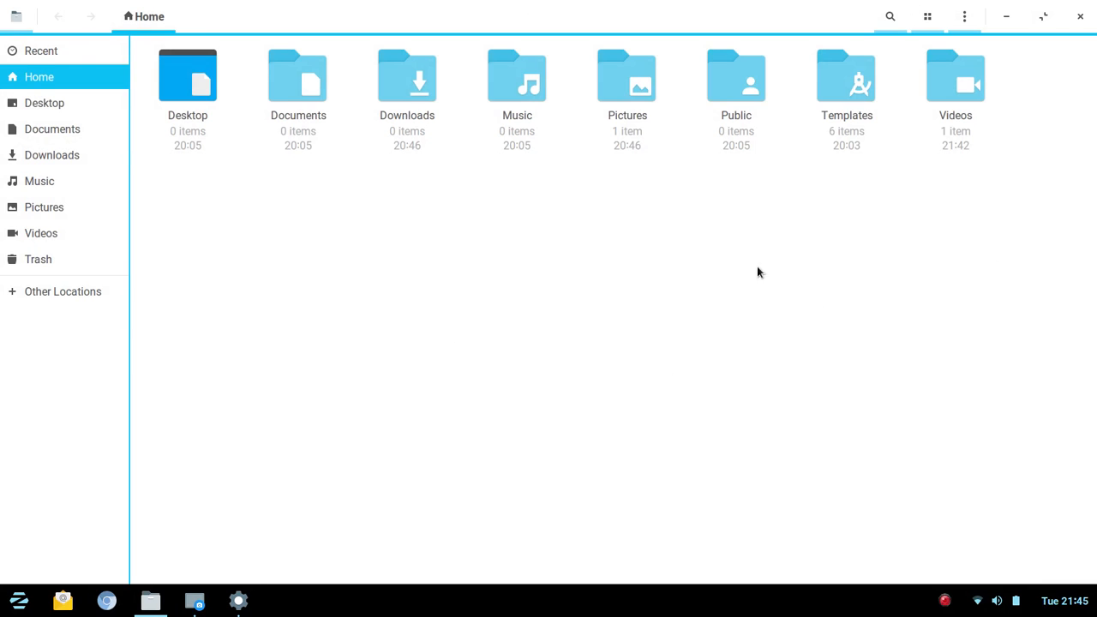
{"action": "left_click", "coordinate": [15, 17]}
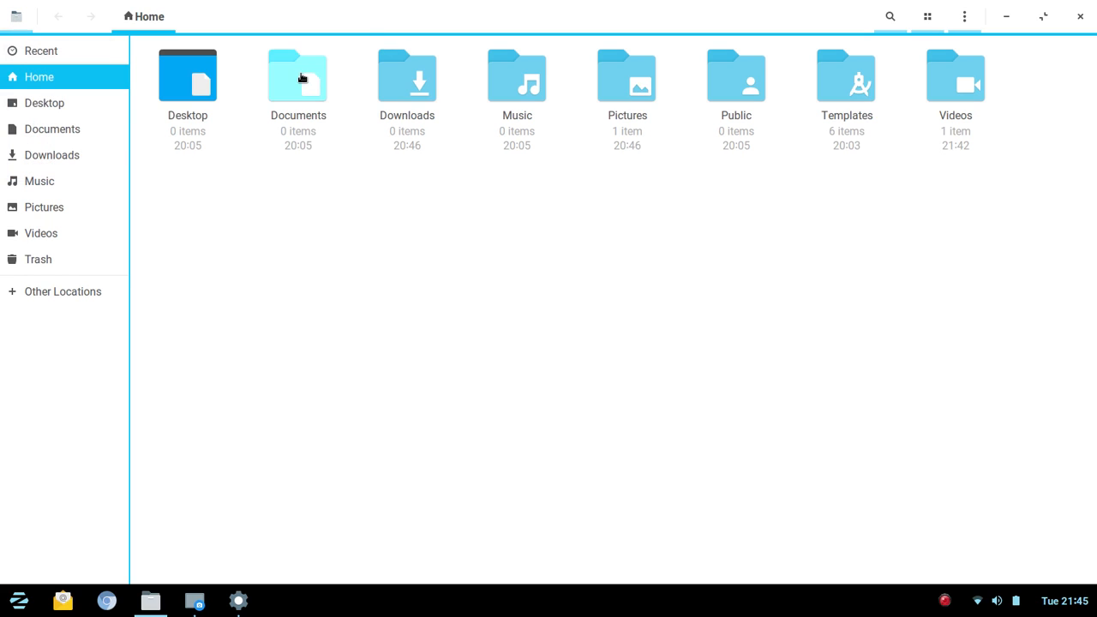
{"action": "mouse_move", "coordinate": [881, 271]}
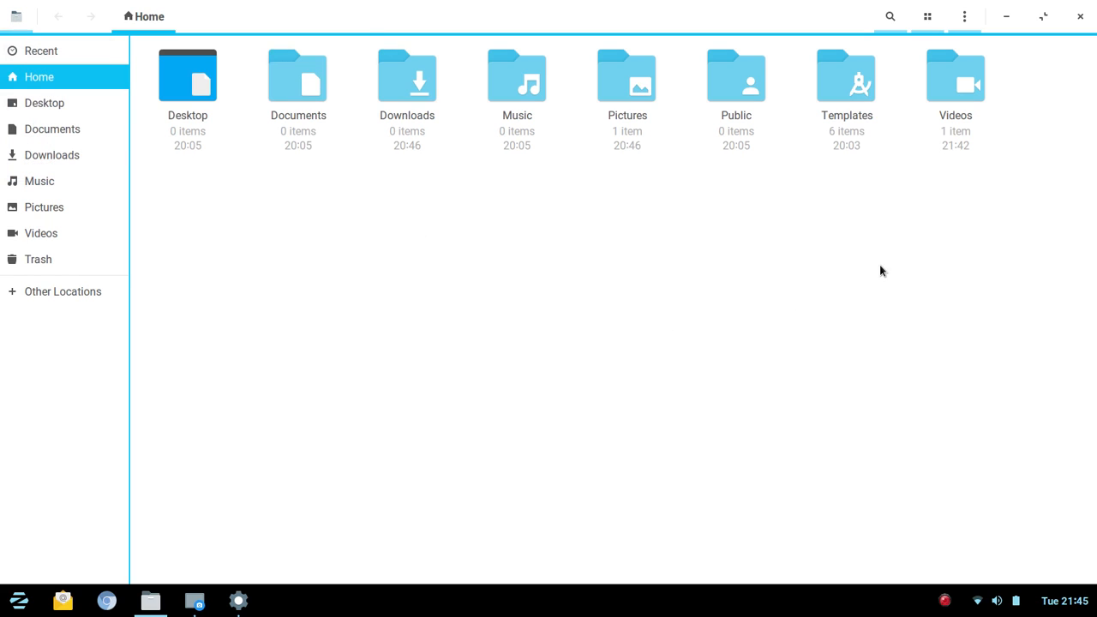
Switch the Home folder to list view and back to icon view from the view options popover
{"action": "left_click", "coordinate": [963, 17]}
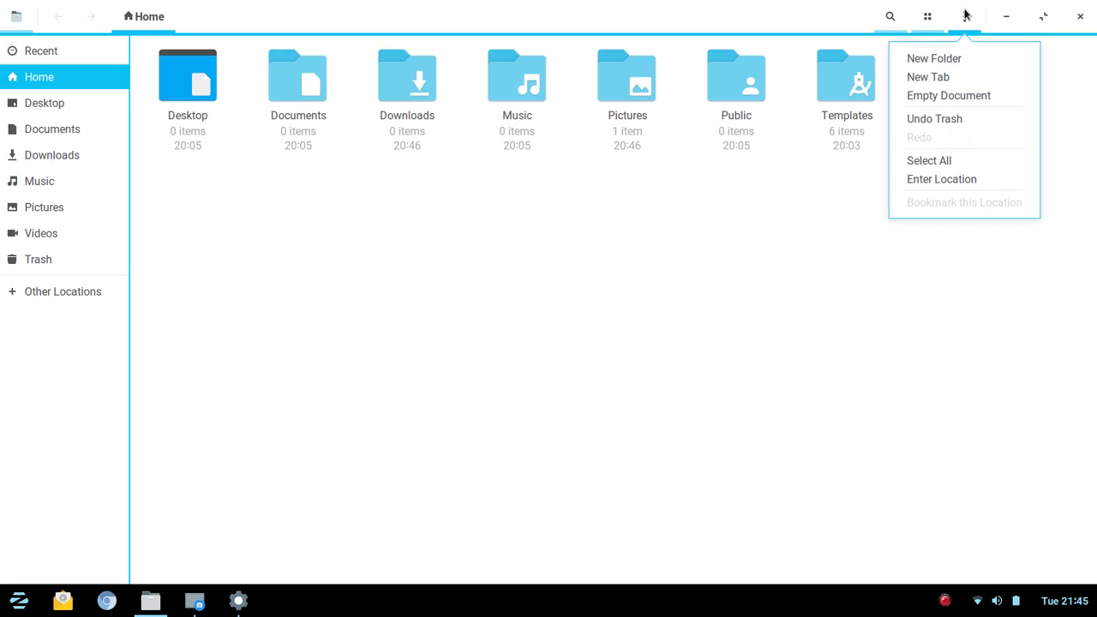
{"action": "left_click", "coordinate": [927, 17]}
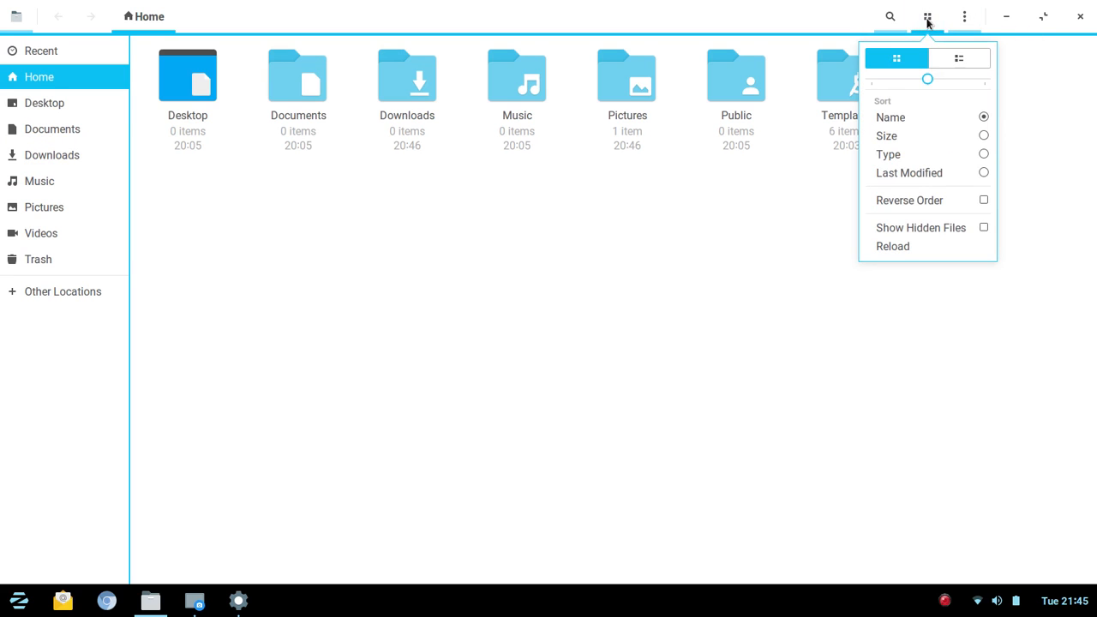
{"action": "mouse_move", "coordinate": [936, 86]}
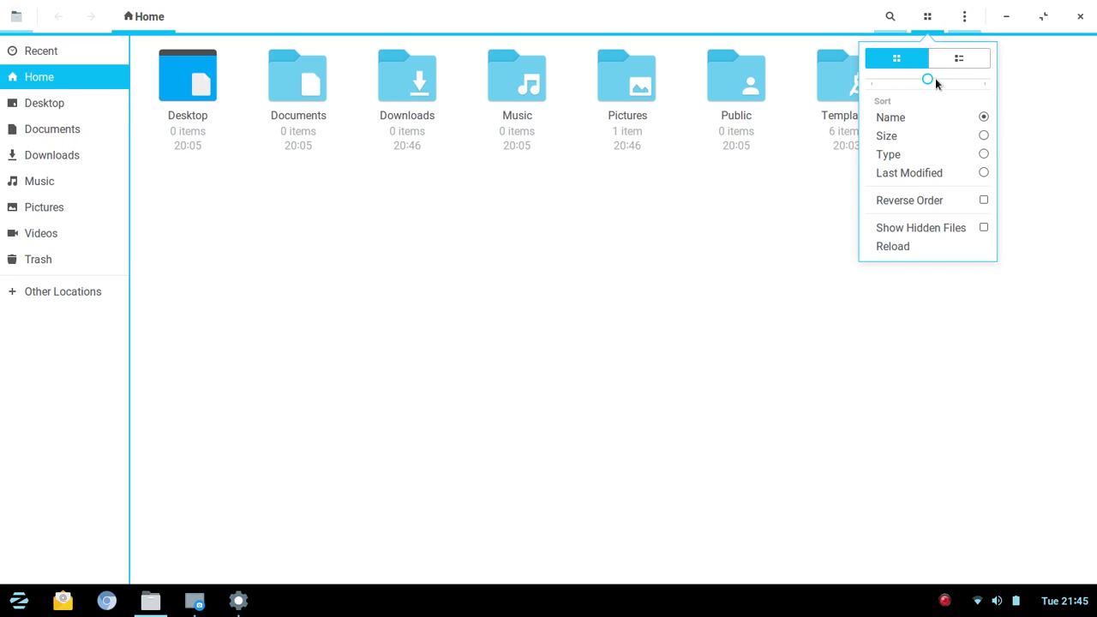
{"action": "left_click", "coordinate": [958, 58]}
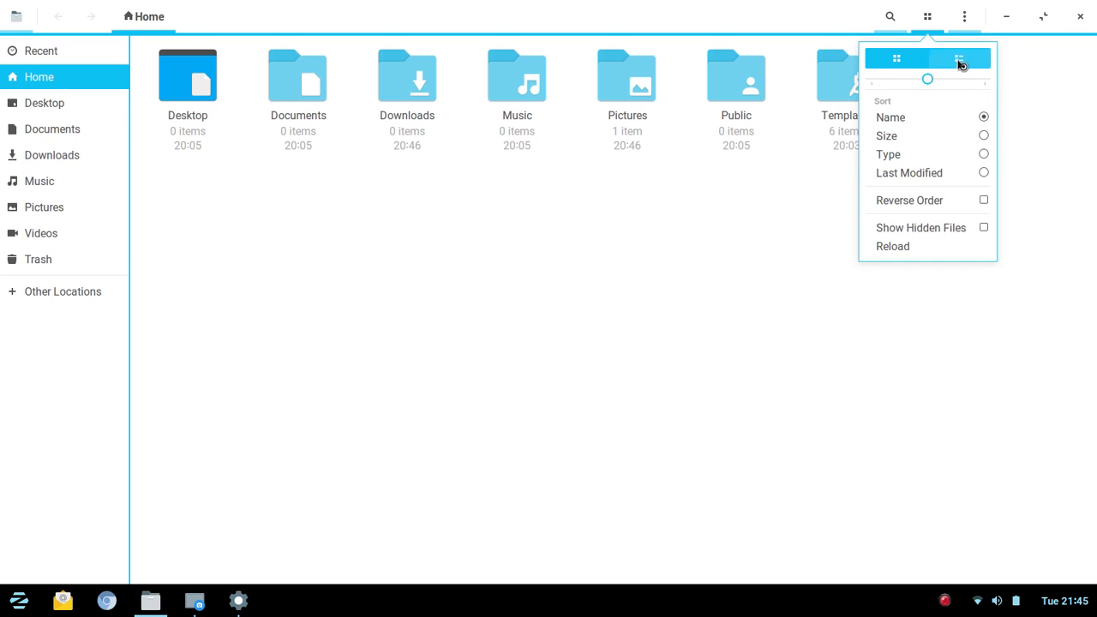
{"action": "left_click", "coordinate": [960, 58]}
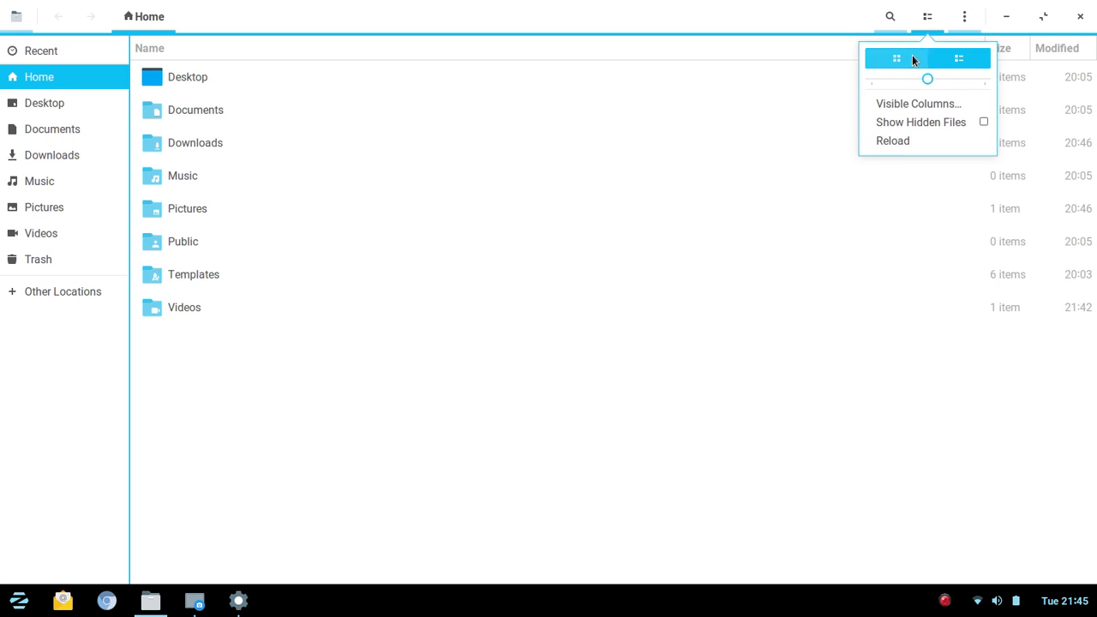
{"action": "left_click", "coordinate": [896, 58]}
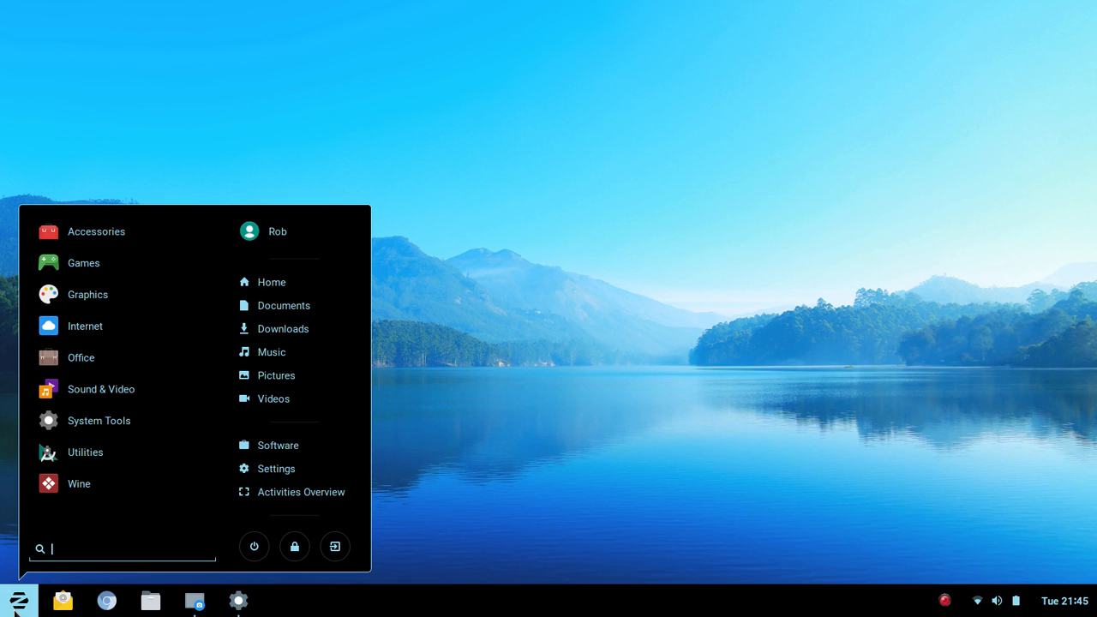
Launch Zorin Appearance from the menu's System Tools category onto its Desktop tab
{"action": "left_click", "coordinate": [99, 420]}
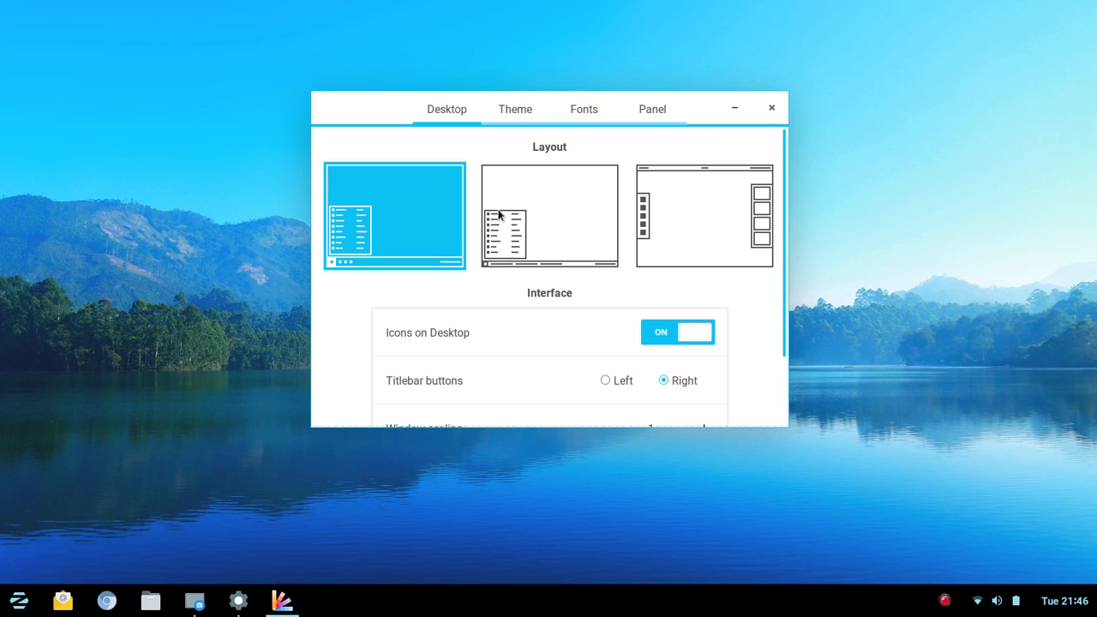
{"action": "mouse_move", "coordinate": [683, 219]}
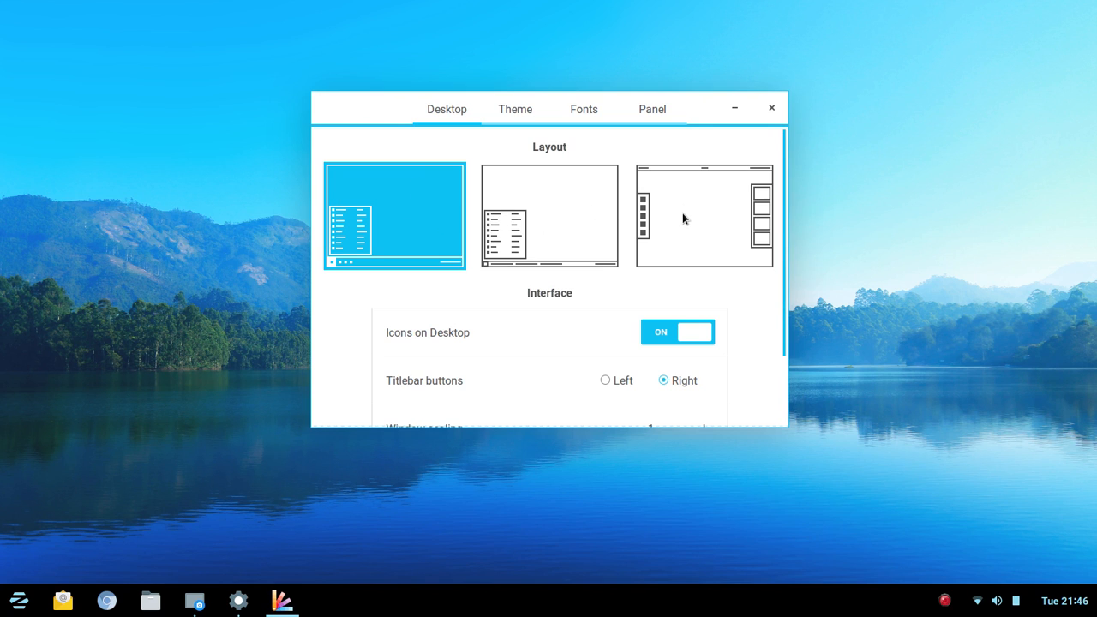
{"action": "mouse_move", "coordinate": [380, 226]}
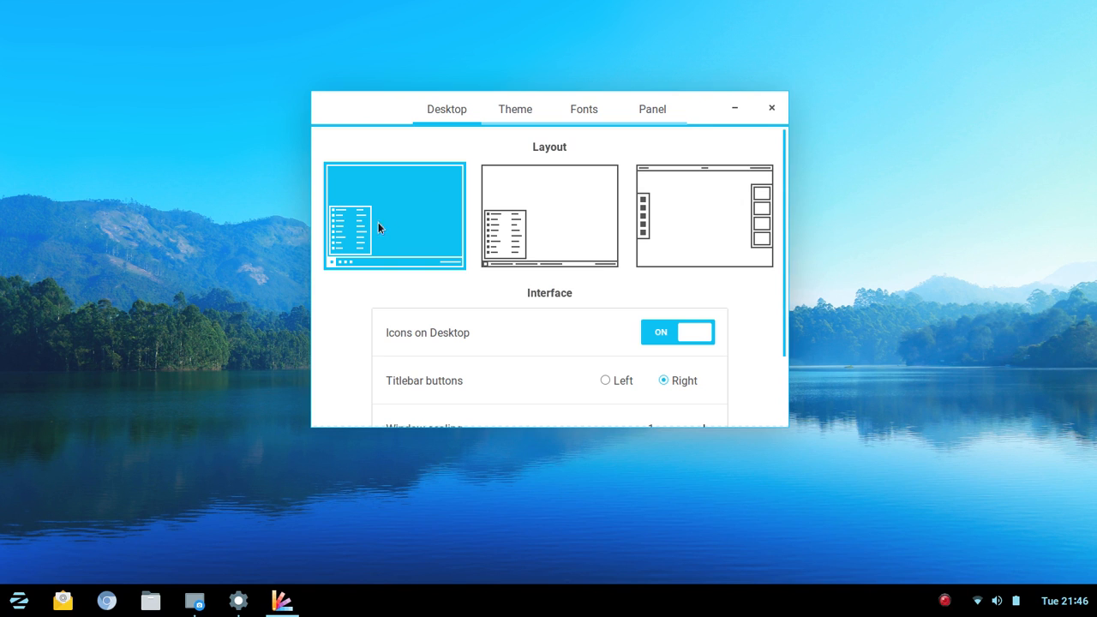
{"action": "mouse_move", "coordinate": [677, 223]}
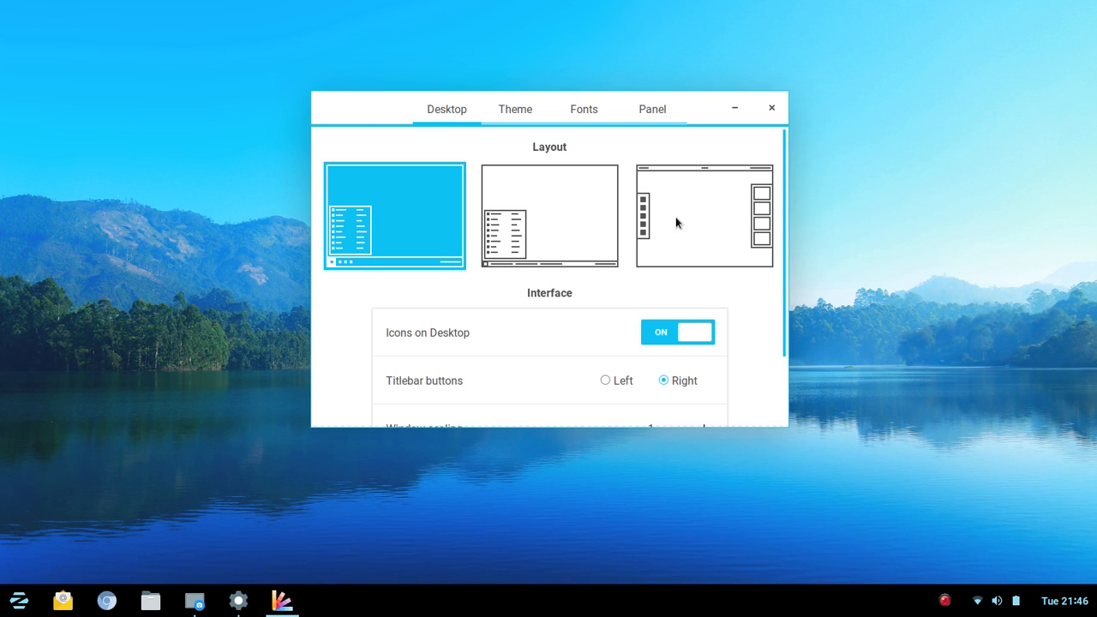
{"action": "mouse_move", "coordinate": [449, 251]}
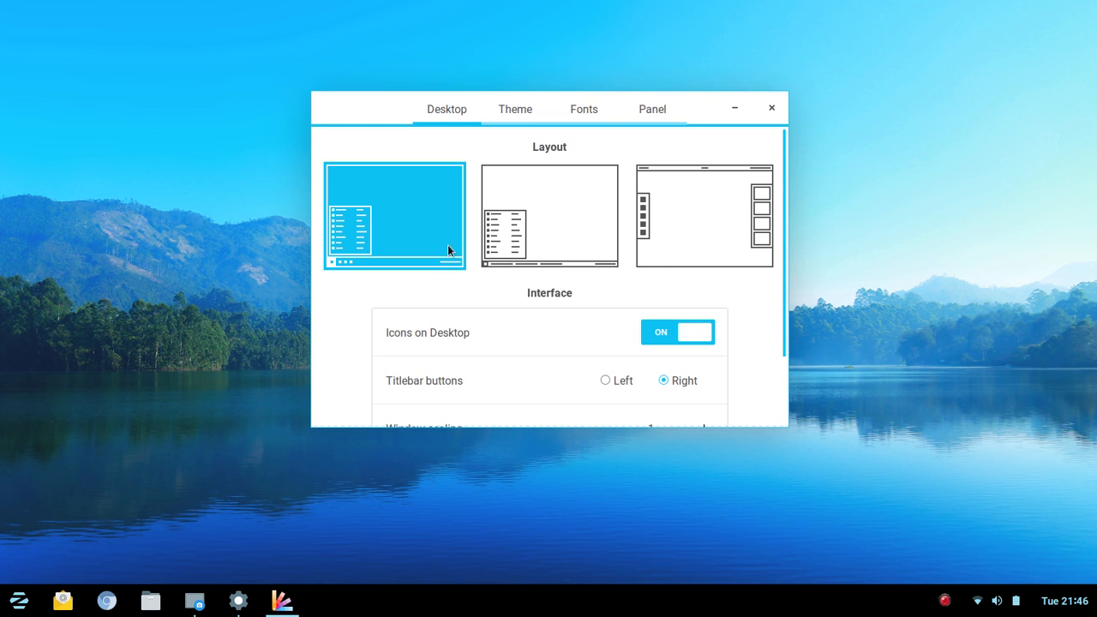
{"action": "mouse_move", "coordinate": [692, 220]}
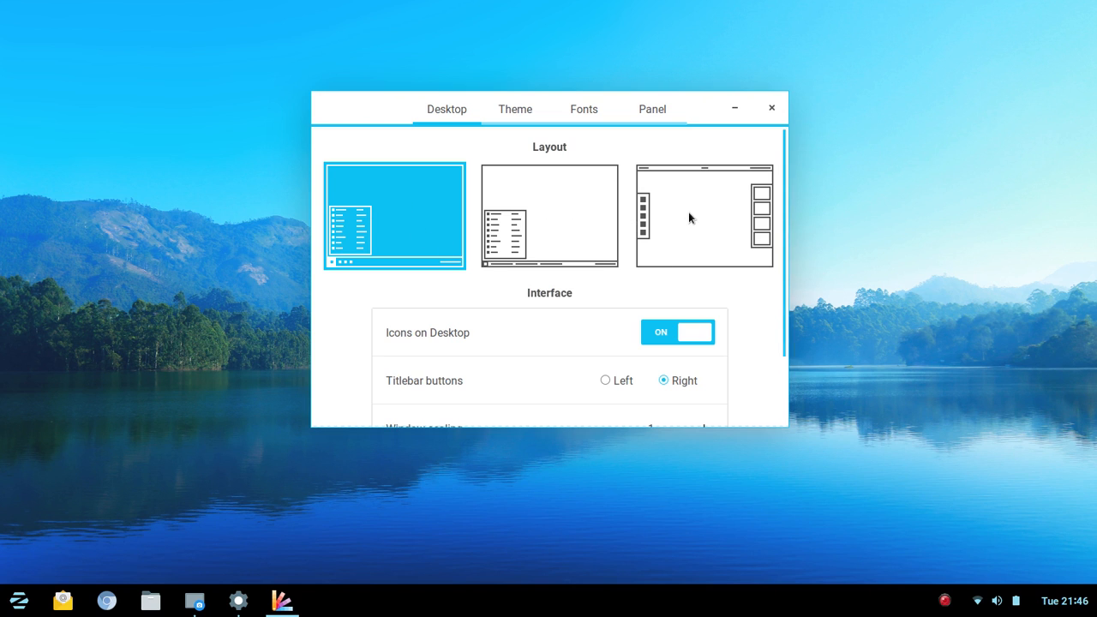
{"action": "mouse_move", "coordinate": [683, 221]}
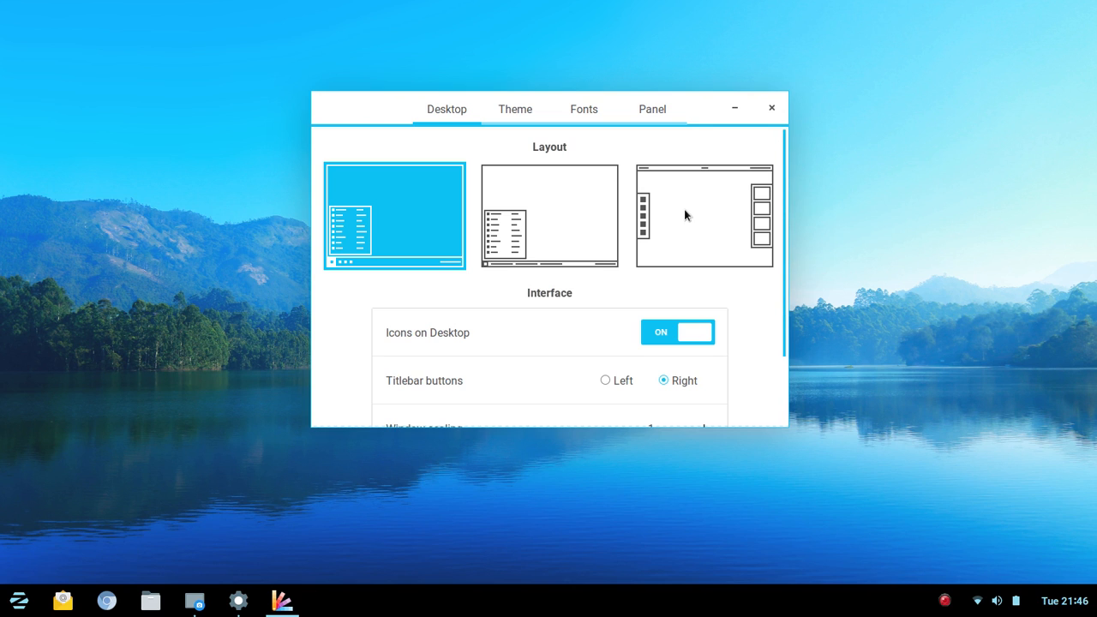
{"action": "mouse_move", "coordinate": [591, 219]}
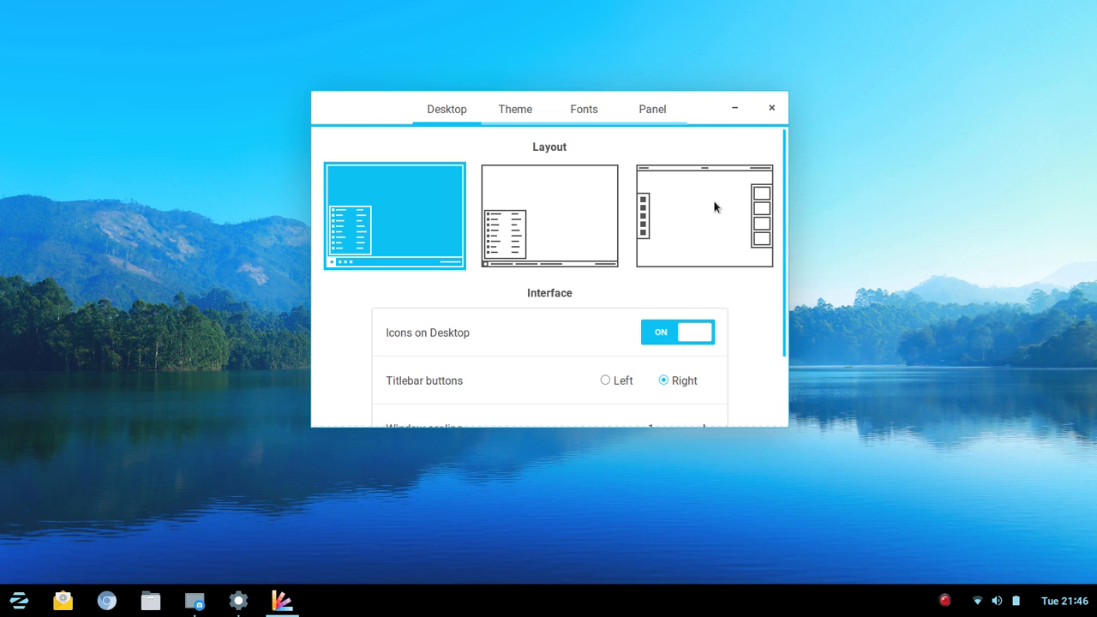
Scroll past Window scaling and Animations, then show the Theme tab's Zorin colour themes
{"action": "scroll", "scroll_direction": "down", "scroll_amount": 3}
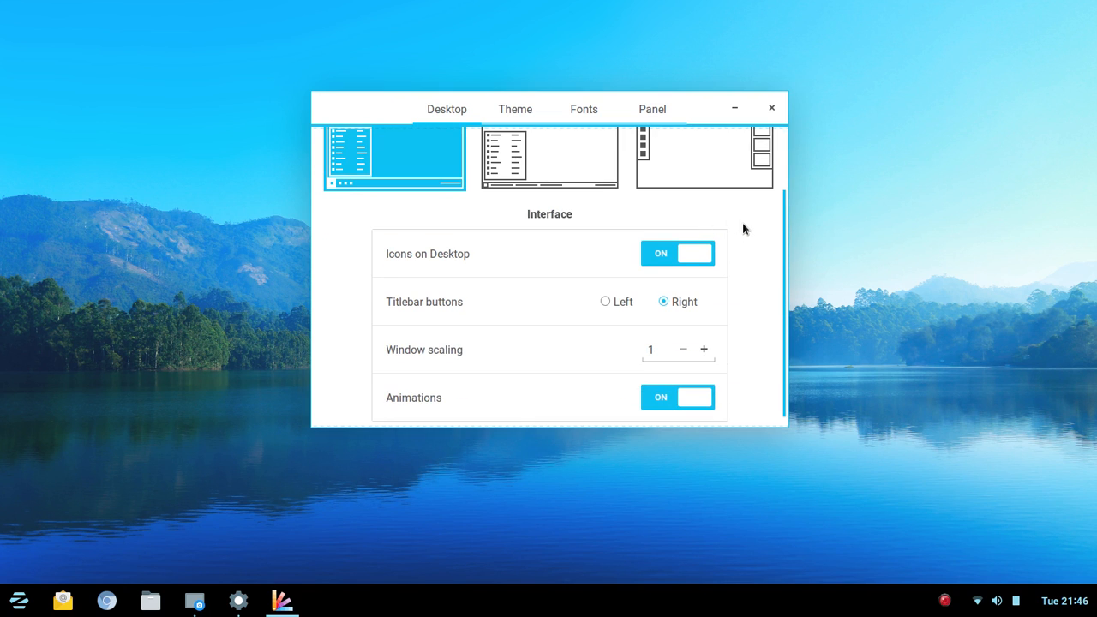
{"action": "scroll", "scroll_direction": "down", "scroll_amount": 3}
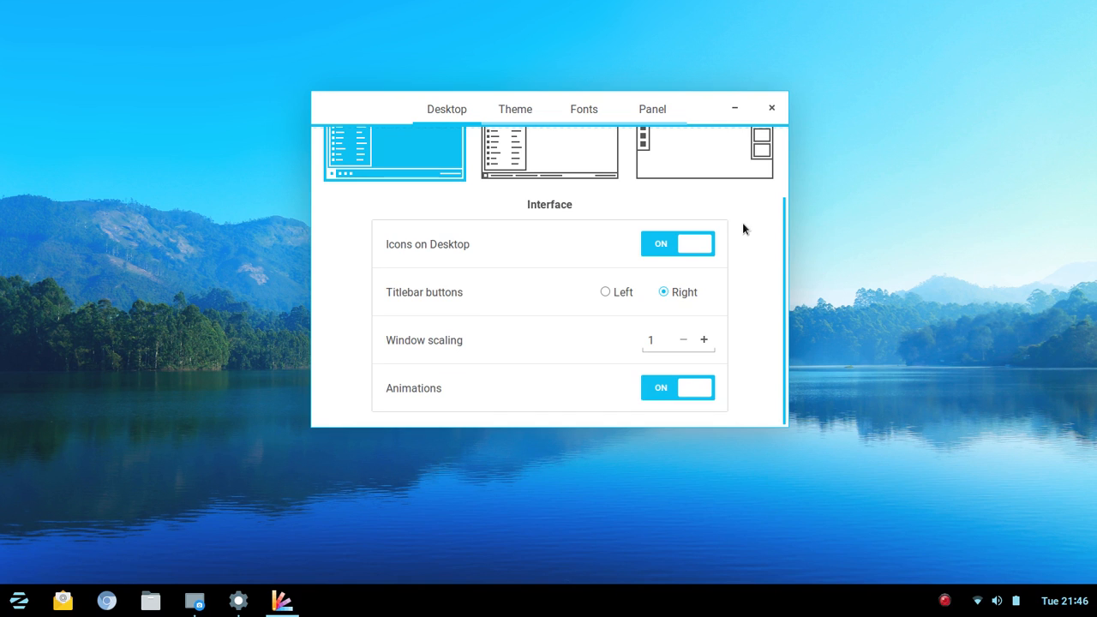
{"action": "mouse_move", "coordinate": [569, 237]}
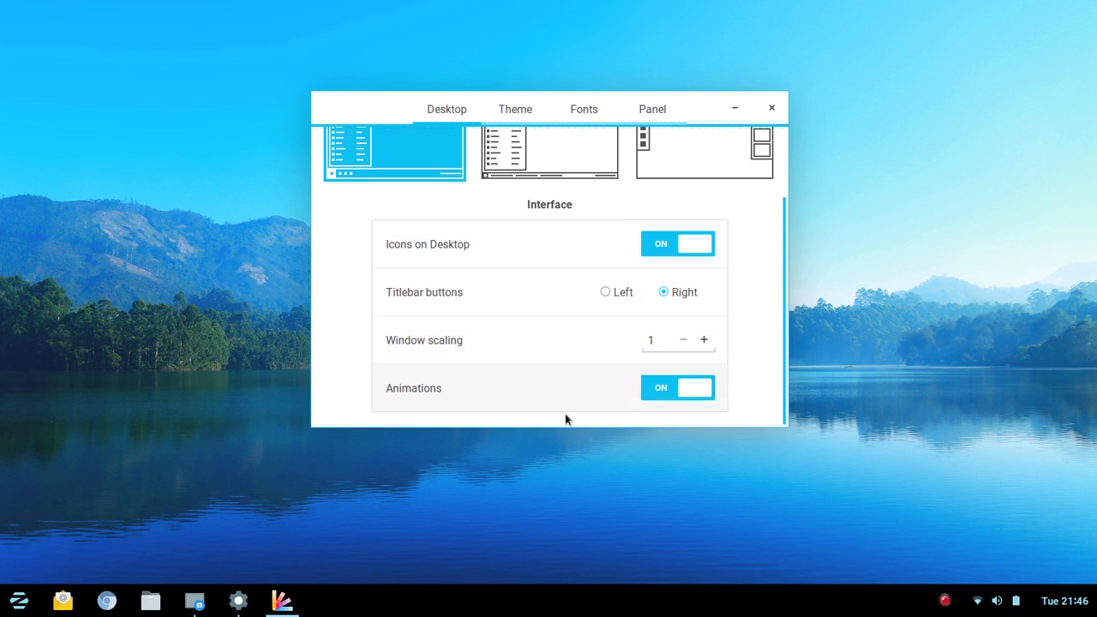
{"action": "left_click", "coordinate": [514, 109]}
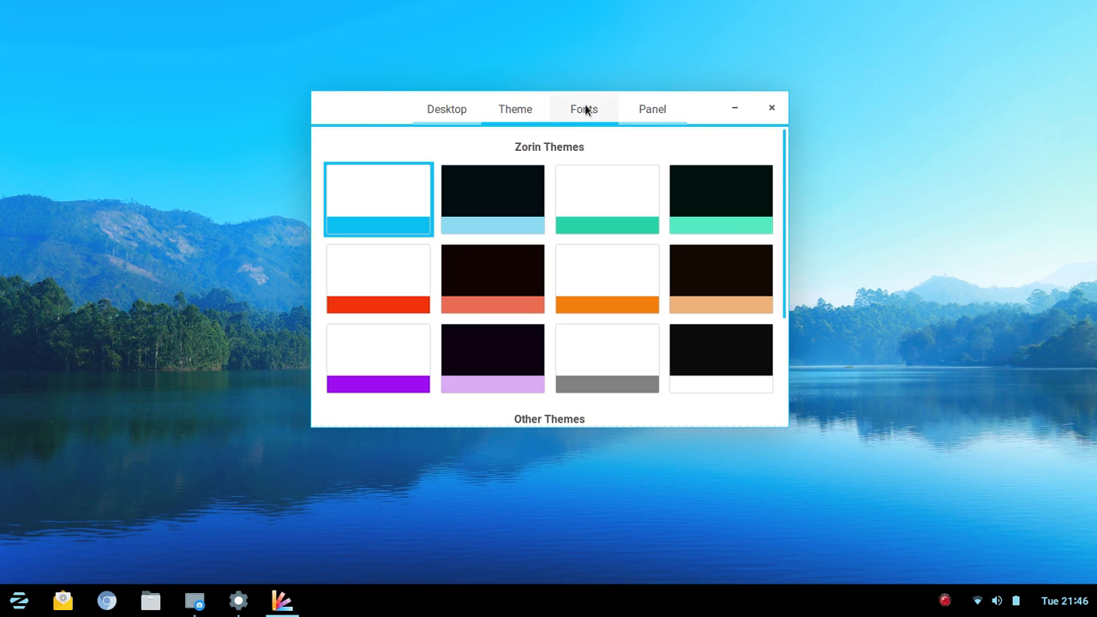
Review the Fonts tab, preview the Window Title font picker and cancel it, then move to Panel settings
{"action": "left_click", "coordinate": [583, 110]}
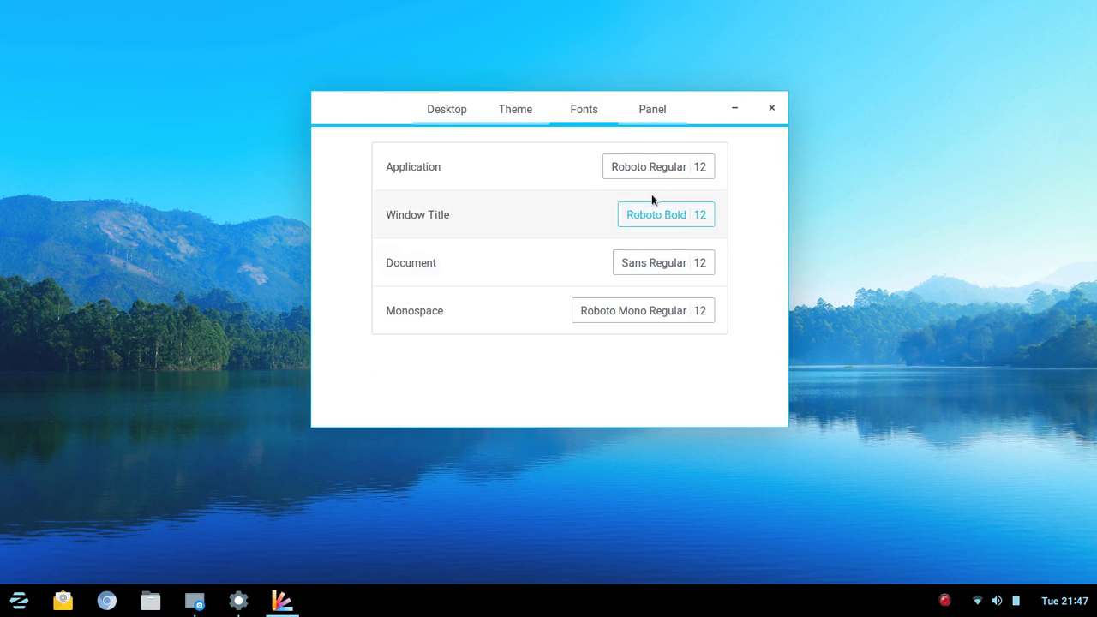
{"action": "left_click", "coordinate": [656, 214]}
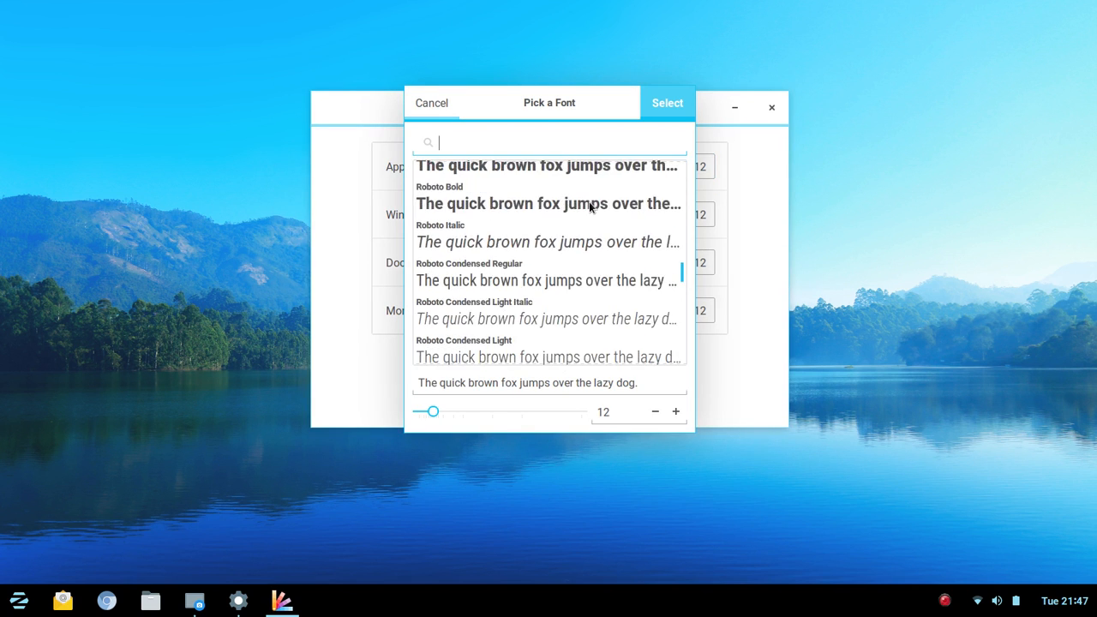
{"action": "left_click", "coordinate": [432, 103]}
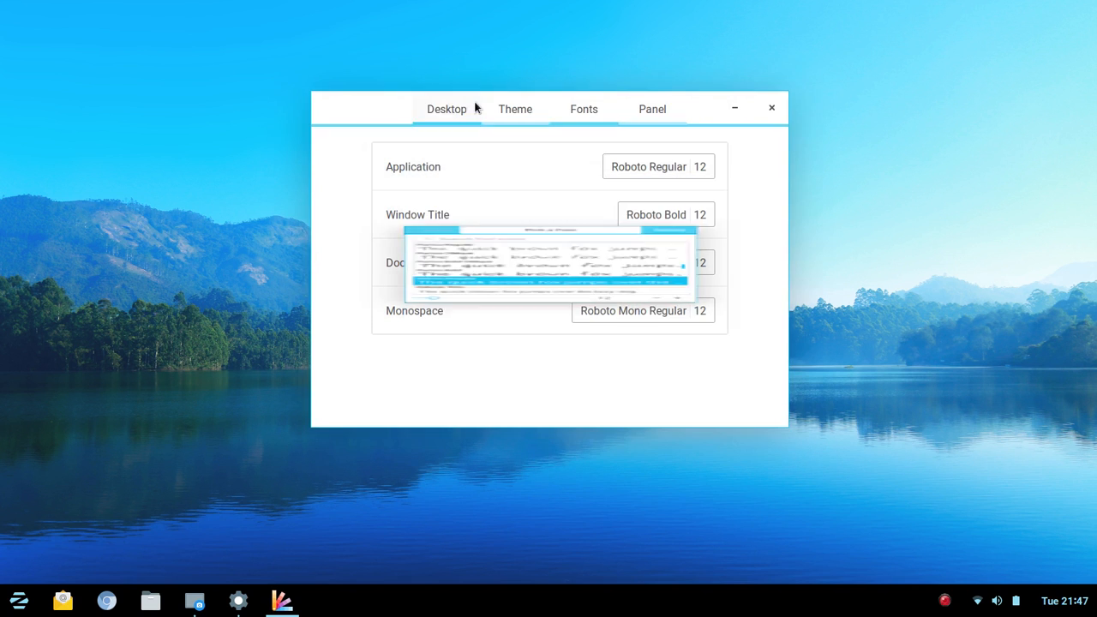
{"action": "left_click", "coordinate": [651, 110]}
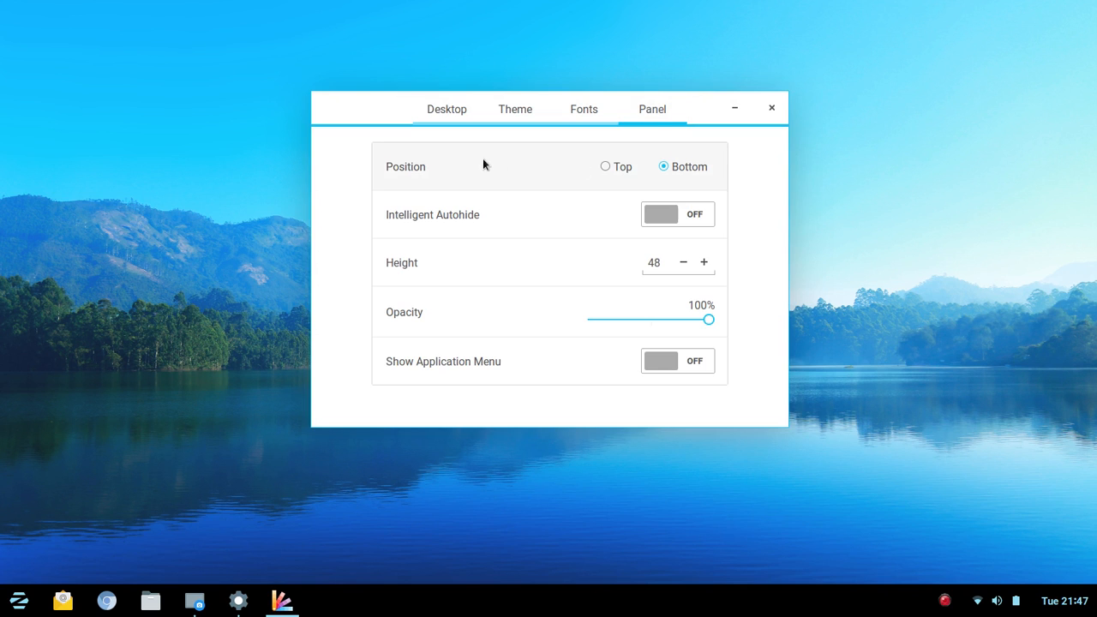
{"action": "mouse_move", "coordinate": [548, 176]}
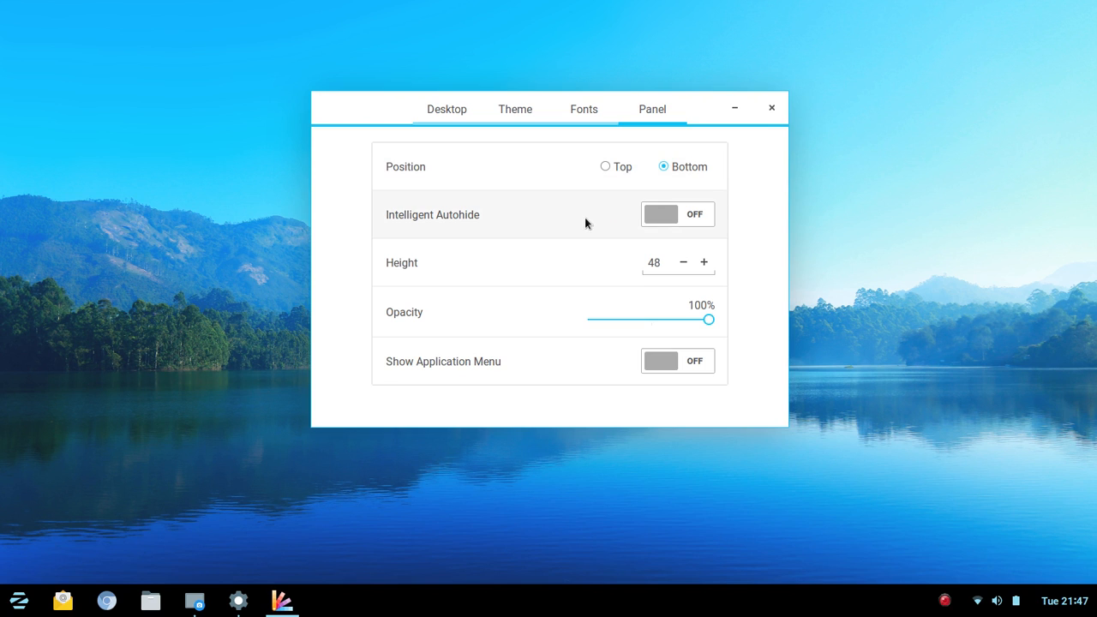
{"action": "mouse_move", "coordinate": [563, 268]}
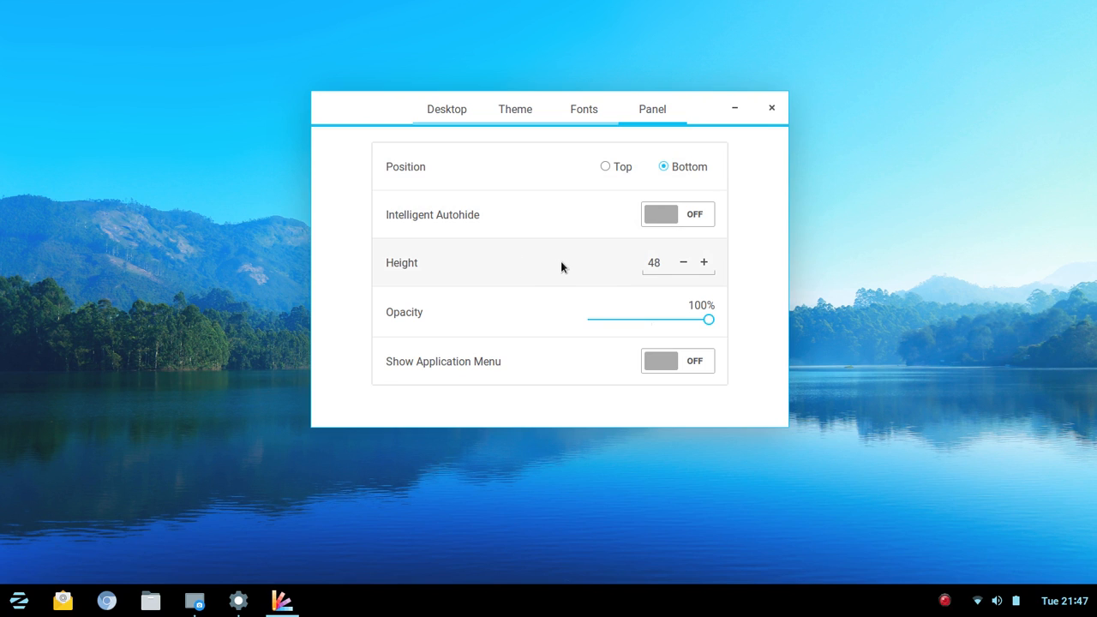
{"action": "mouse_move", "coordinate": [516, 318]}
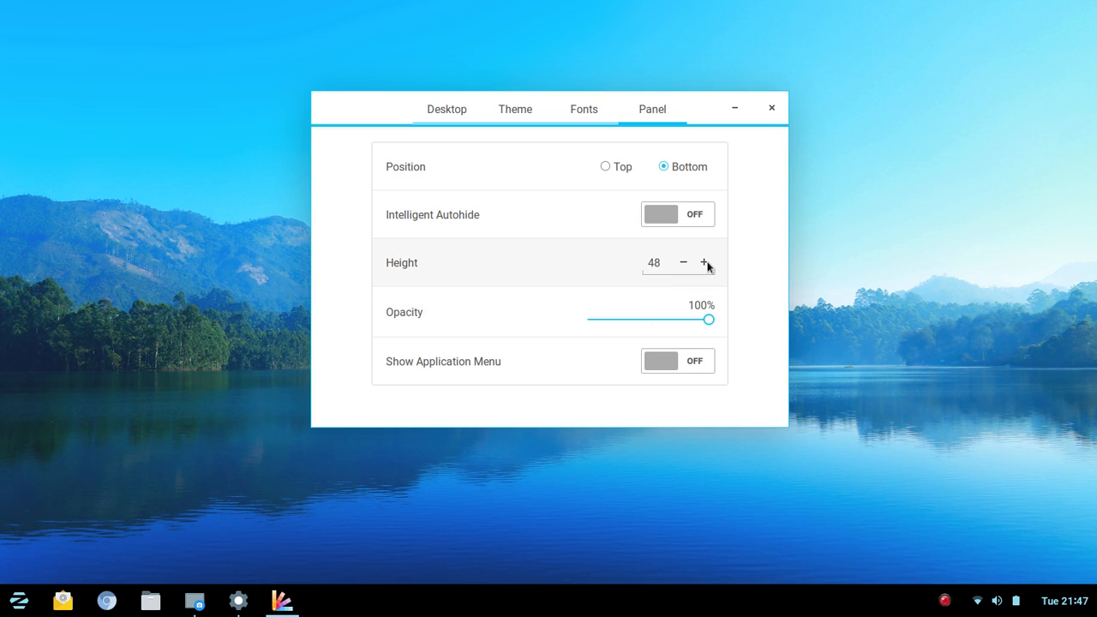
{"action": "mouse_move", "coordinate": [706, 264]}
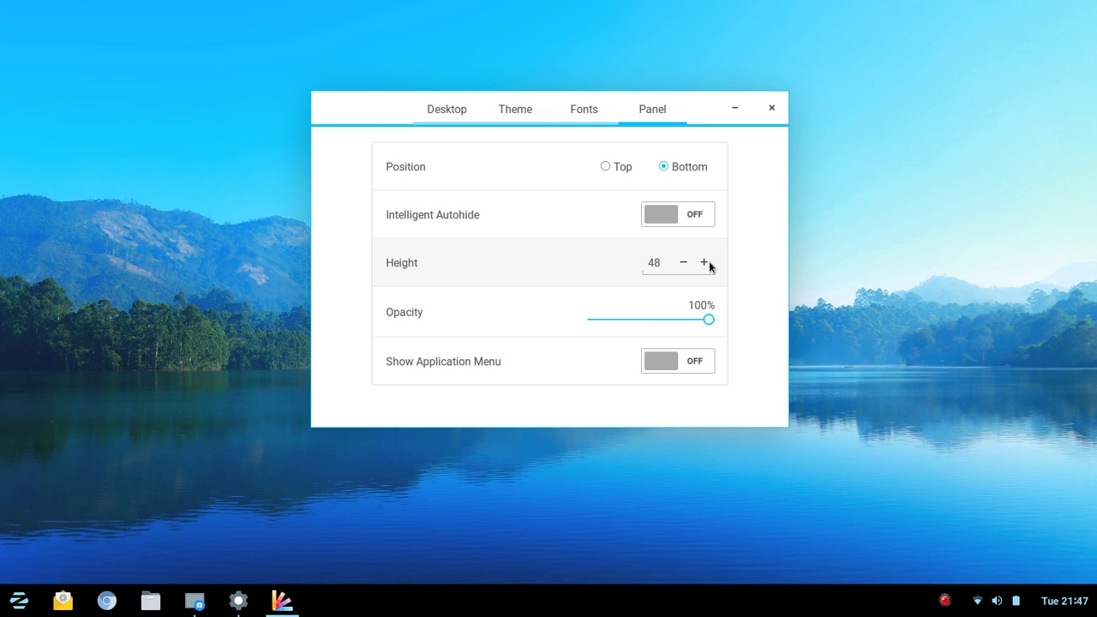
{"action": "mouse_move", "coordinate": [620, 279]}
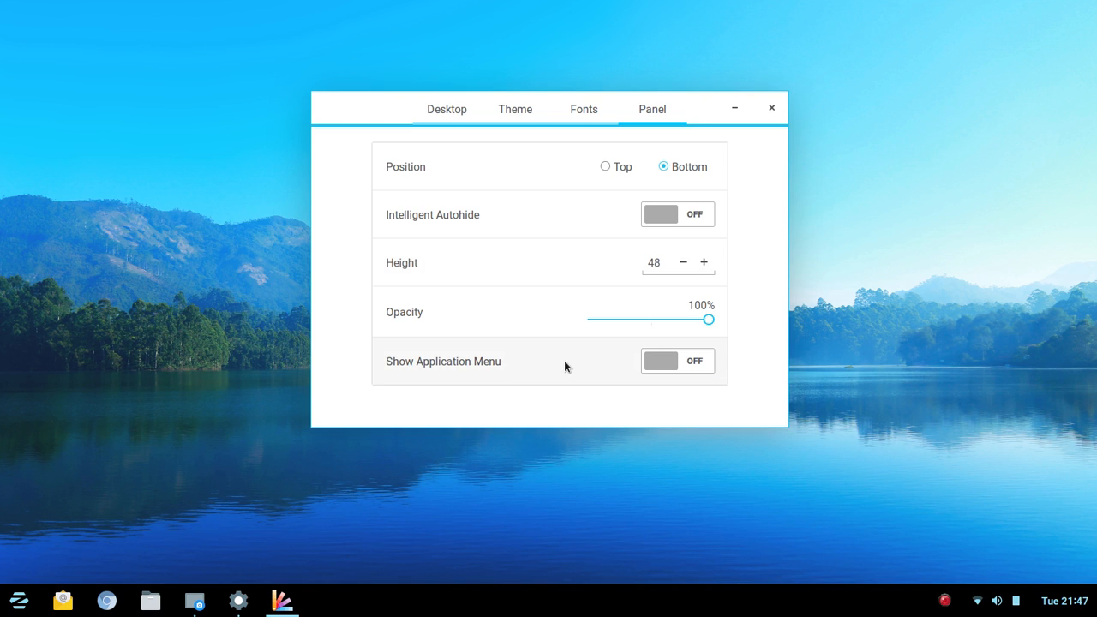
{"action": "mouse_move", "coordinate": [492, 381]}
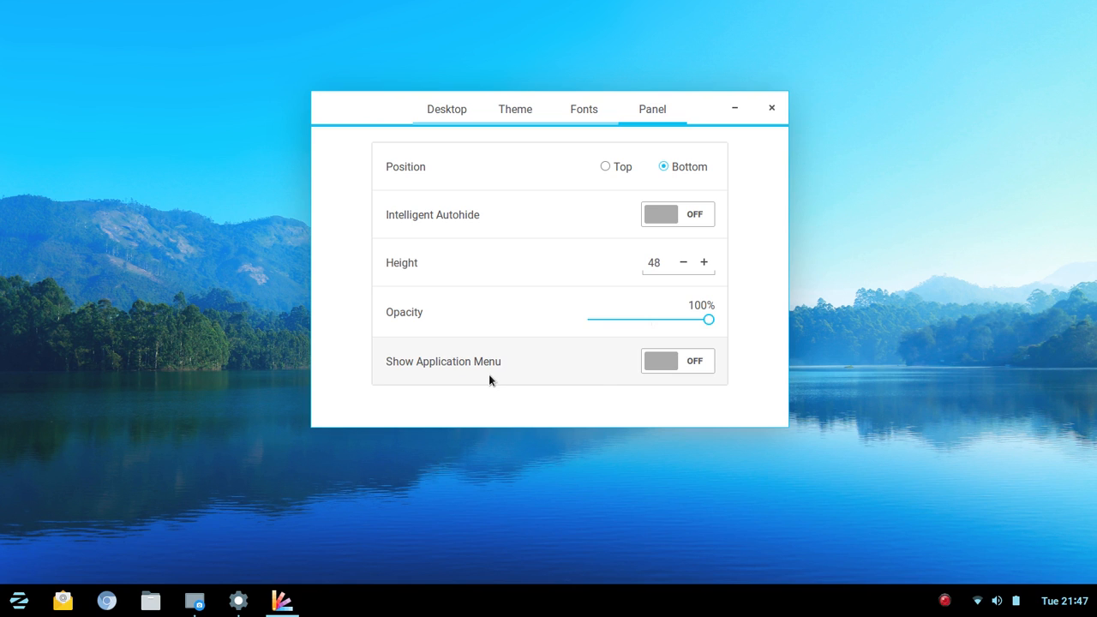
{"action": "mouse_move", "coordinate": [566, 243]}
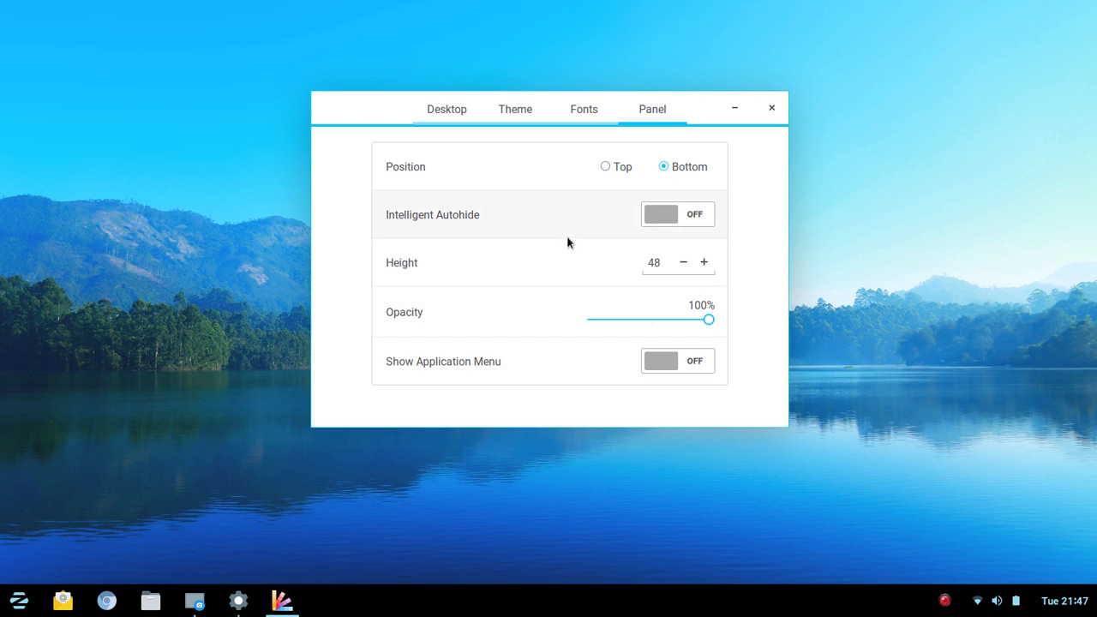
Return briefly to the Desktop tab, then close Zorin Appearance
{"action": "left_click", "coordinate": [514, 110]}
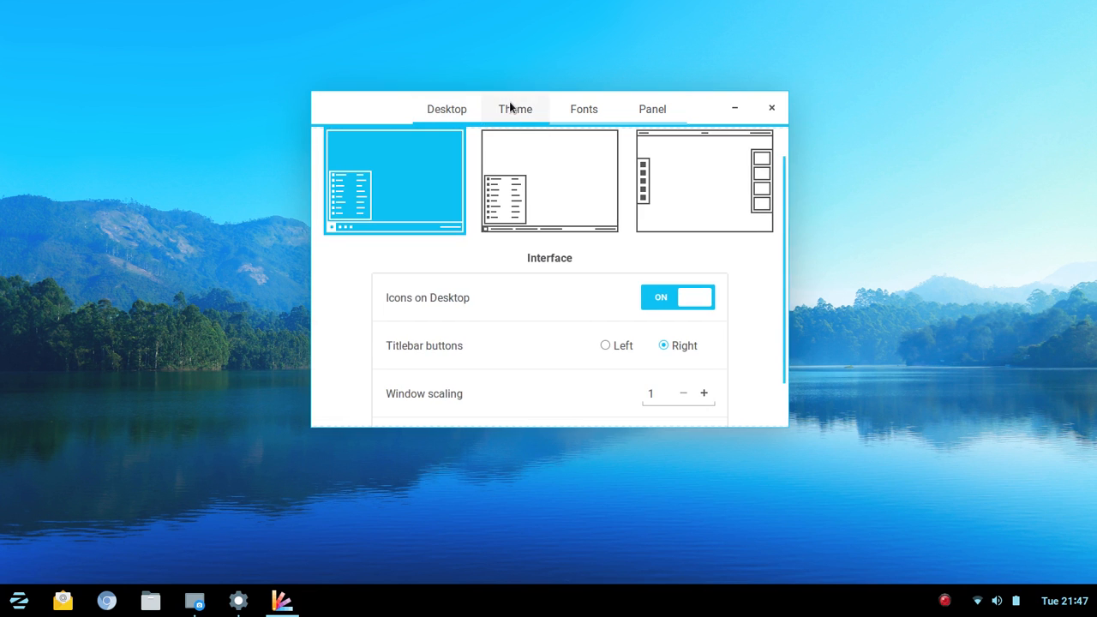
{"action": "left_click", "coordinate": [651, 110]}
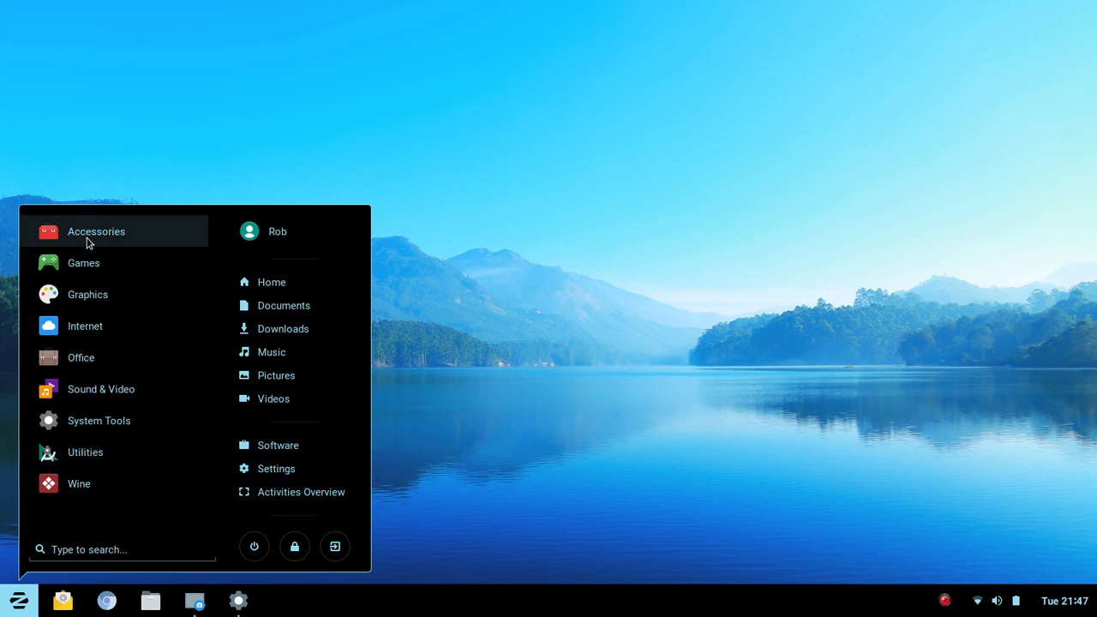
{"action": "mouse_move", "coordinate": [100, 420]}
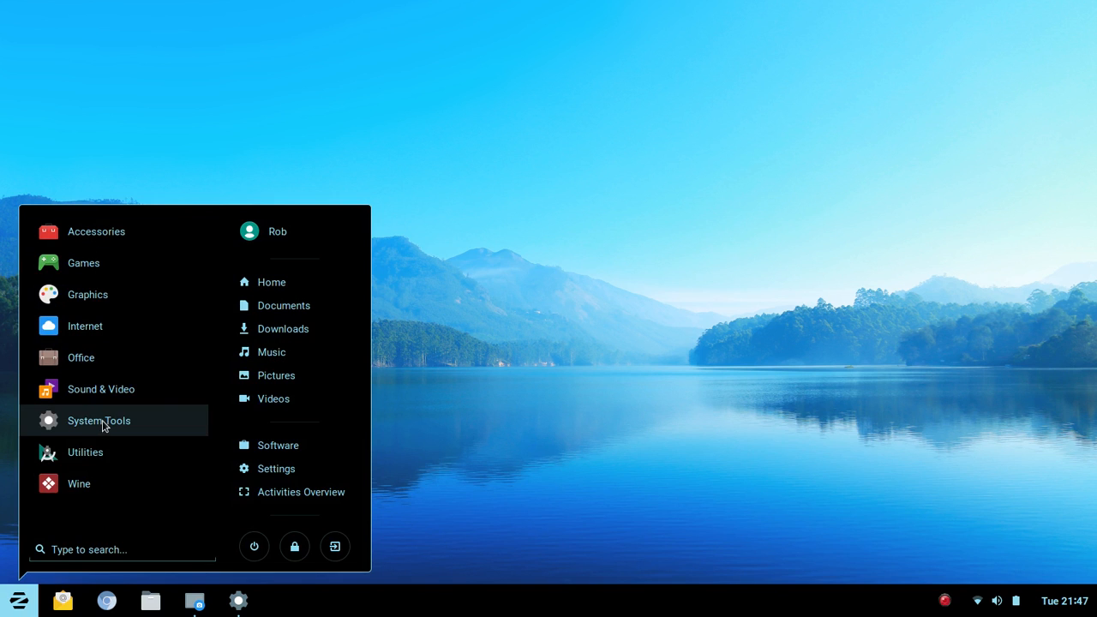
Launch Software from the menu's System Tools category, landing on Editor's Picks
{"action": "left_click", "coordinate": [100, 420]}
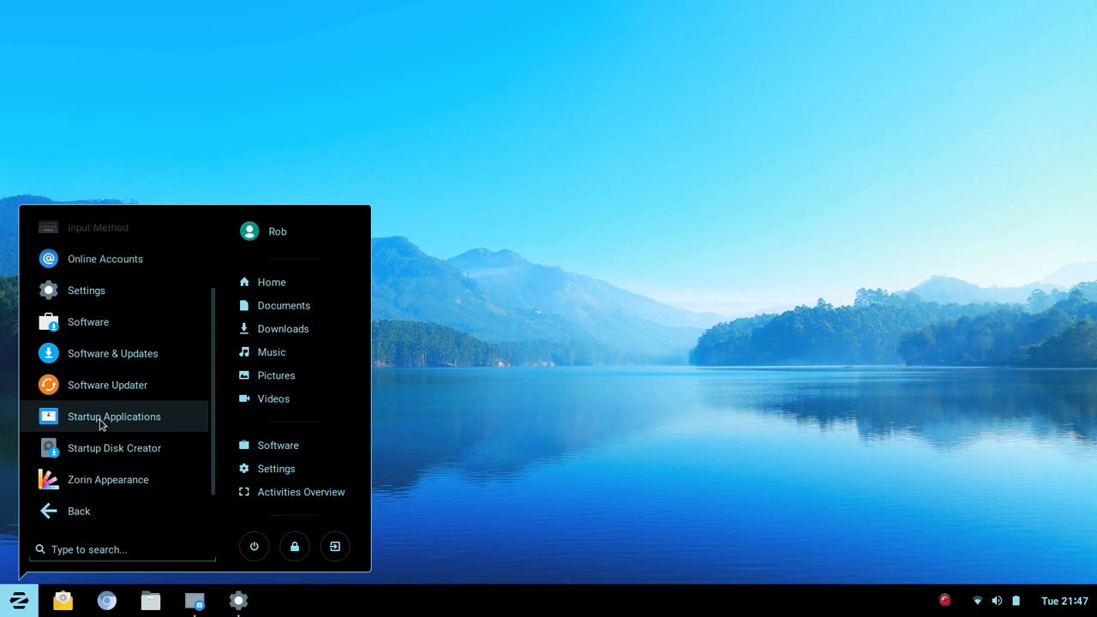
{"action": "mouse_move", "coordinate": [131, 480]}
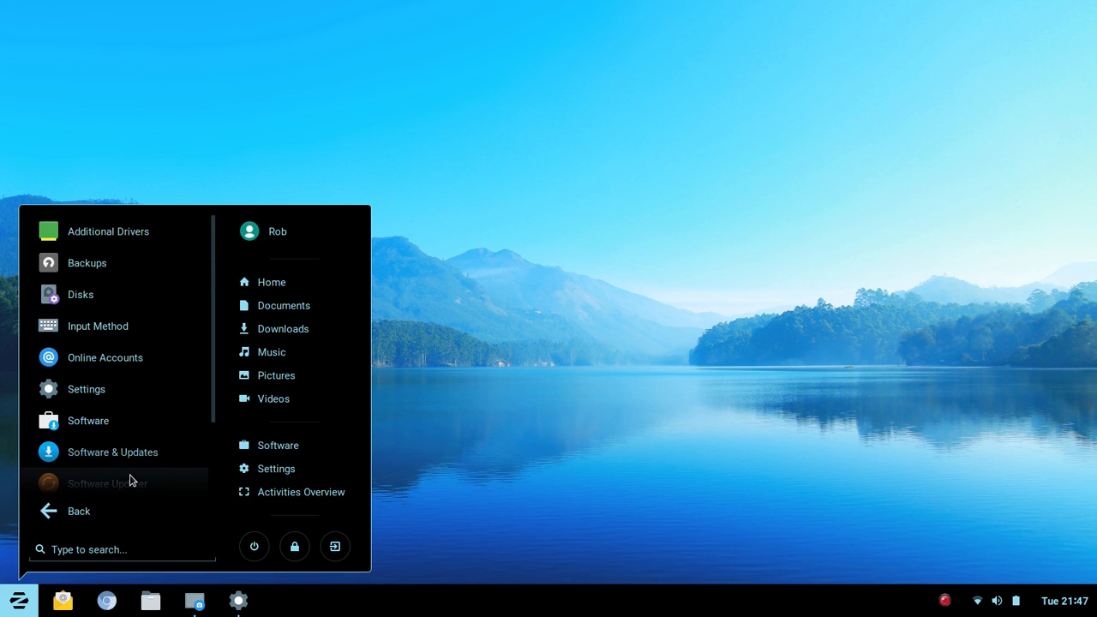
{"action": "left_click", "coordinate": [88, 420]}
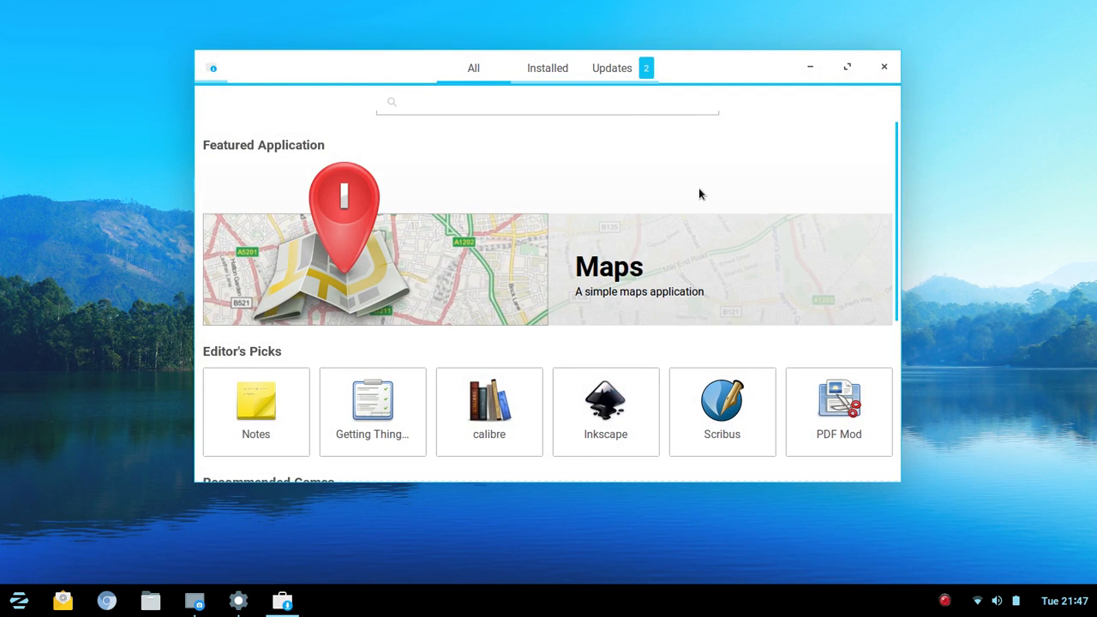
Maximize GNOME Software, review the Updates list (OS Updates, gedit), return to All, then close it
{"action": "left_click", "coordinate": [847, 66]}
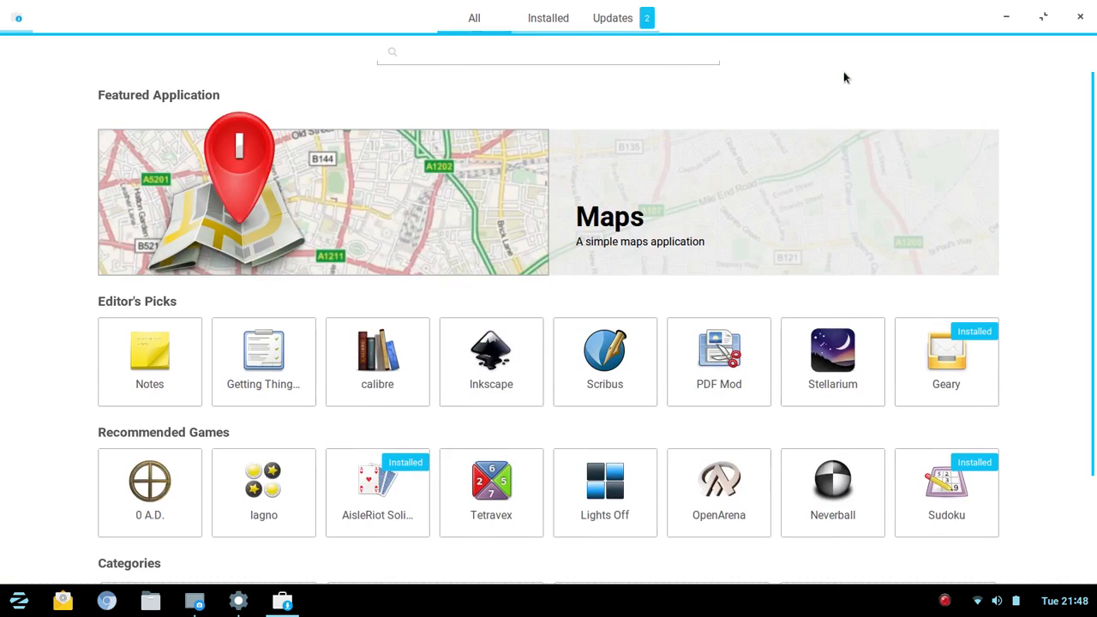
{"action": "mouse_move", "coordinate": [103, 125]}
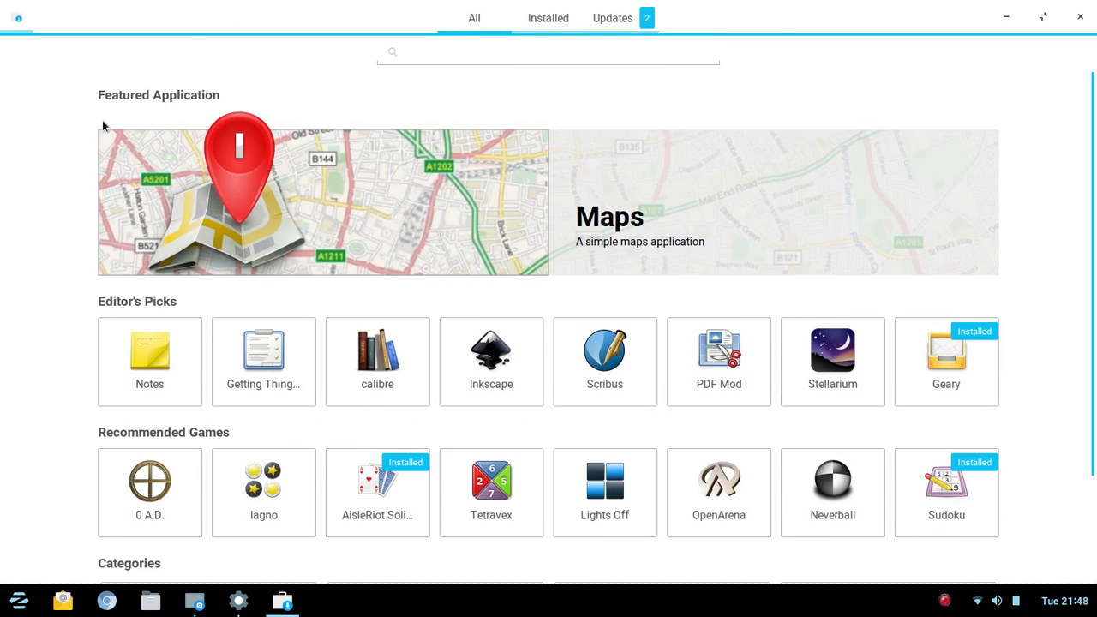
{"action": "left_click", "coordinate": [612, 18]}
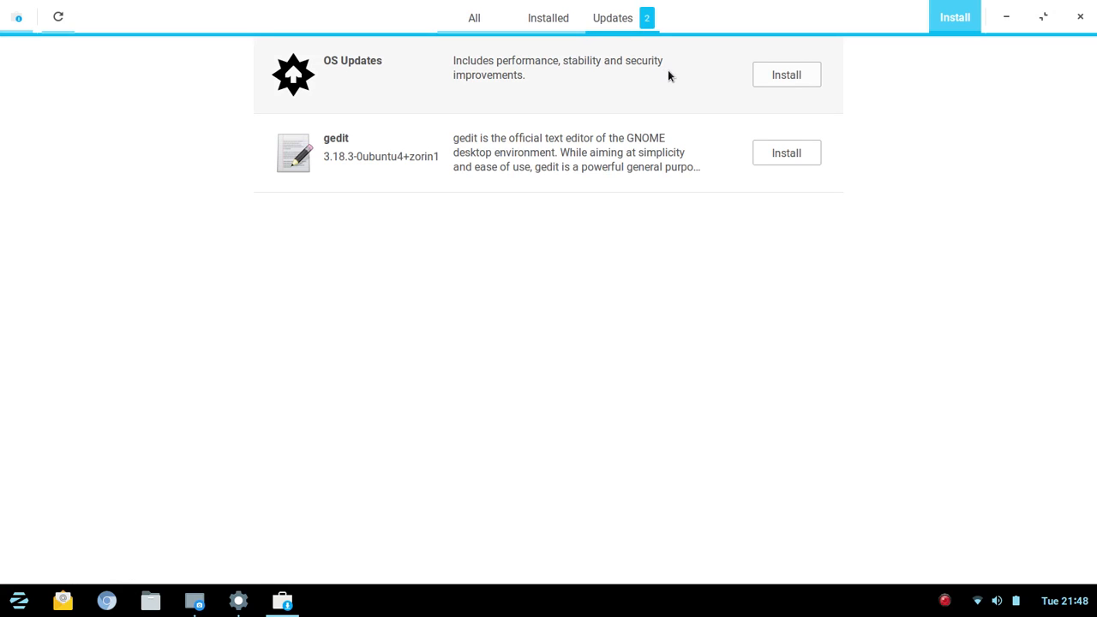
{"action": "left_click", "coordinate": [473, 17]}
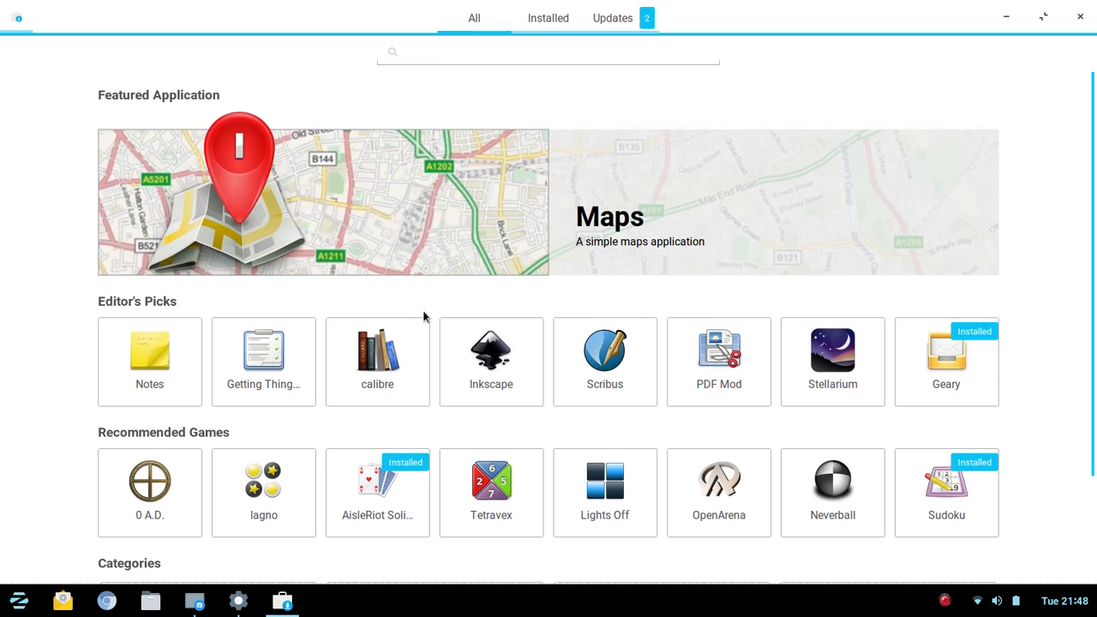
{"action": "mouse_move", "coordinate": [467, 233]}
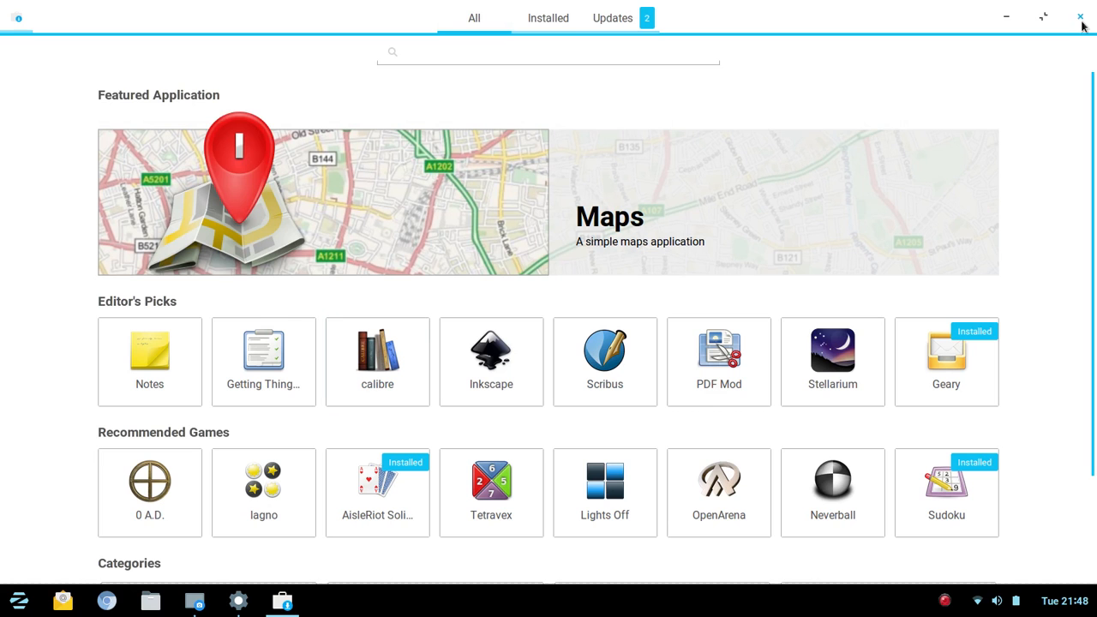
{"action": "left_click", "coordinate": [1080, 18]}
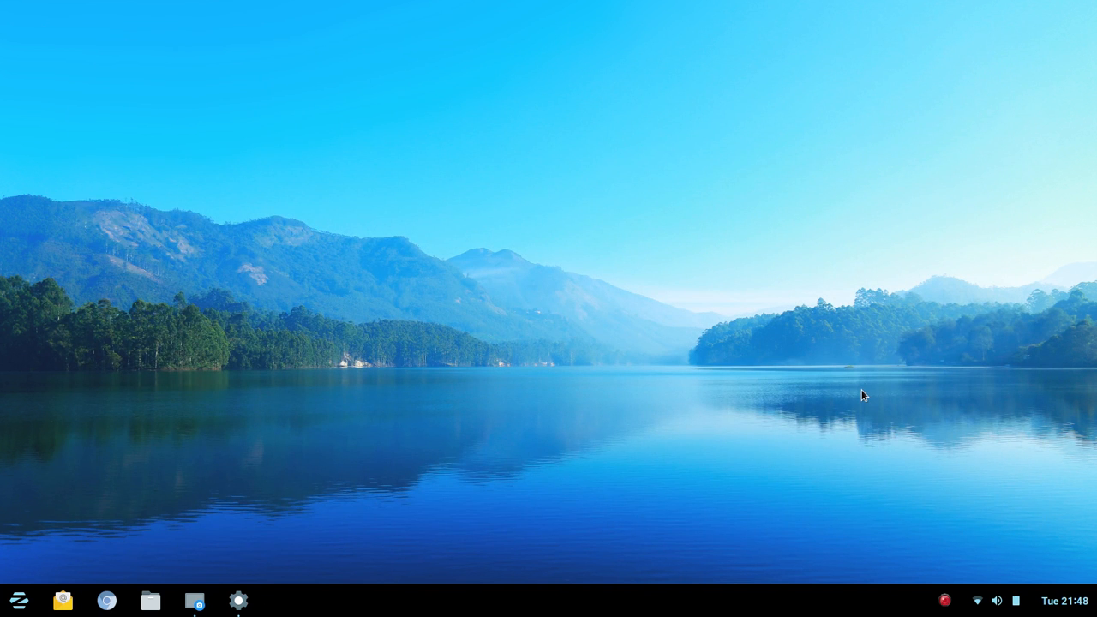
{"action": "left_click", "coordinate": [1062, 600]}
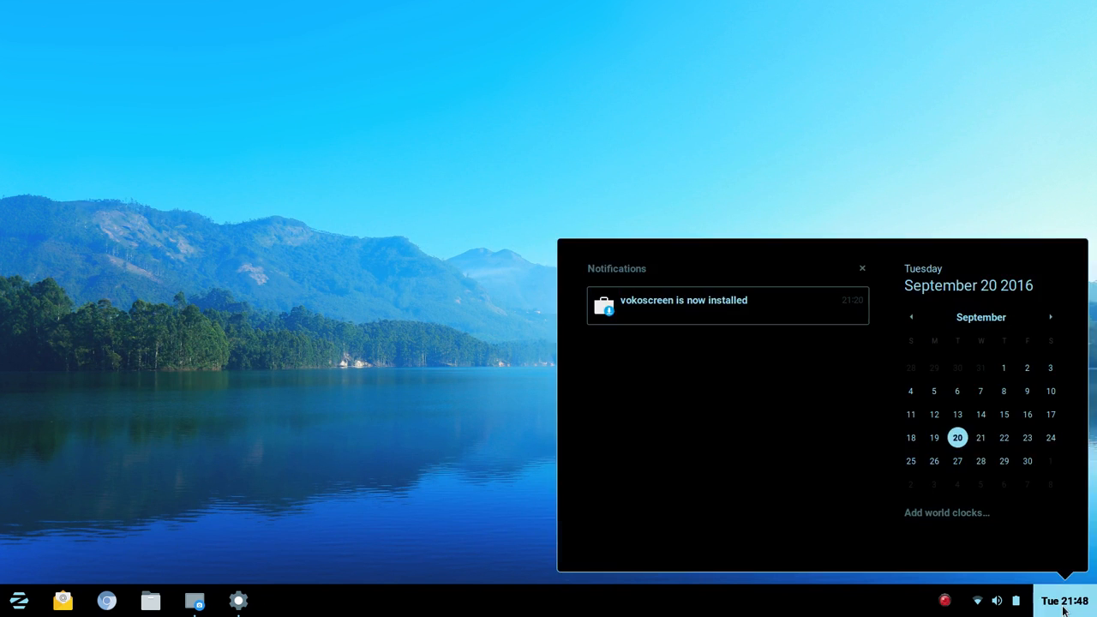
{"action": "left_click", "coordinate": [997, 600]}
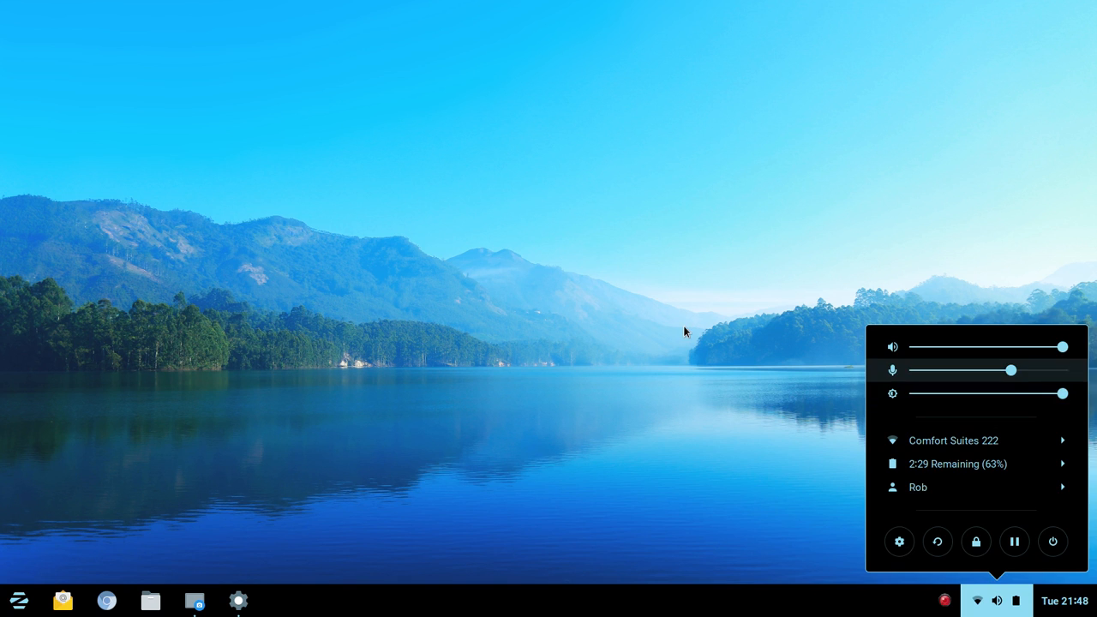
{"action": "left_click", "coordinate": [977, 600]}
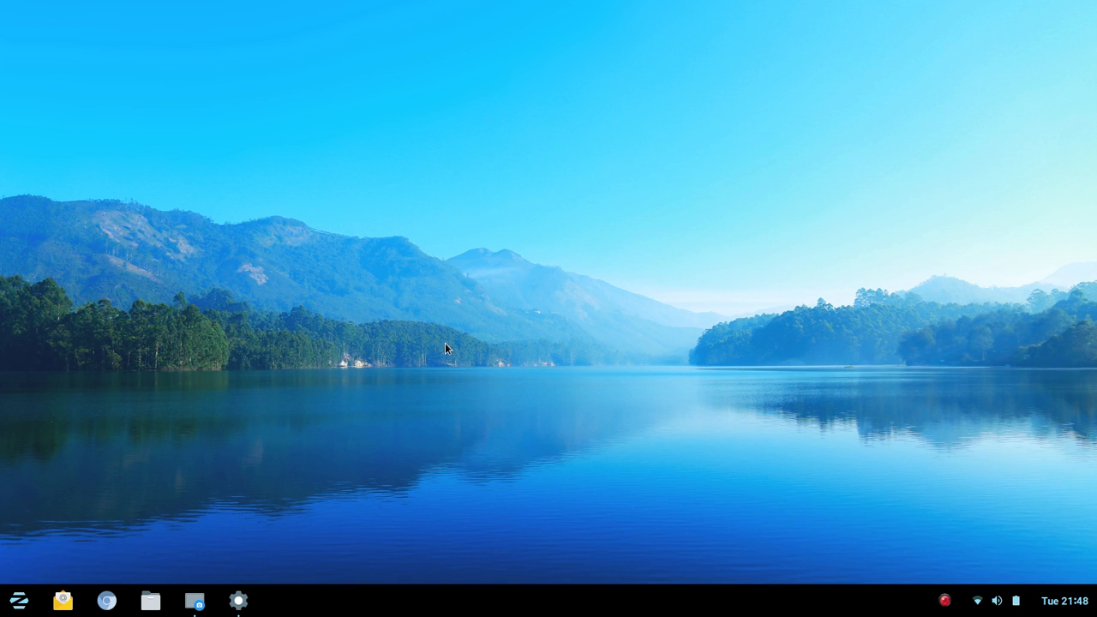
{"action": "mouse_move", "coordinate": [456, 403]}
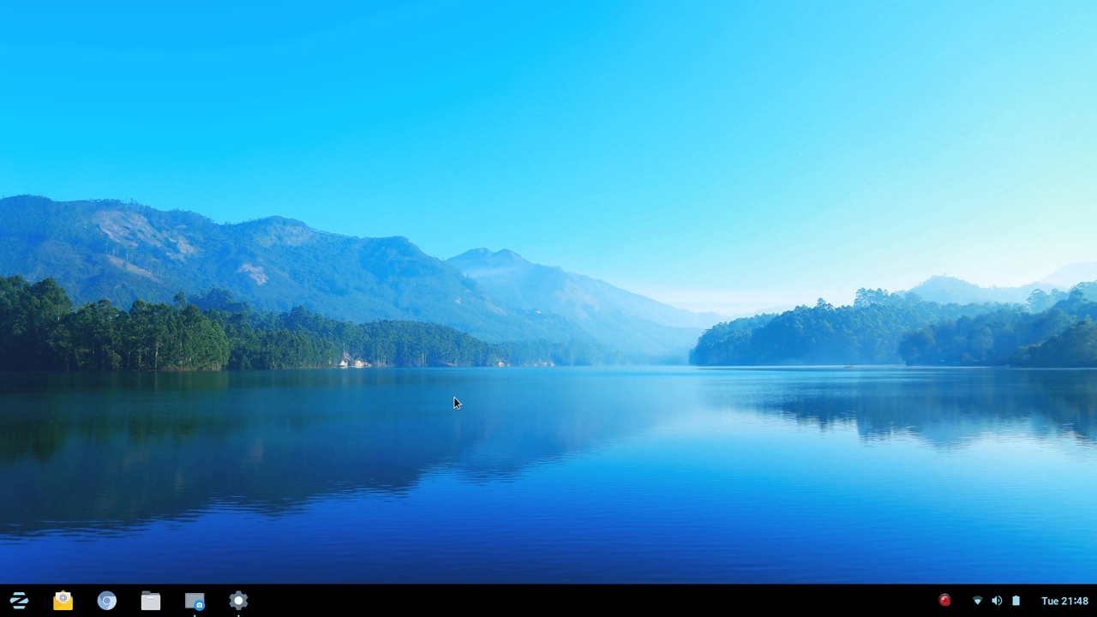
{"action": "mouse_move", "coordinate": [501, 394]}
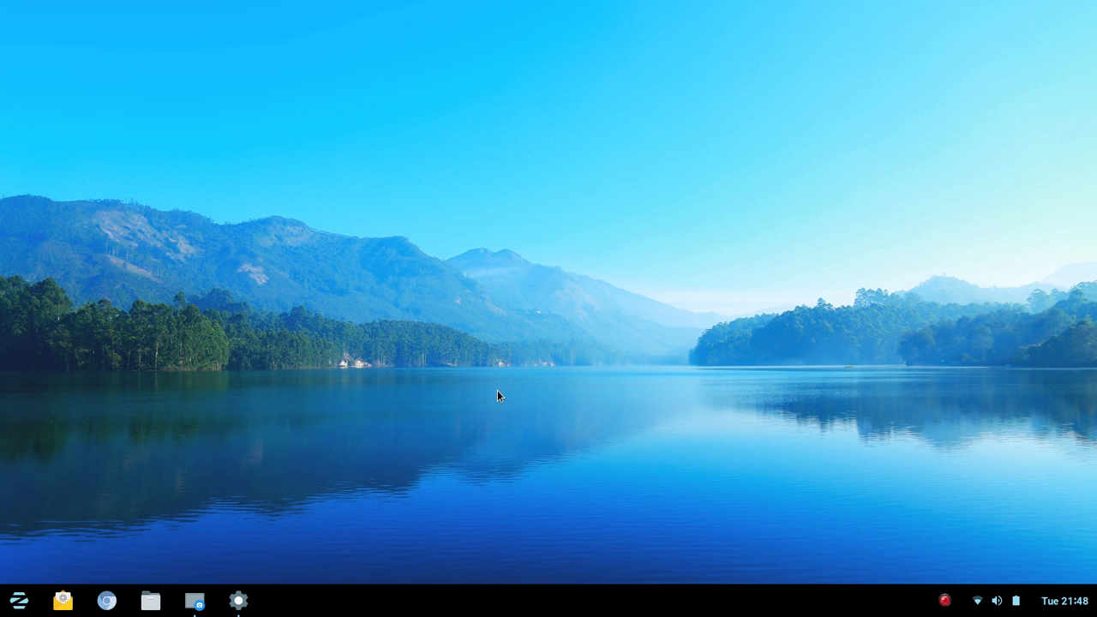
{"action": "mouse_move", "coordinate": [538, 410]}
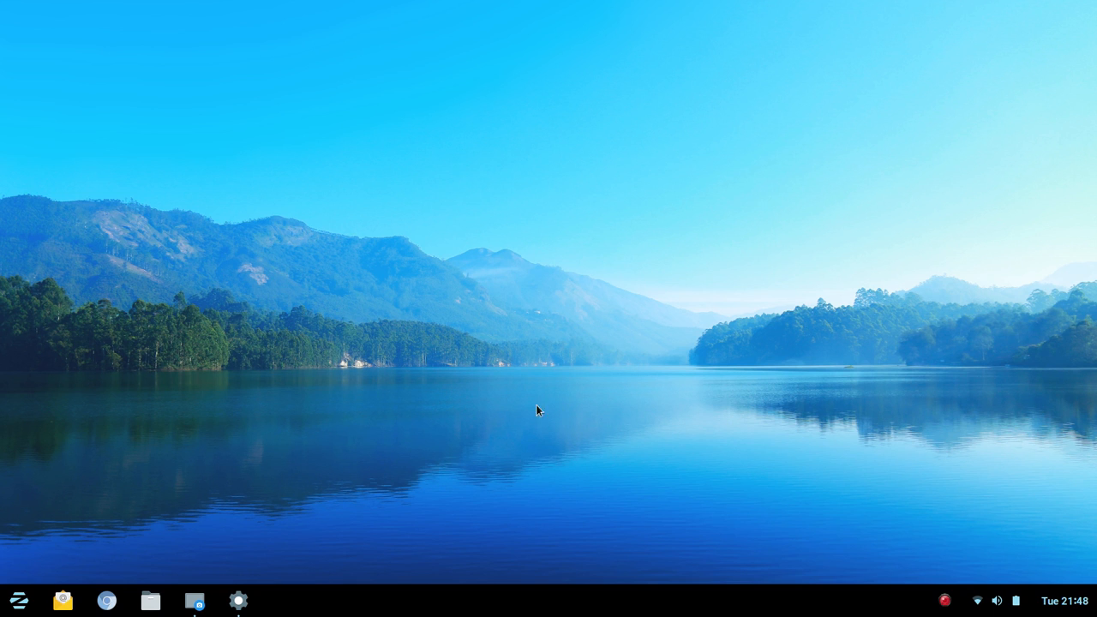
{"action": "mouse_move", "coordinate": [525, 410]}
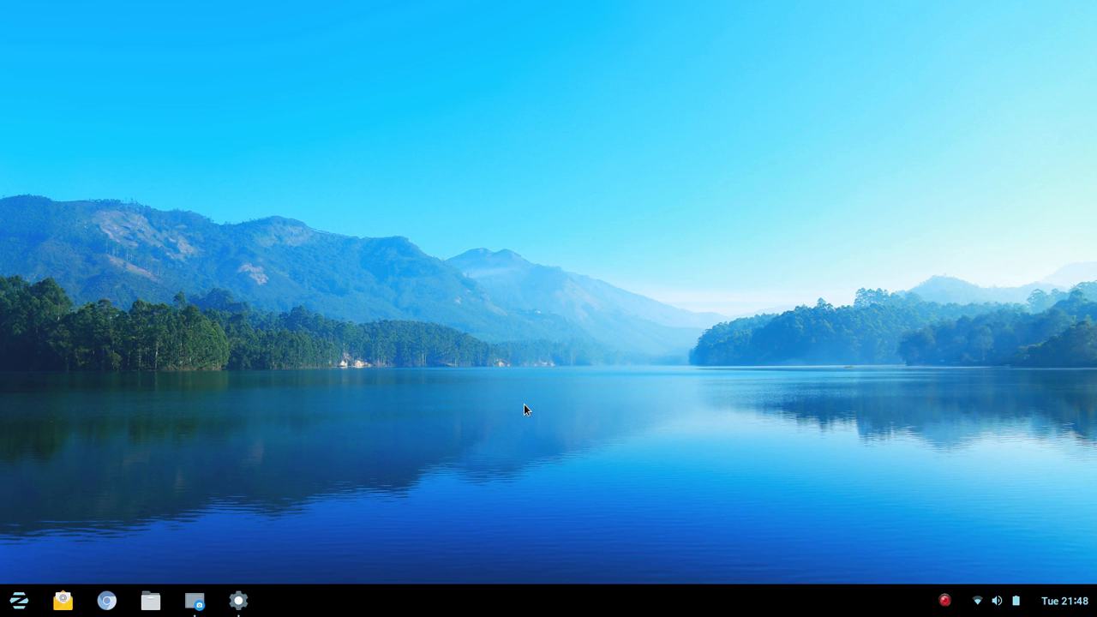
{"action": "mouse_move", "coordinate": [743, 335]}
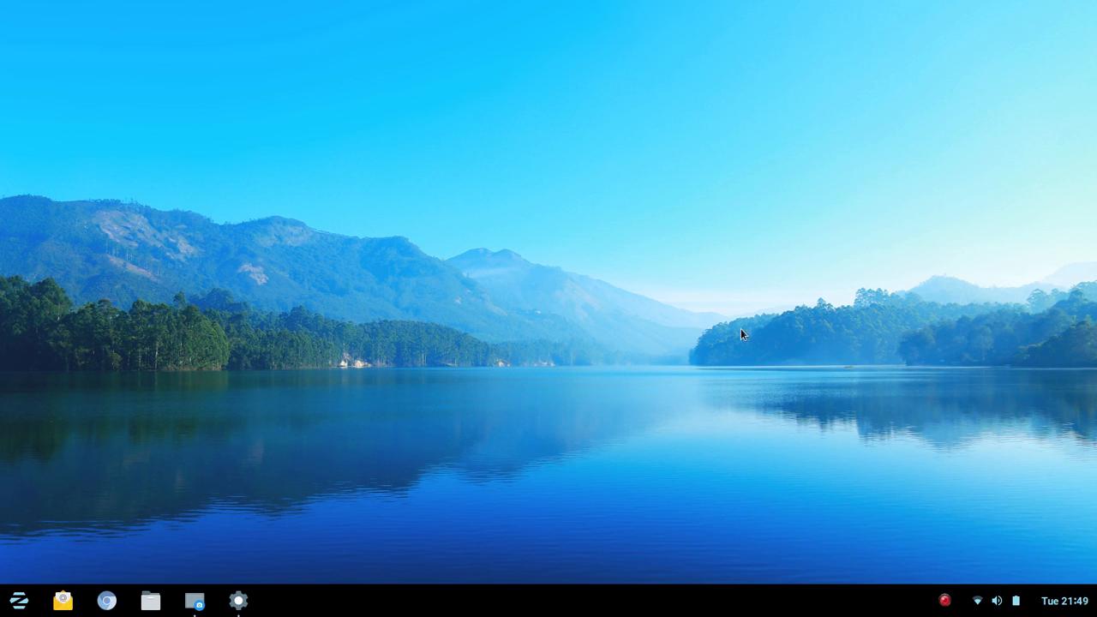
{"action": "mouse_move", "coordinate": [596, 420]}
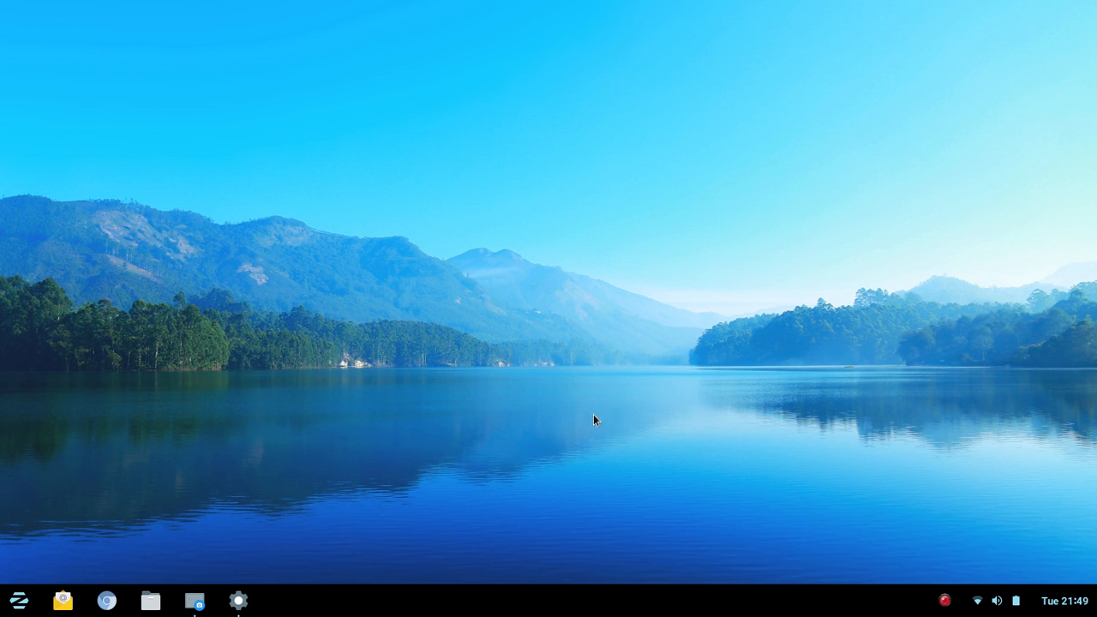
{"action": "mouse_move", "coordinate": [583, 404]}
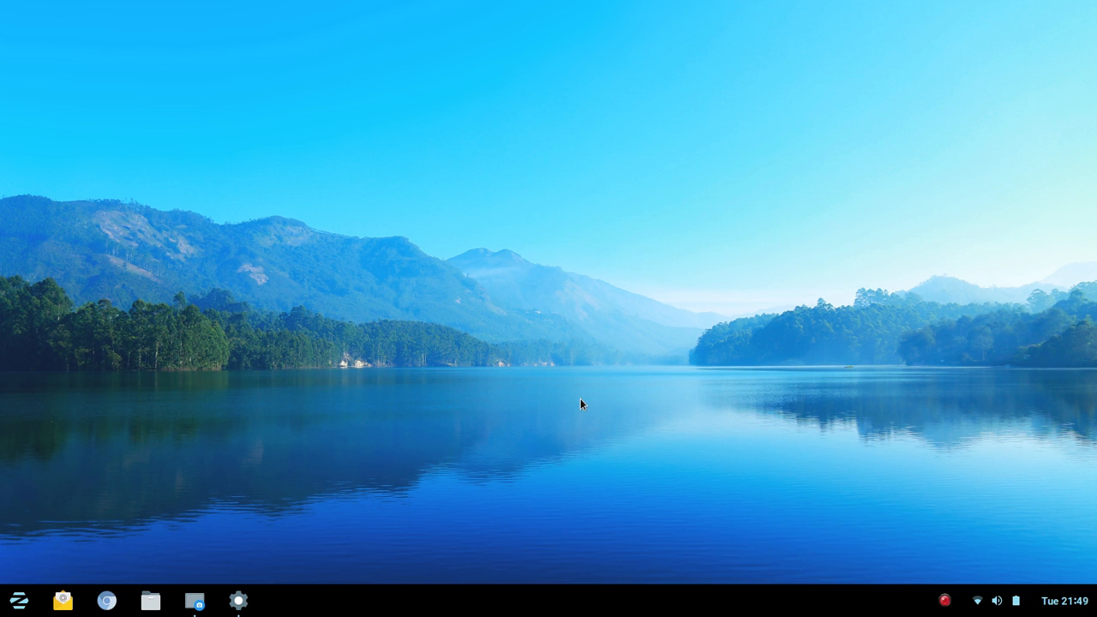
Show the Zorin application menu with its app categories from the panel's bottom-left button
{"action": "left_click", "coordinate": [17, 599]}
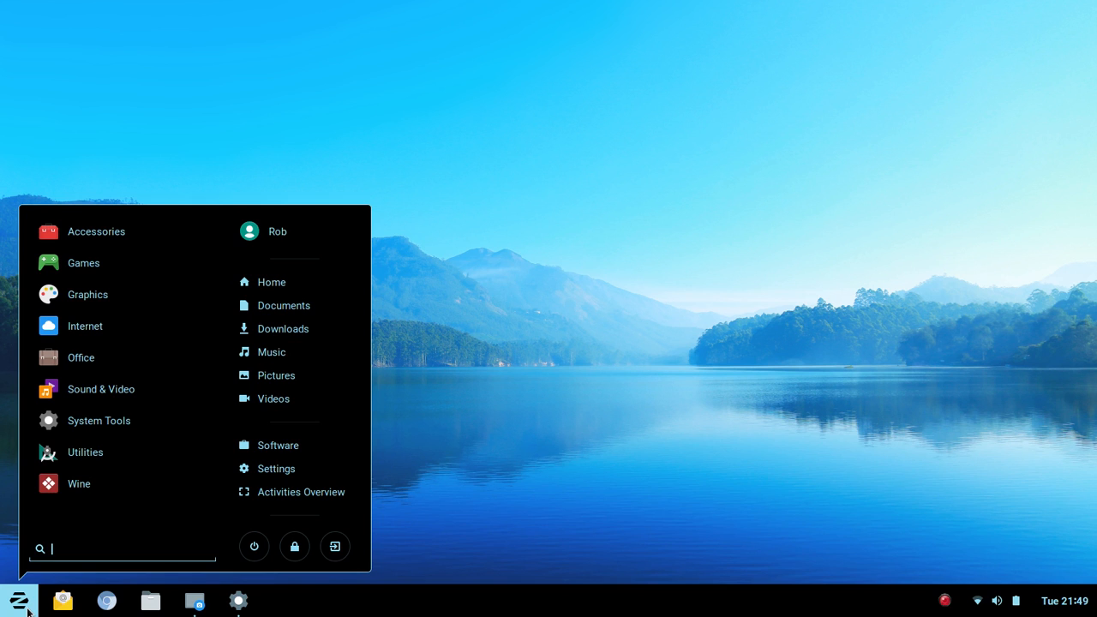
Dismiss the application menu and bring up the Geary launcher's right-click menu on the panel
{"action": "left_click", "coordinate": [19, 600]}
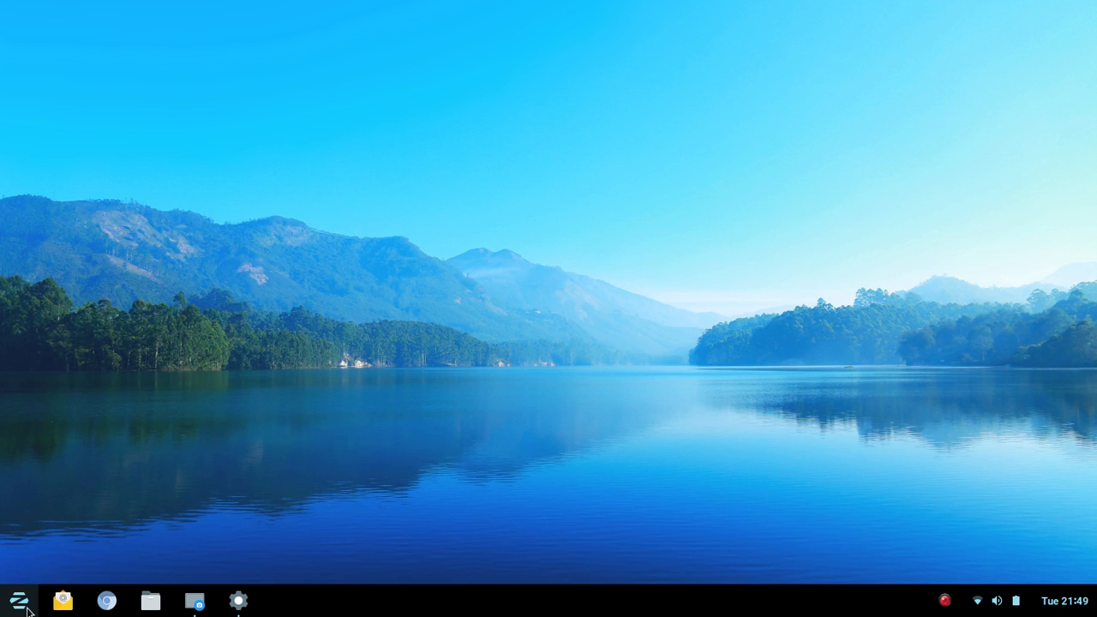
{"action": "mouse_move", "coordinate": [106, 600]}
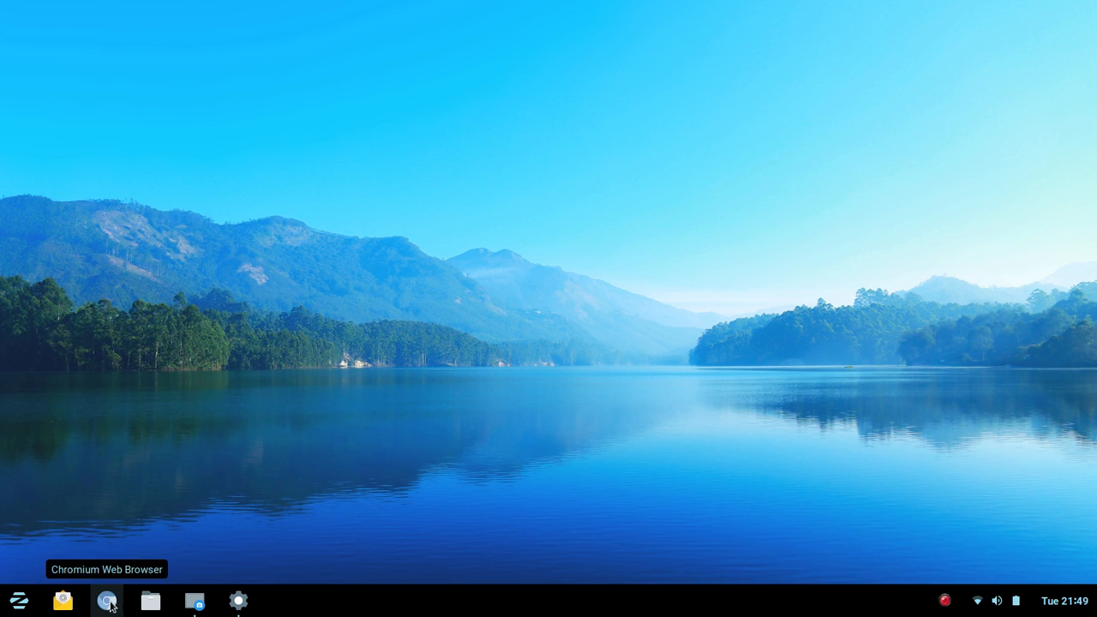
{"action": "mouse_move", "coordinate": [62, 600]}
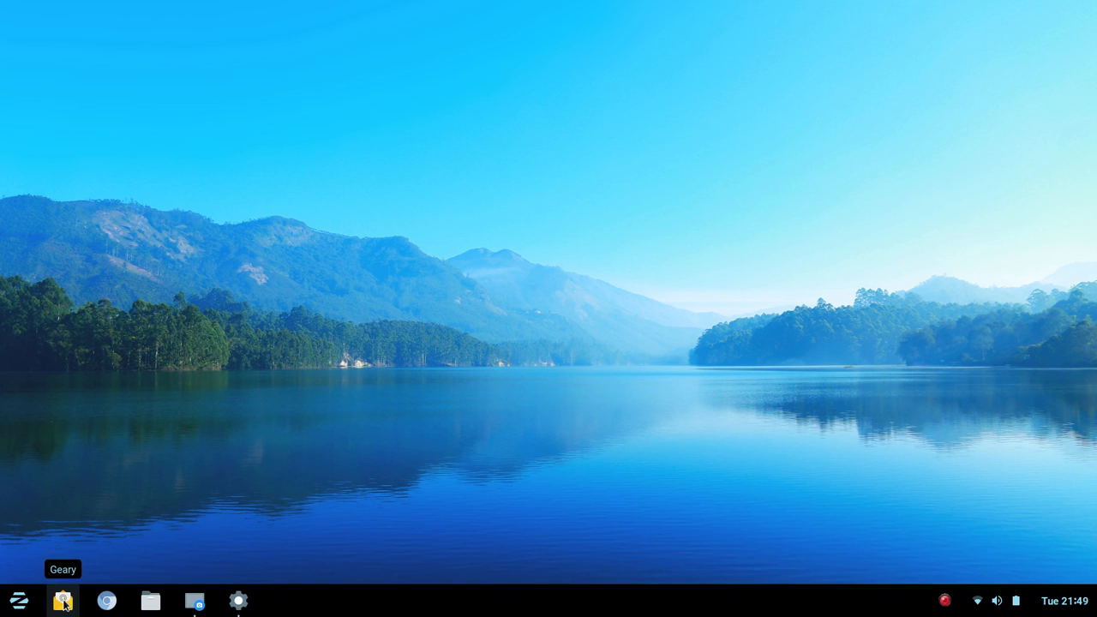
{"action": "mouse_move", "coordinate": [106, 600]}
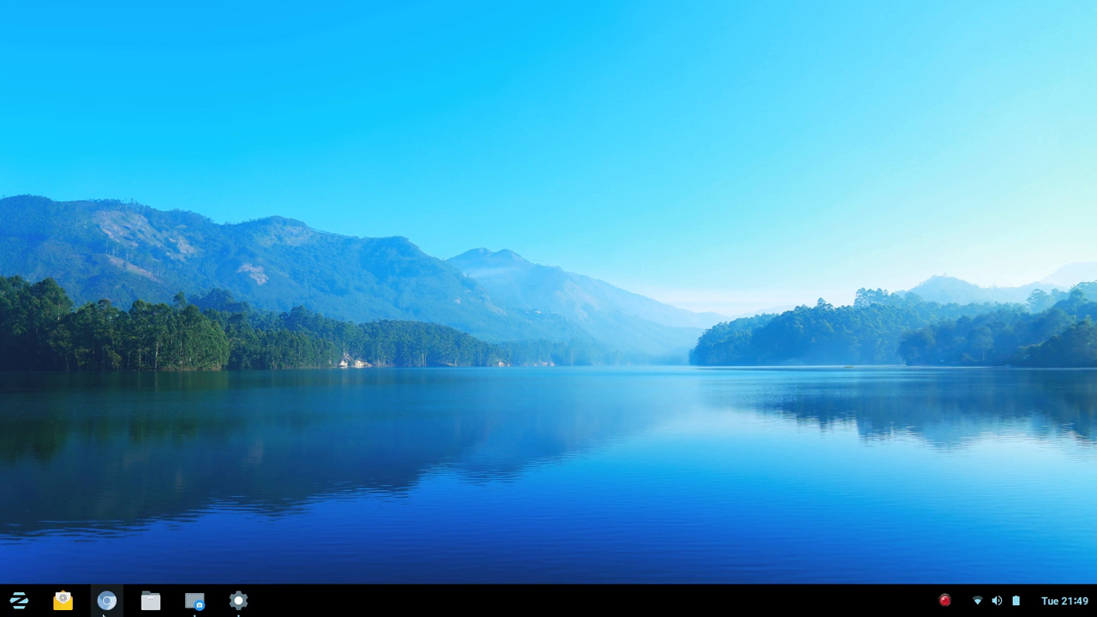
{"action": "mouse_move", "coordinate": [196, 600]}
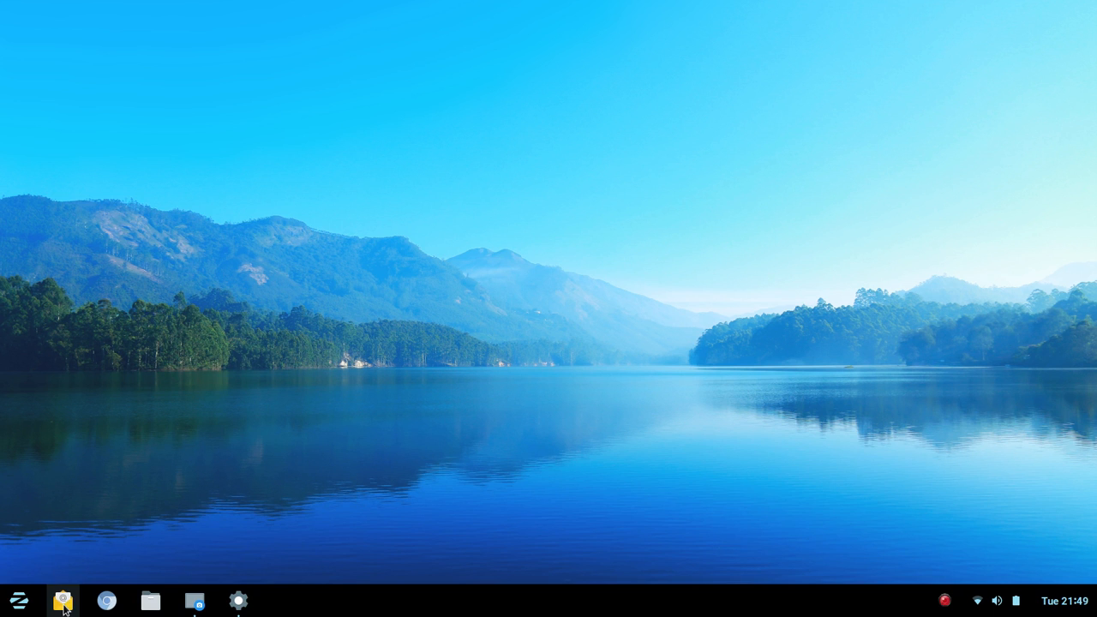
{"action": "right_click", "coordinate": [62, 600]}
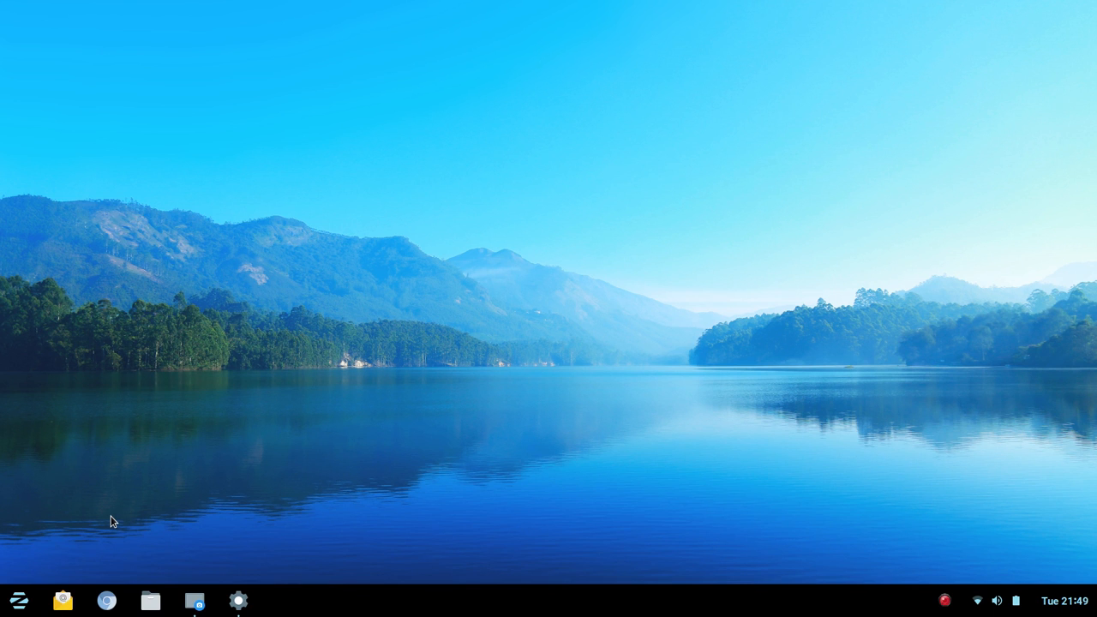
Reopen the application menu, browse the Sound & Video category, and return to the category list
{"action": "left_click", "coordinate": [17, 599]}
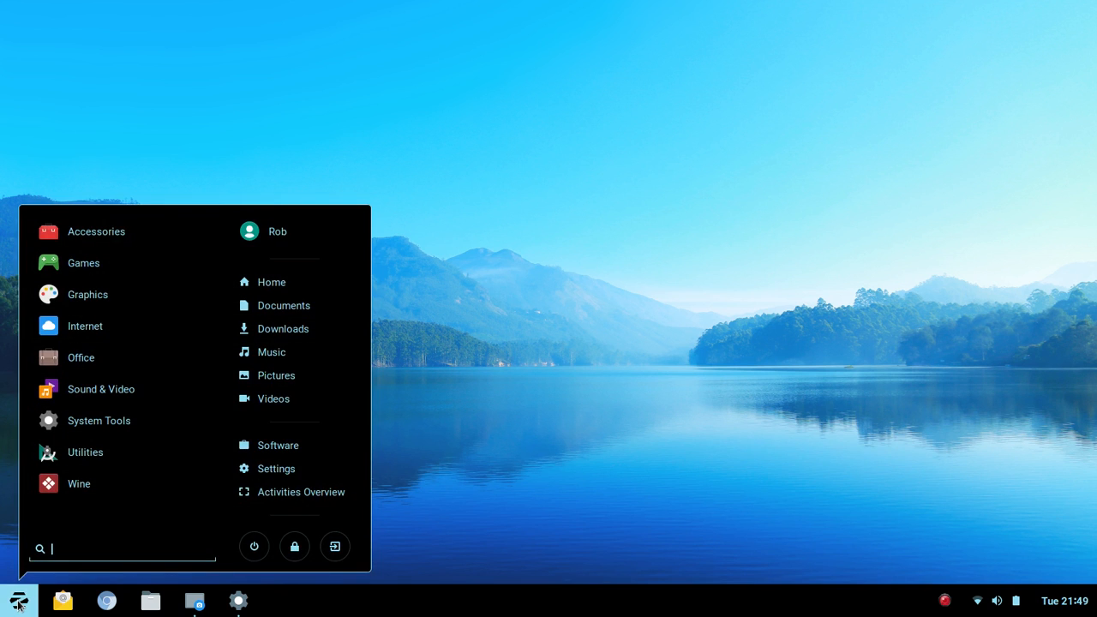
{"action": "mouse_move", "coordinate": [81, 359]}
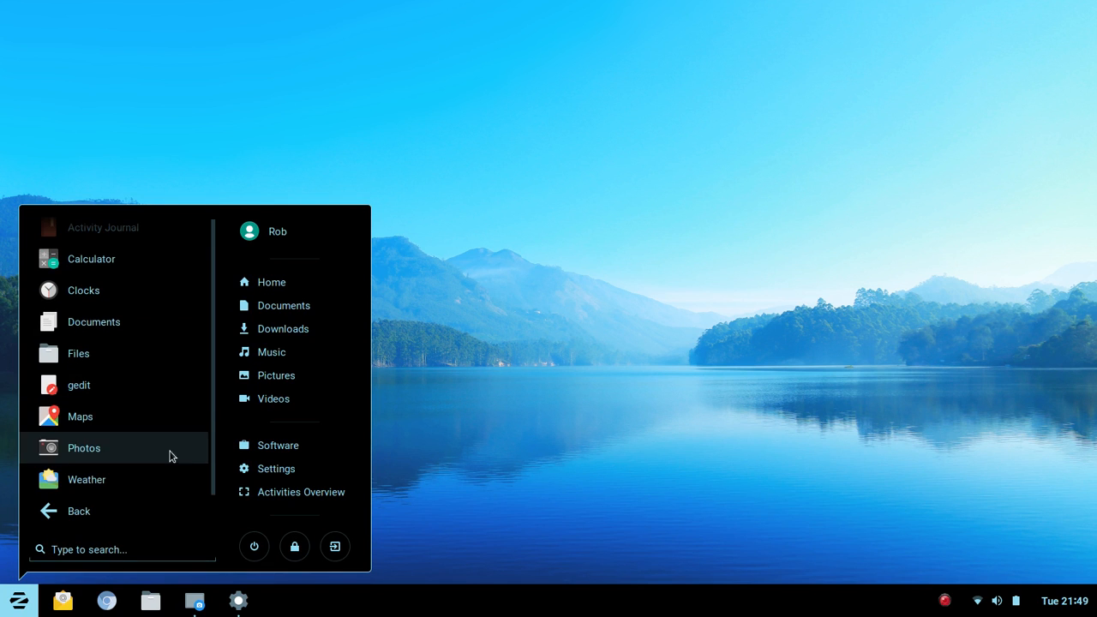
{"action": "mouse_move", "coordinate": [158, 449]}
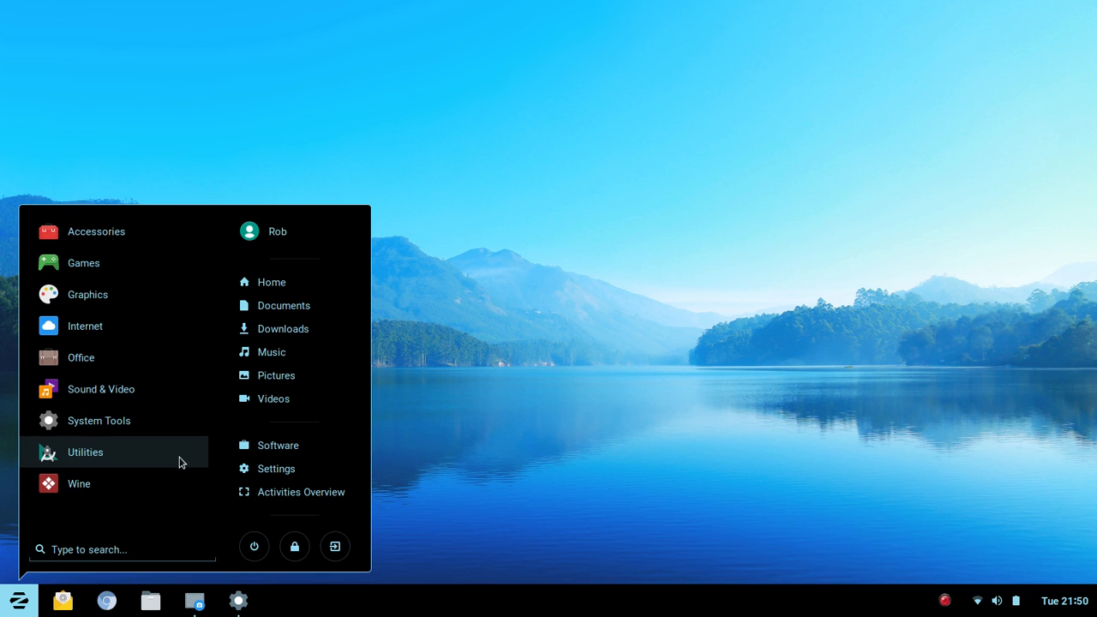
{"action": "left_click", "coordinate": [85, 452]}
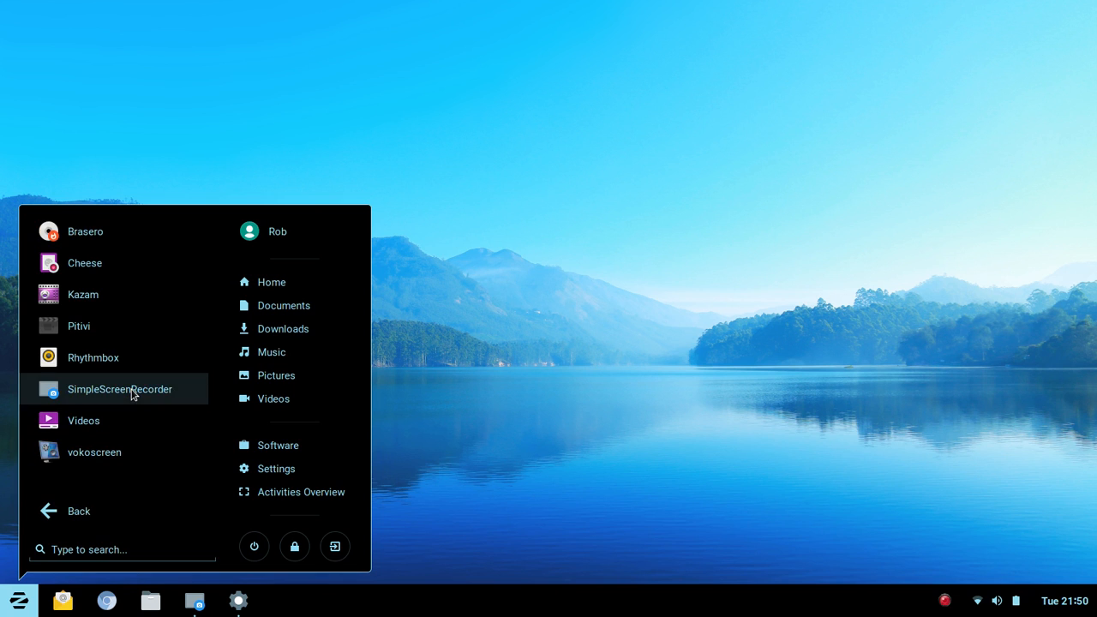
{"action": "left_click", "coordinate": [78, 510]}
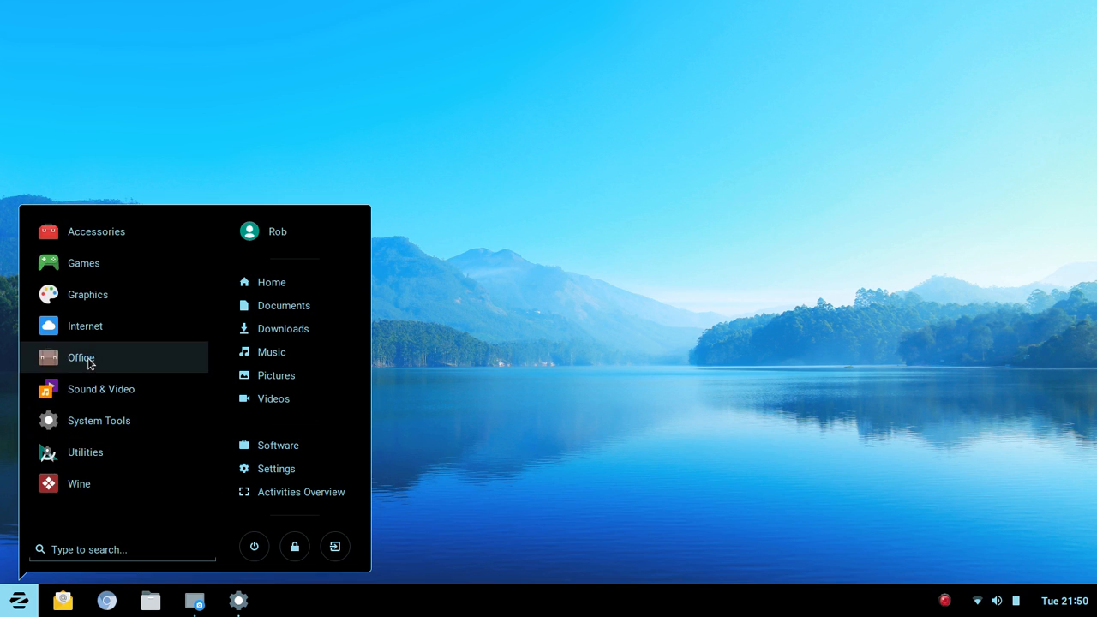
{"action": "mouse_move", "coordinate": [479, 435]}
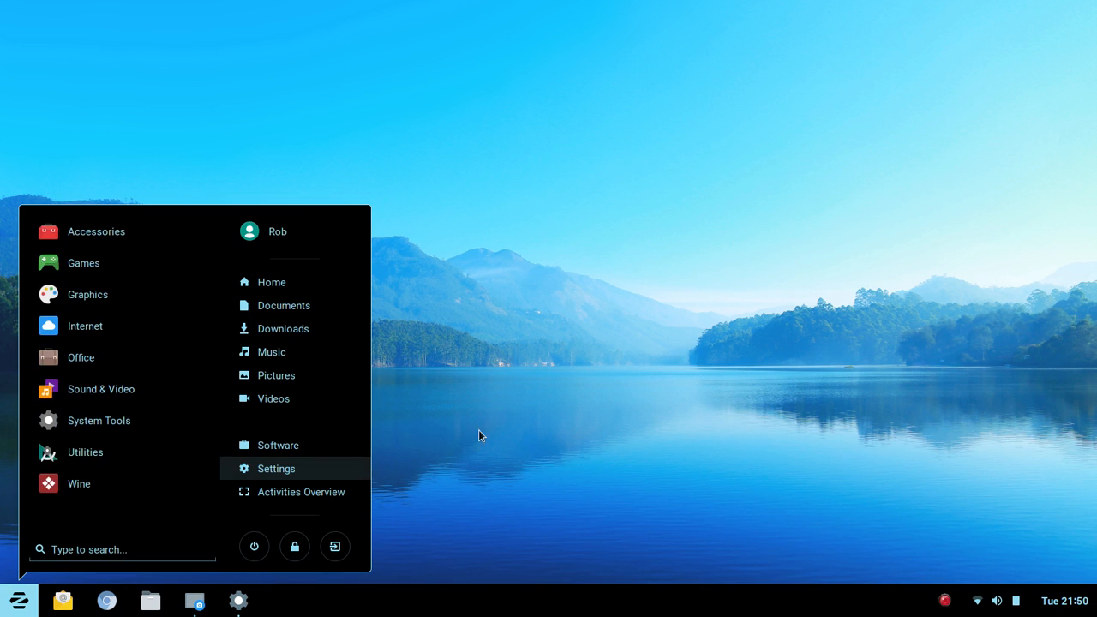